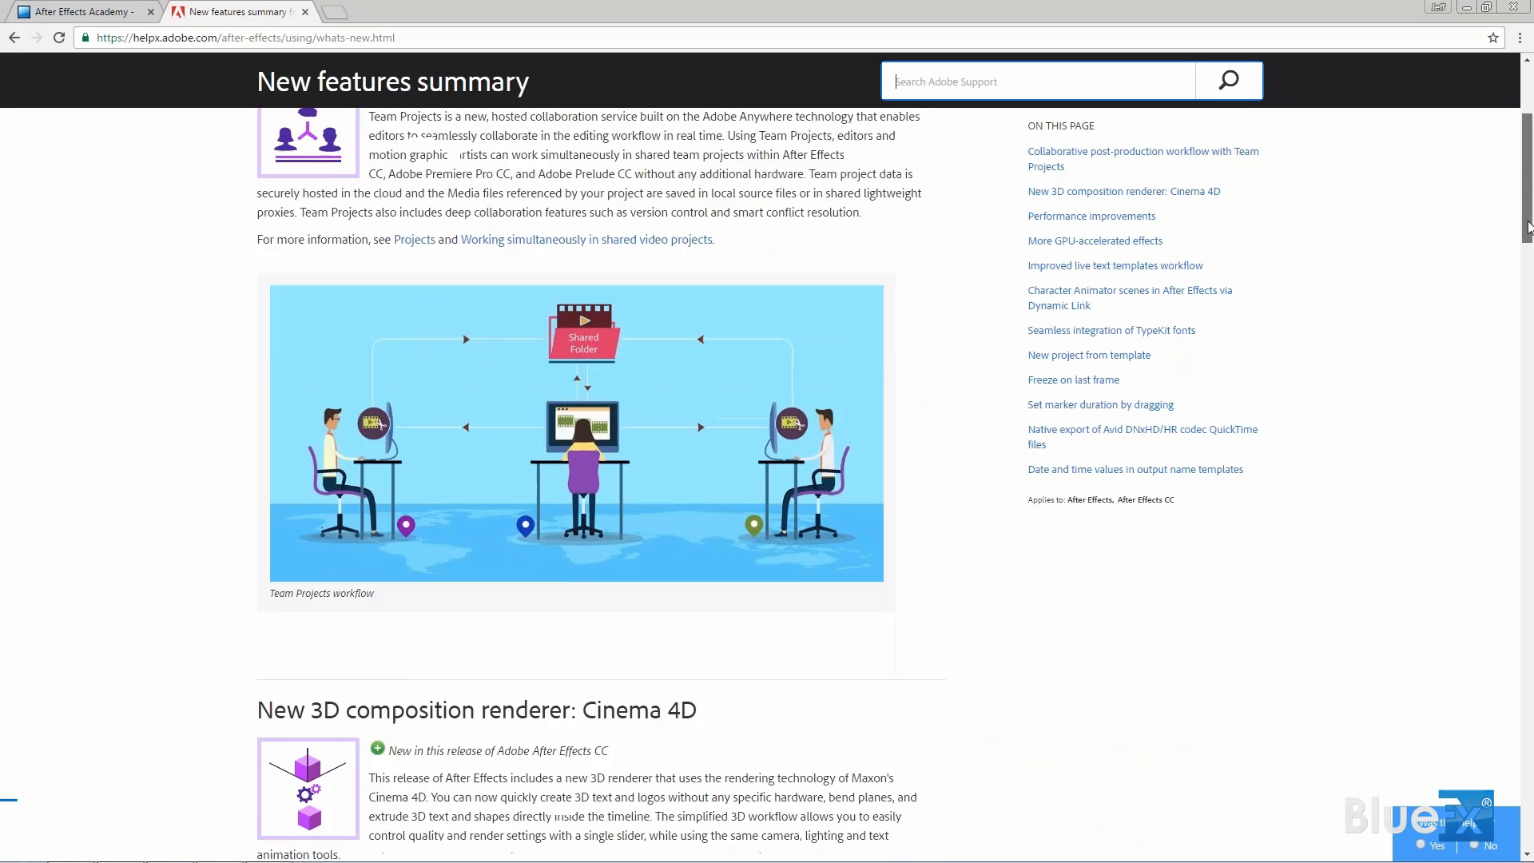
# Step: Scroll the What's New help page down to the 'New 3D composition renderer: Cinema 4D' section
pyautogui.scroll(-3)
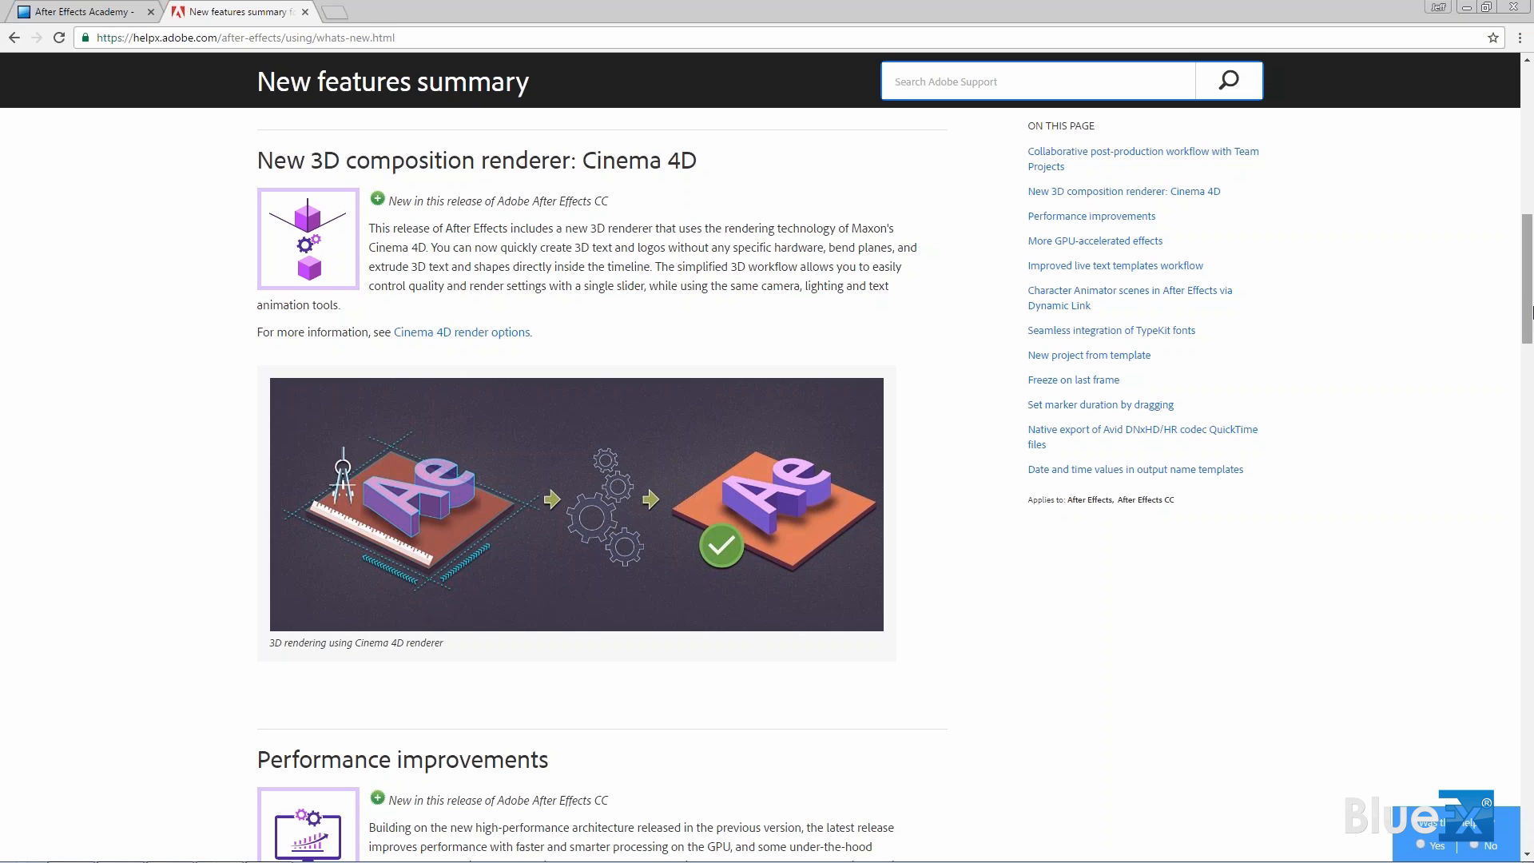
pyautogui.click(1035, 80)
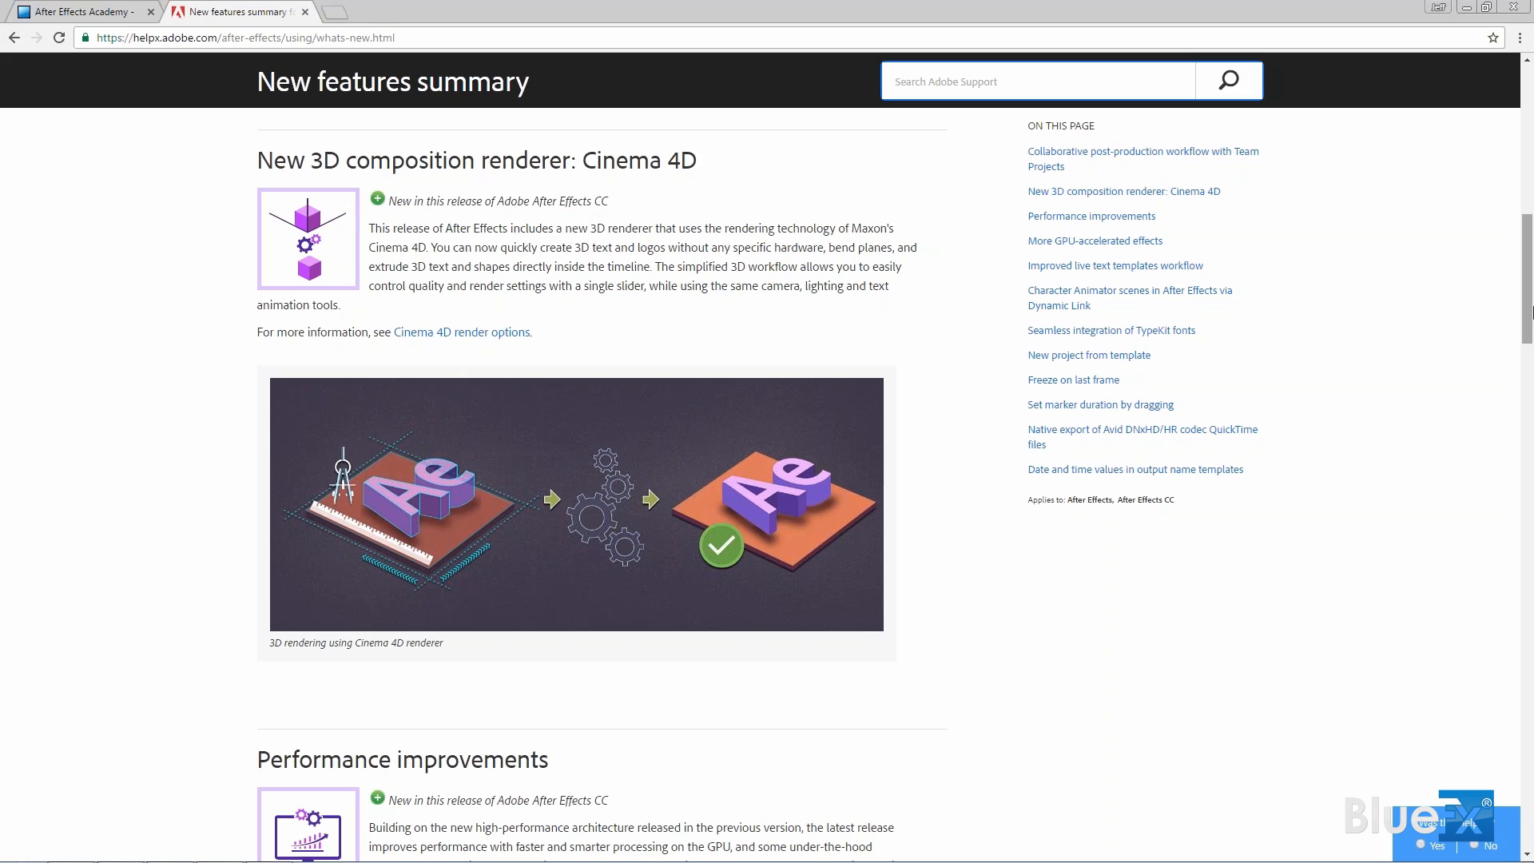
pyautogui.click(1035, 80)
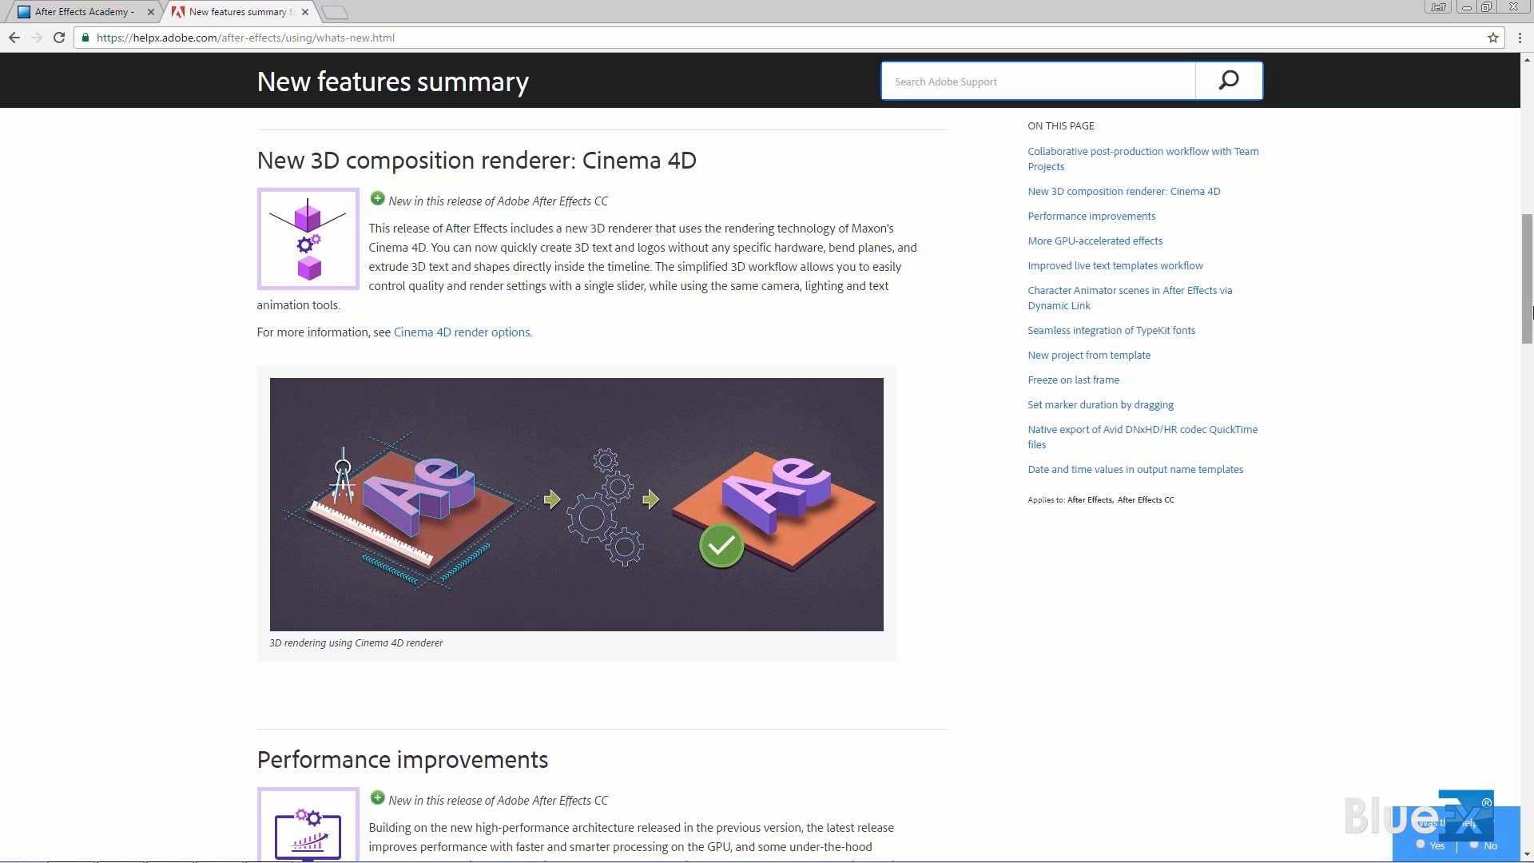
pyautogui.click(1036, 80)
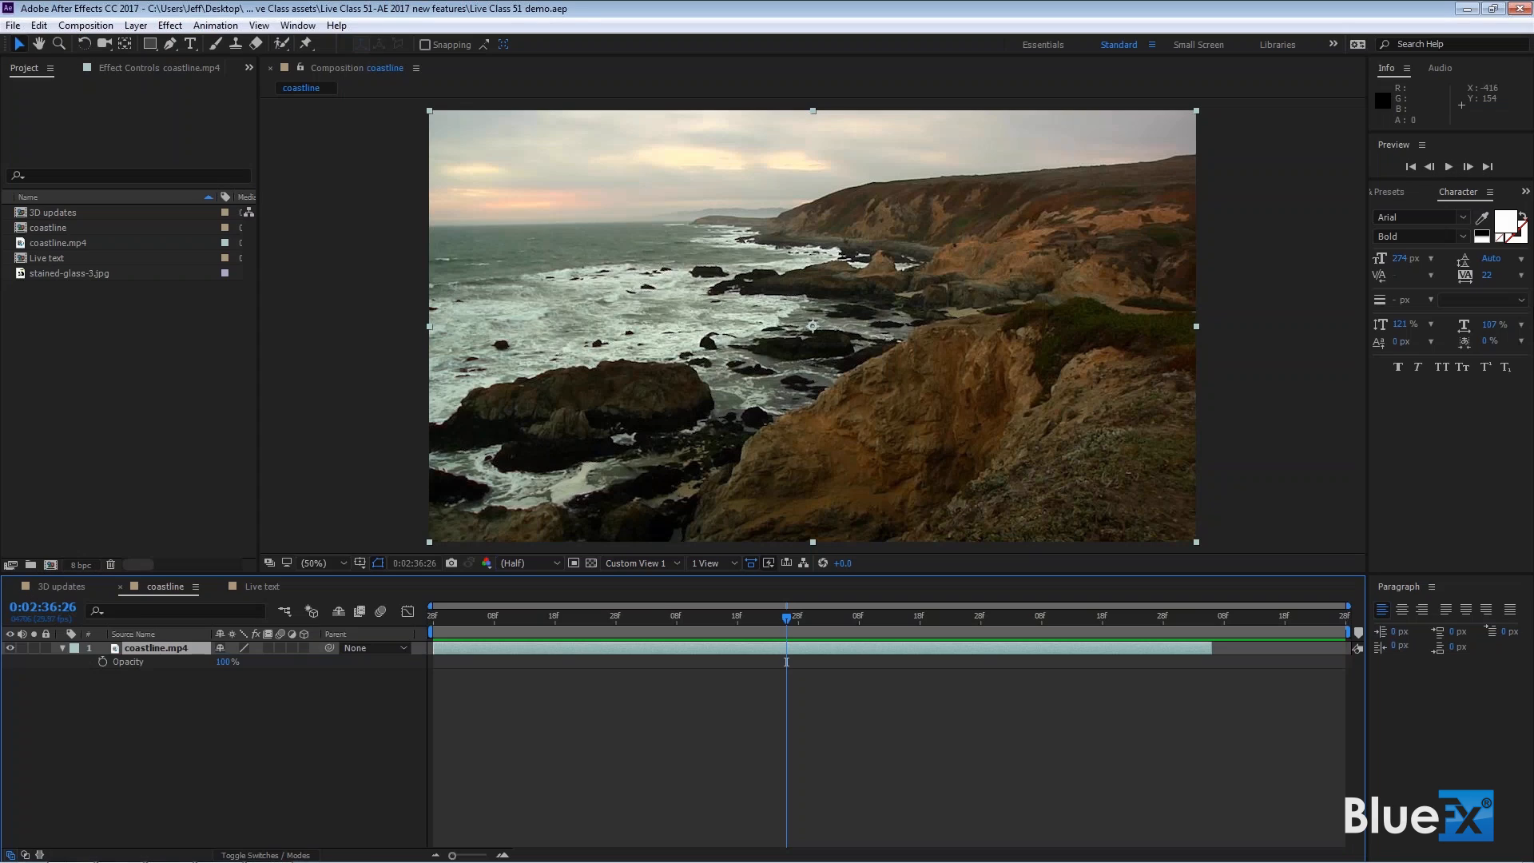
# Step: Switch the Timeline to the '3D updates' composition with the extruded Word text
pyautogui.click(58, 587)
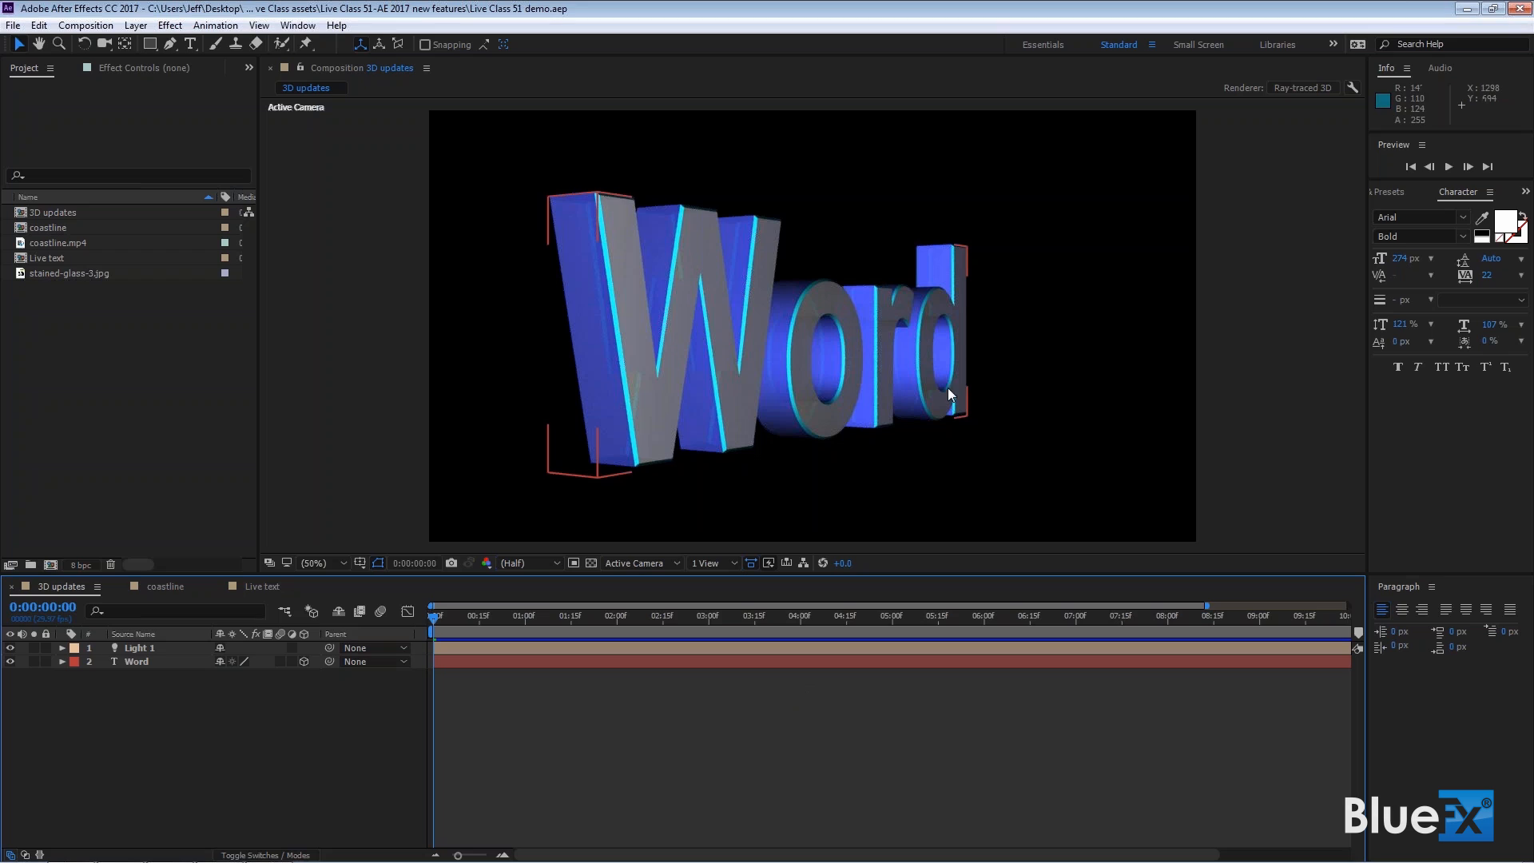
pyautogui.click(1049, 393)
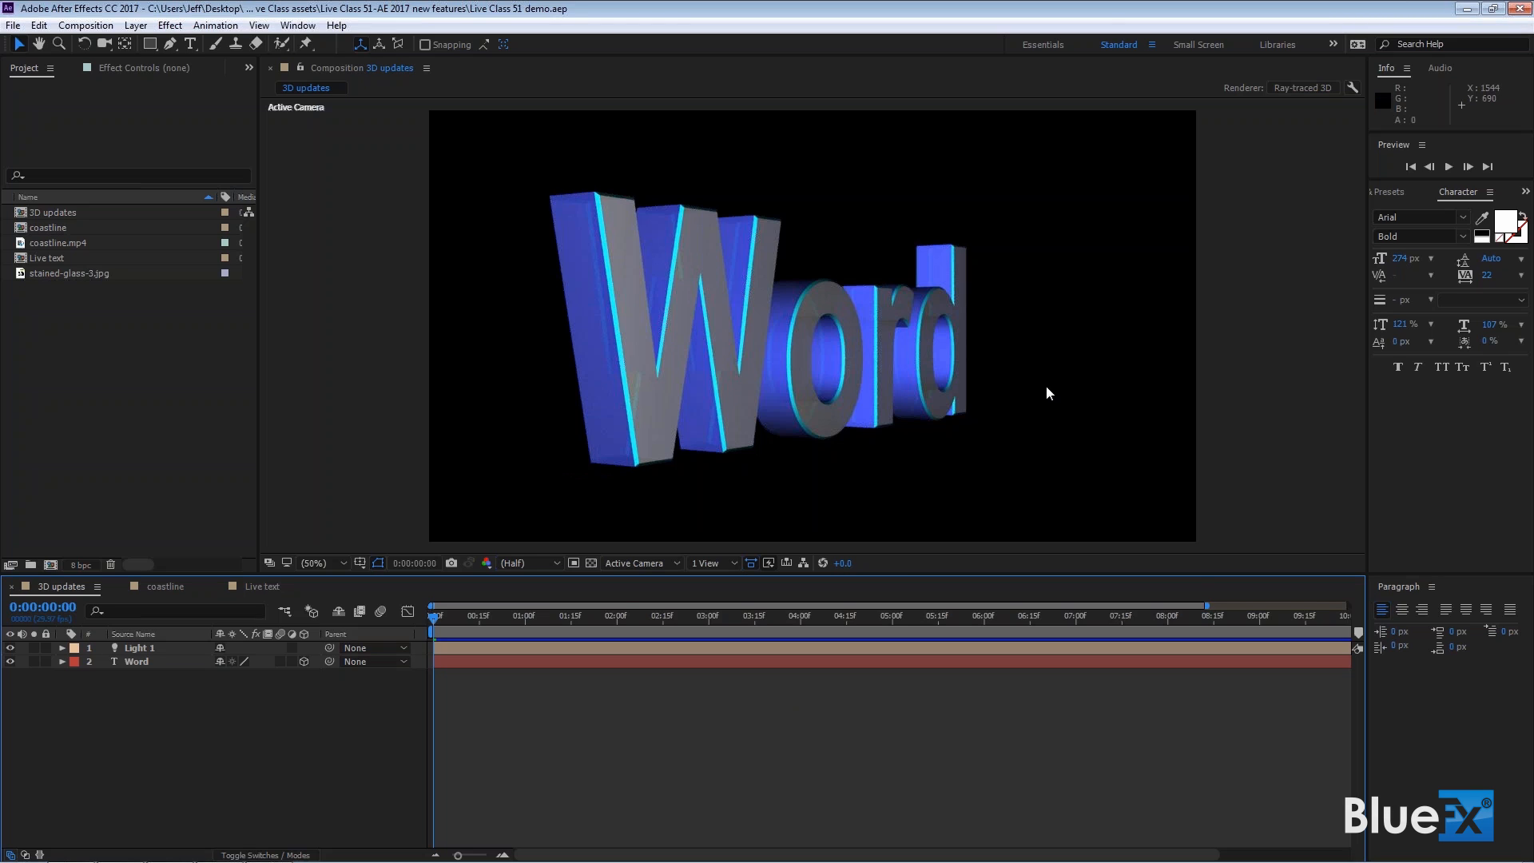
pyautogui.moveTo(178, 662)
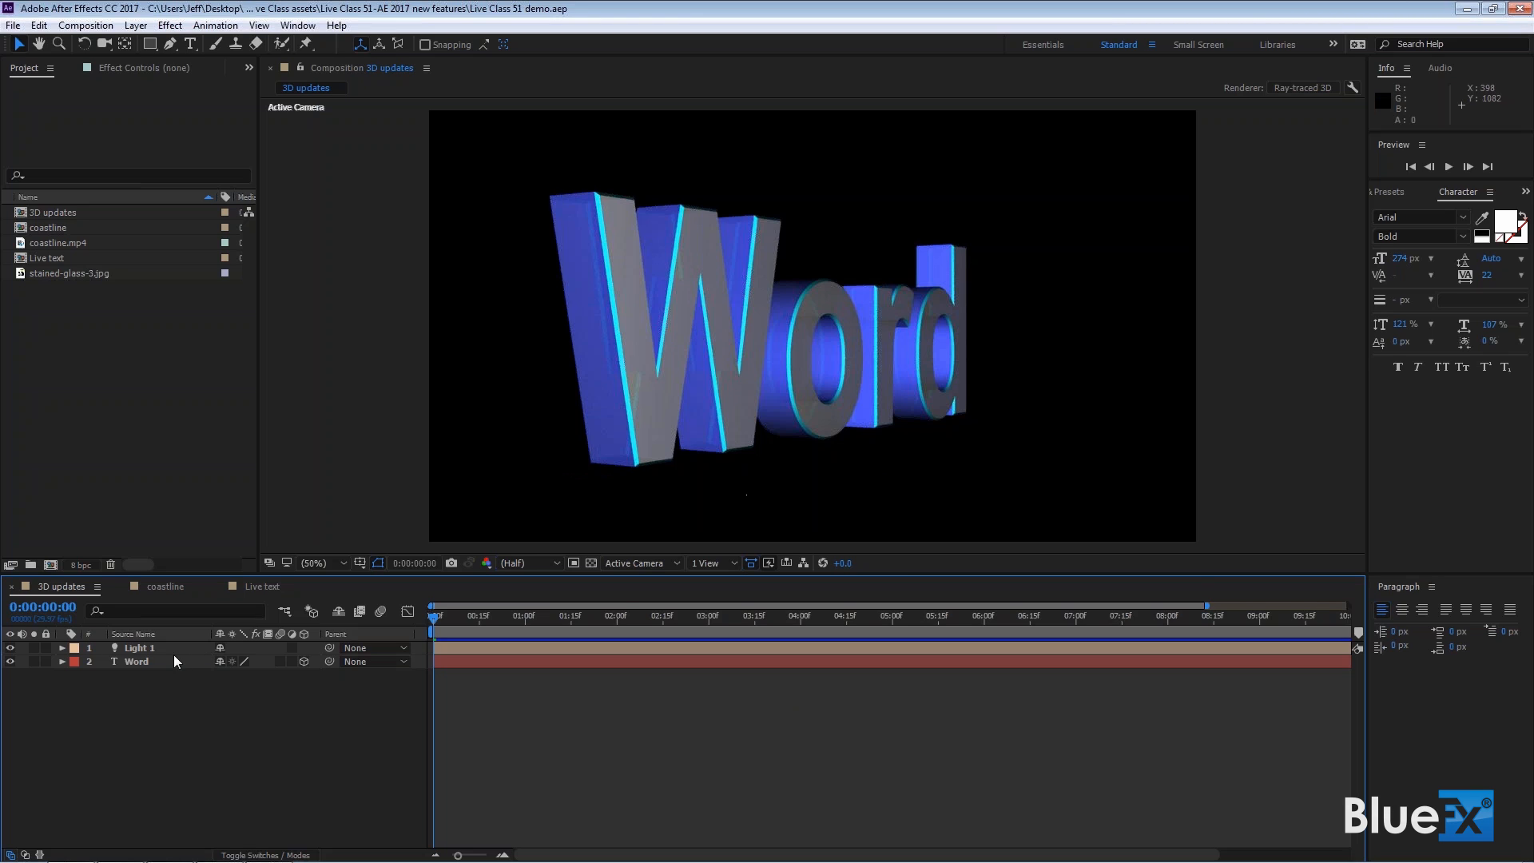
pyautogui.click(138, 662)
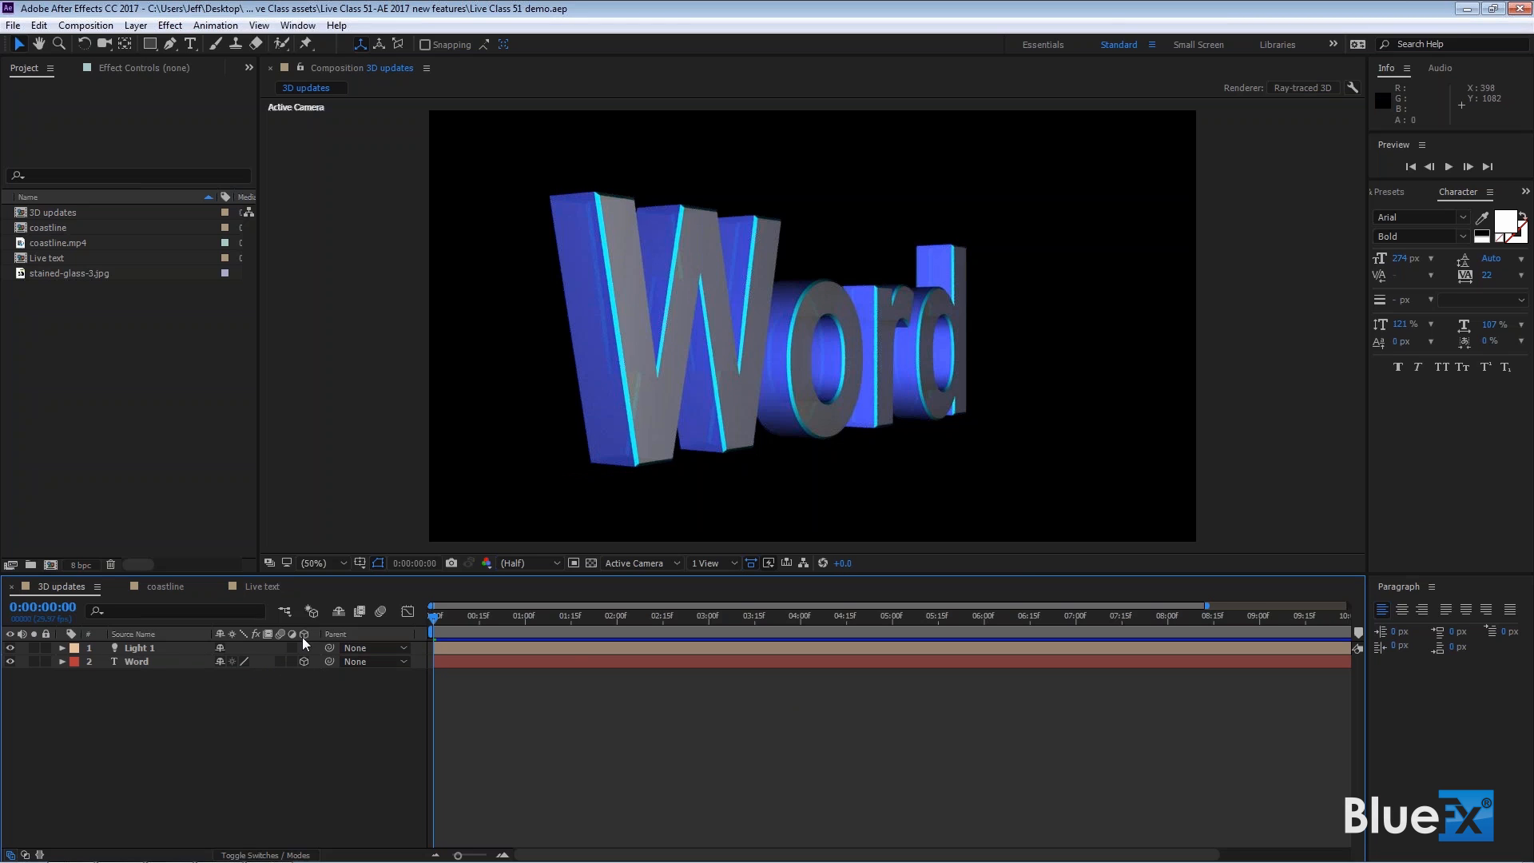
pyautogui.moveTo(304, 639)
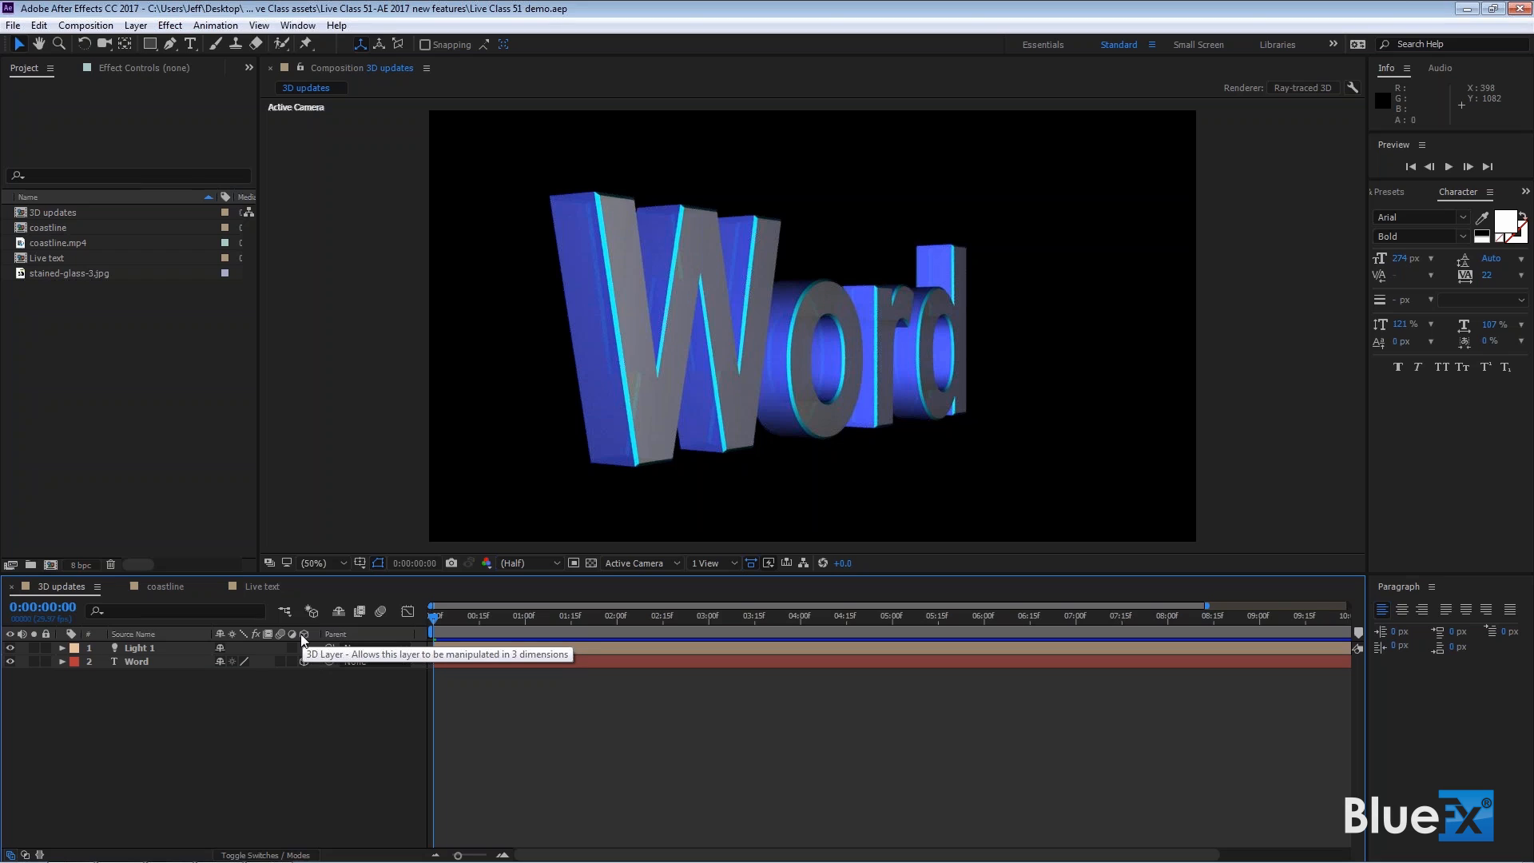
pyautogui.click(304, 661)
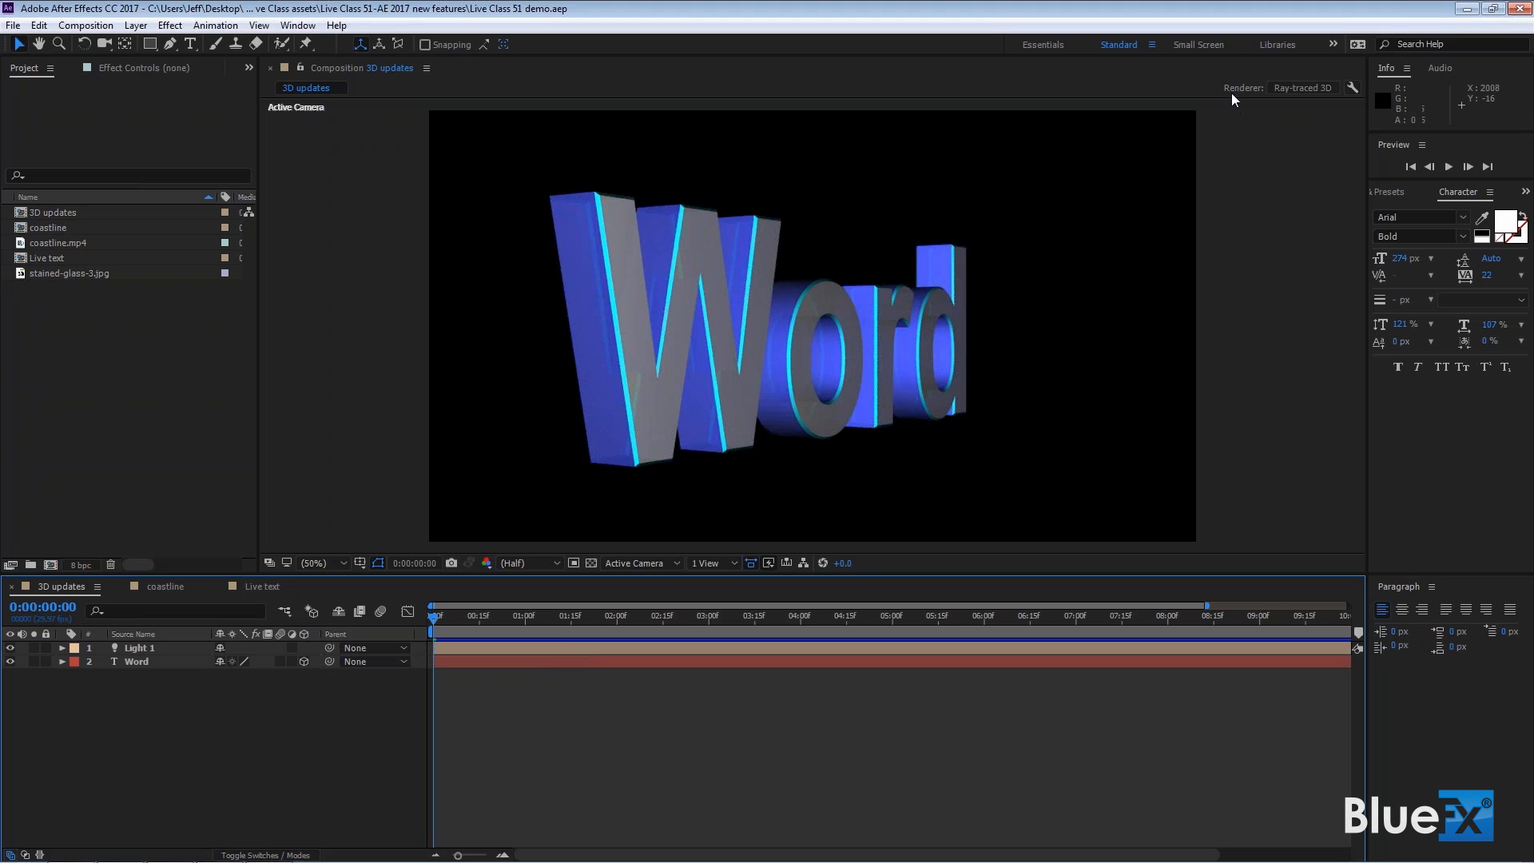
pyautogui.moveTo(1288, 88)
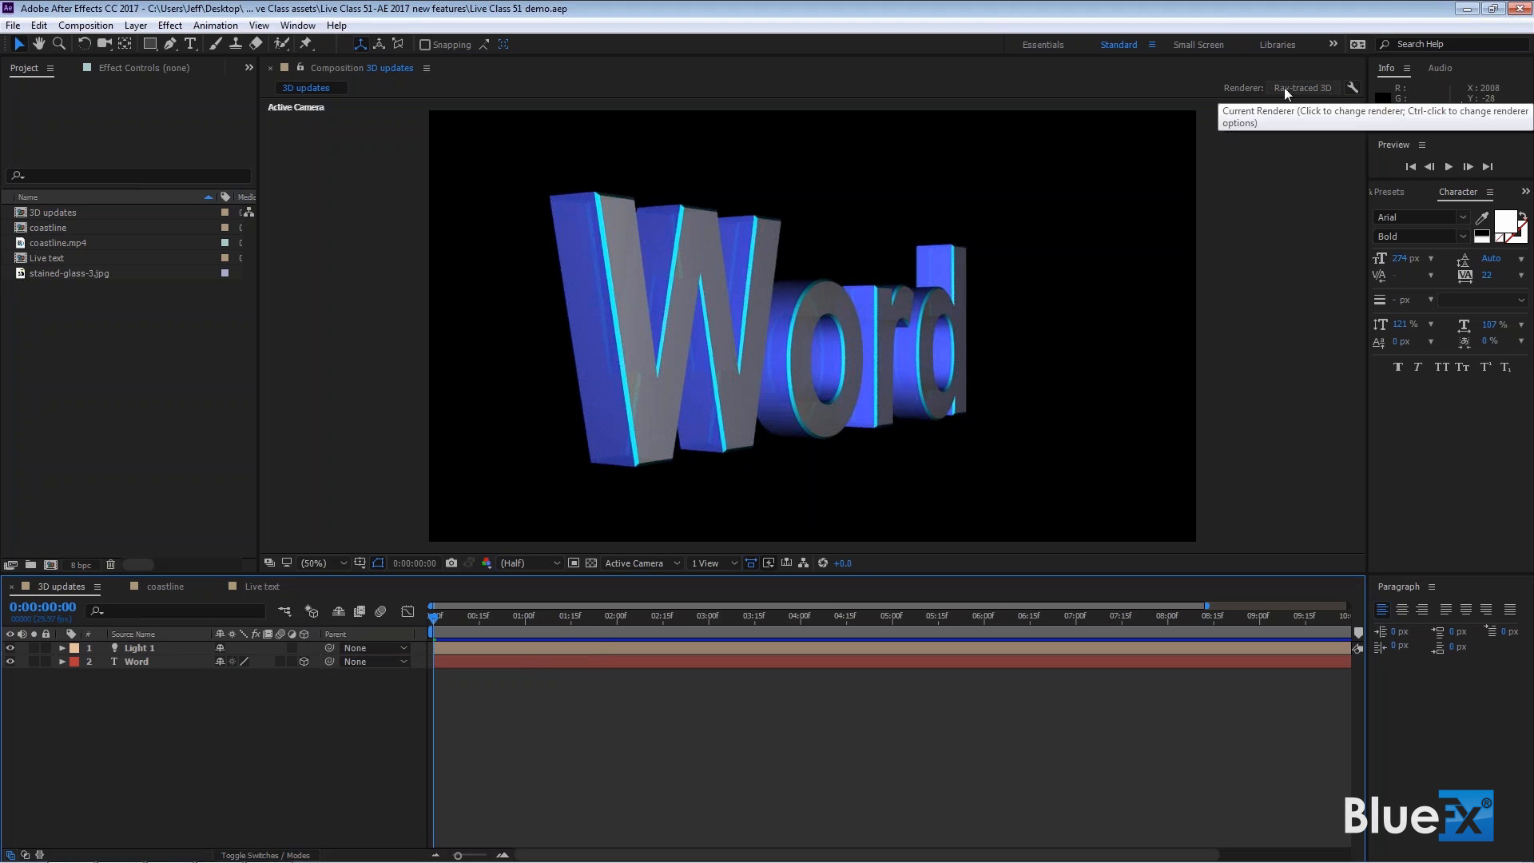
pyautogui.moveTo(978, 255)
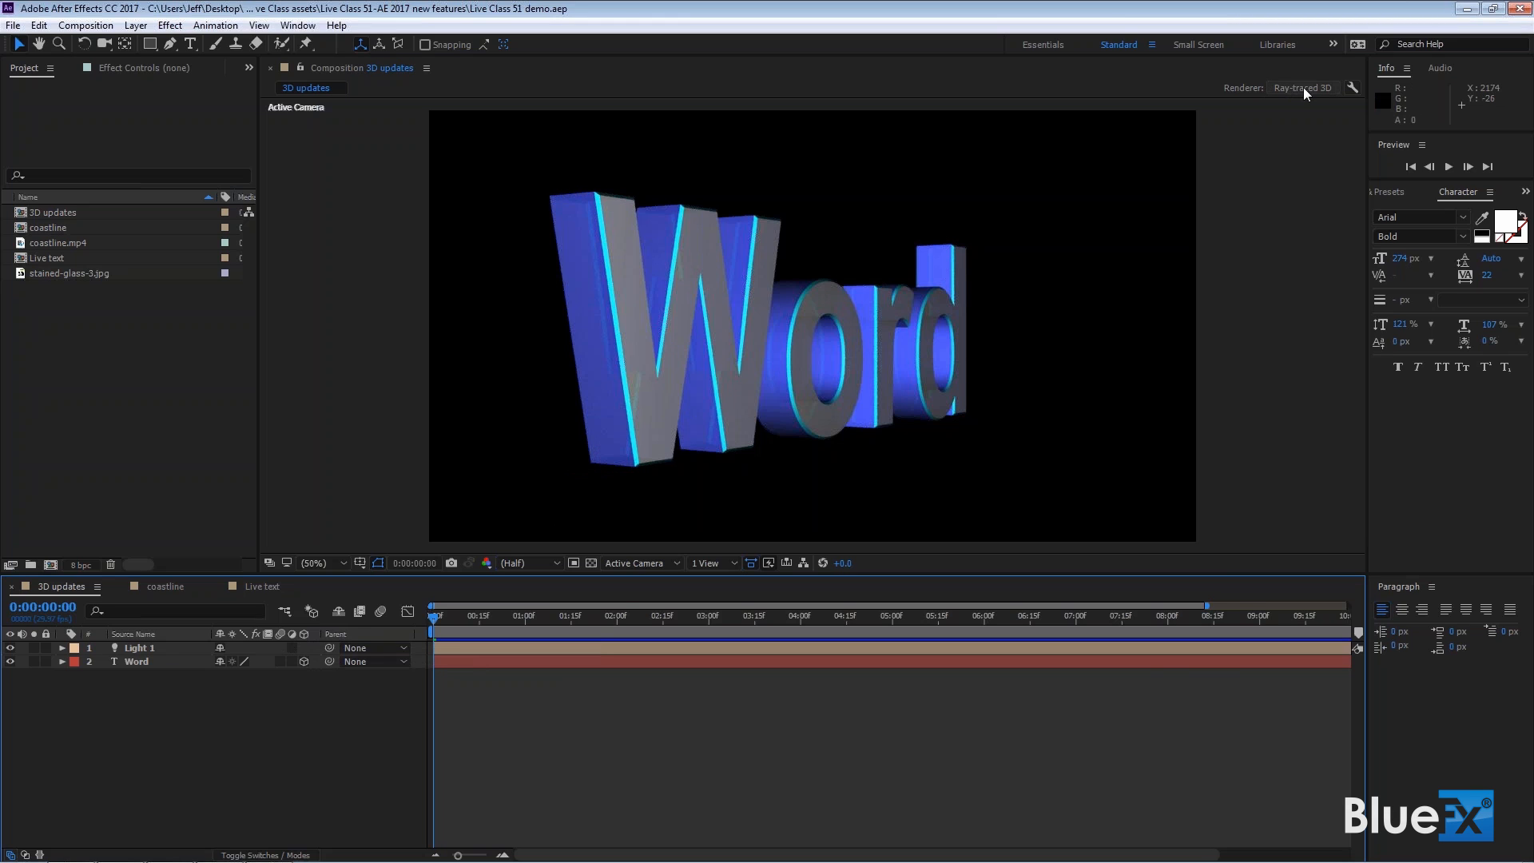
pyautogui.moveTo(1306, 92)
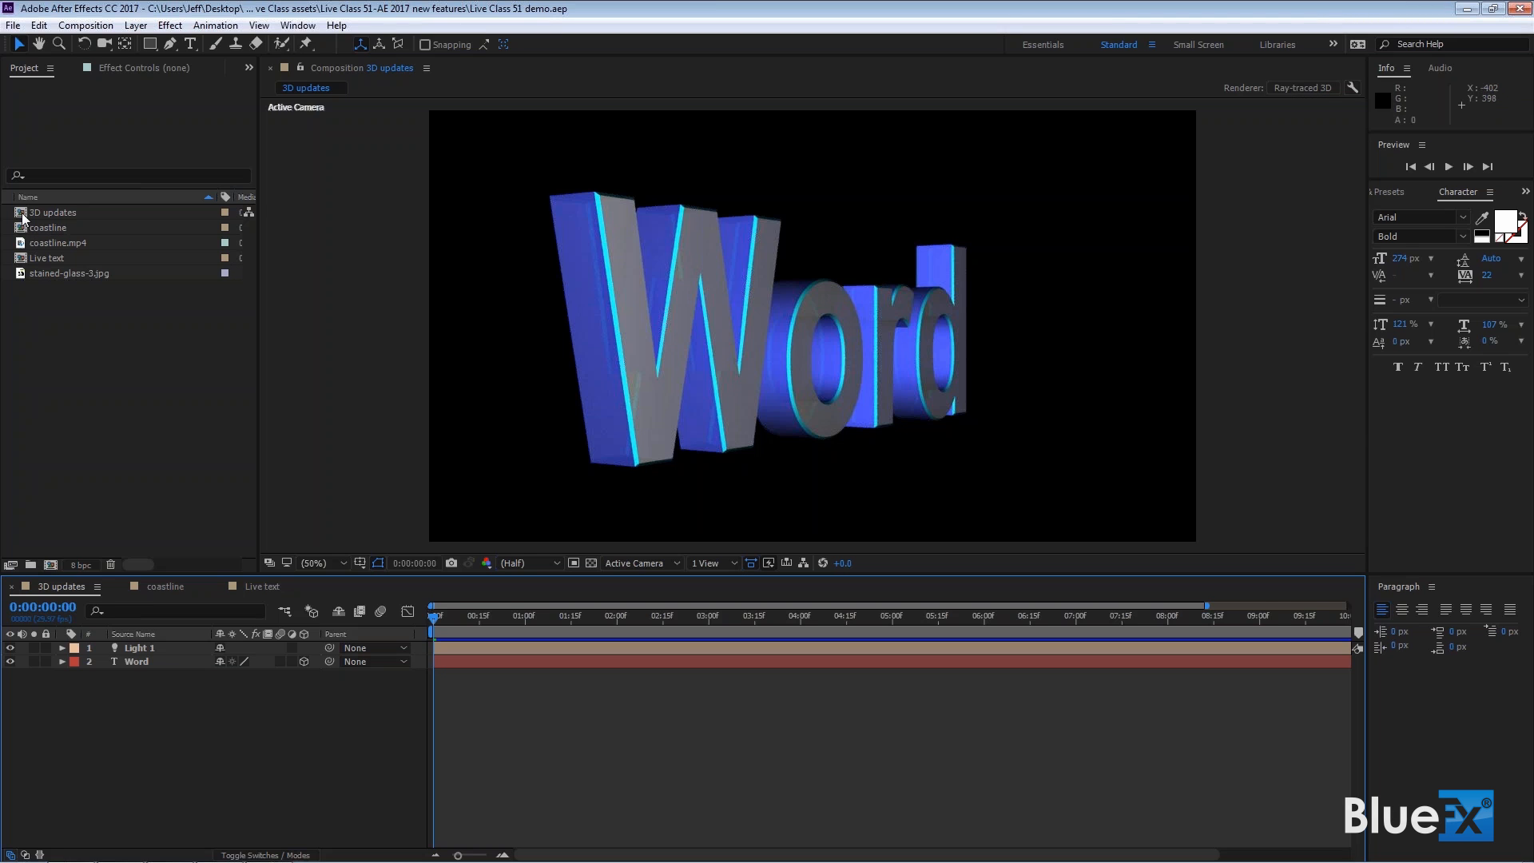
pyautogui.rightClick(51, 213)
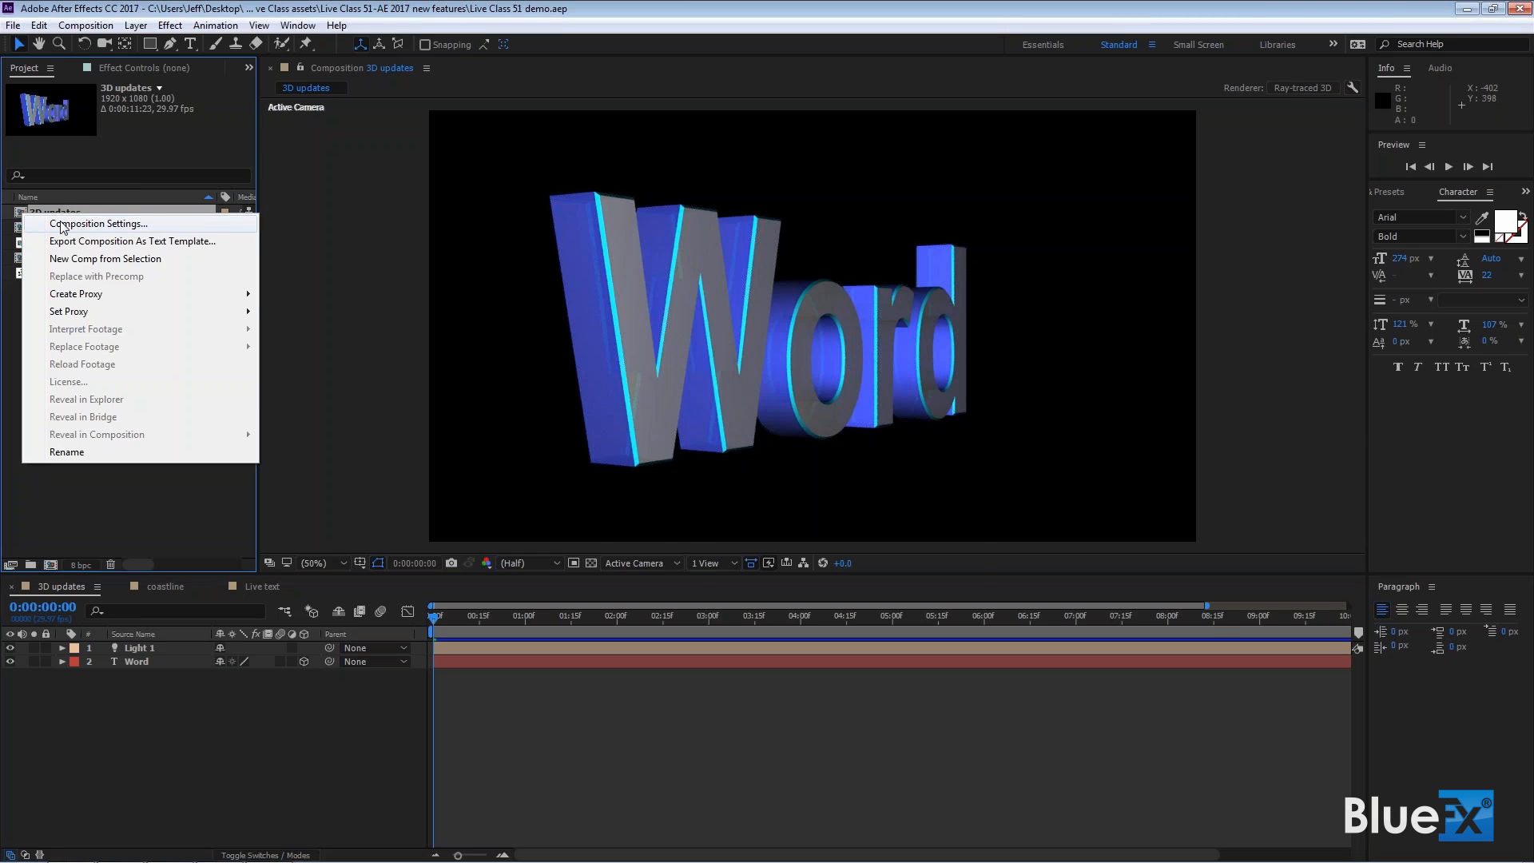
pyautogui.click(112, 222)
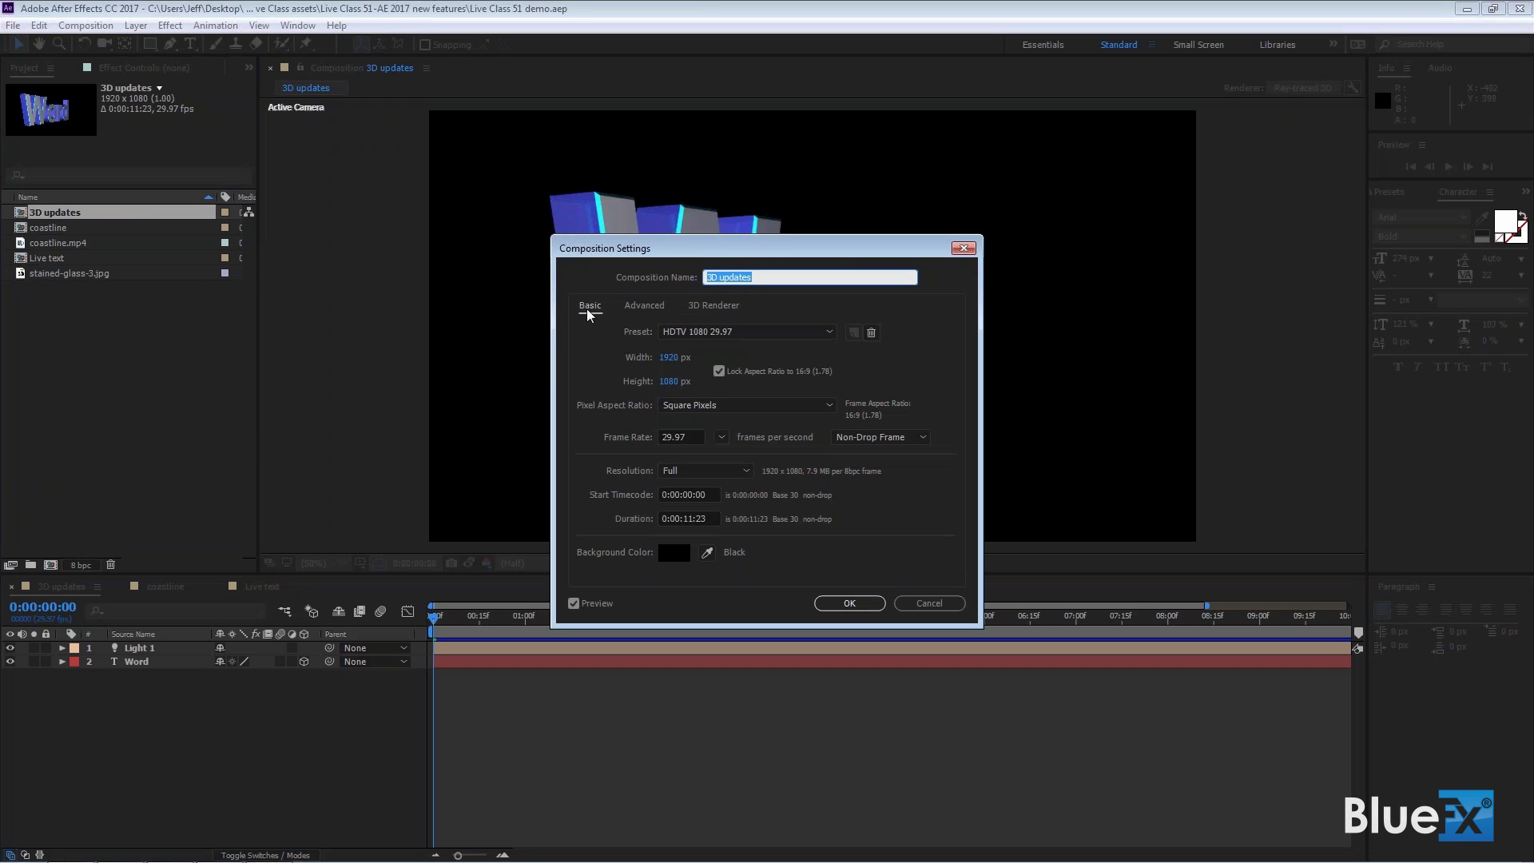
pyautogui.click(713, 305)
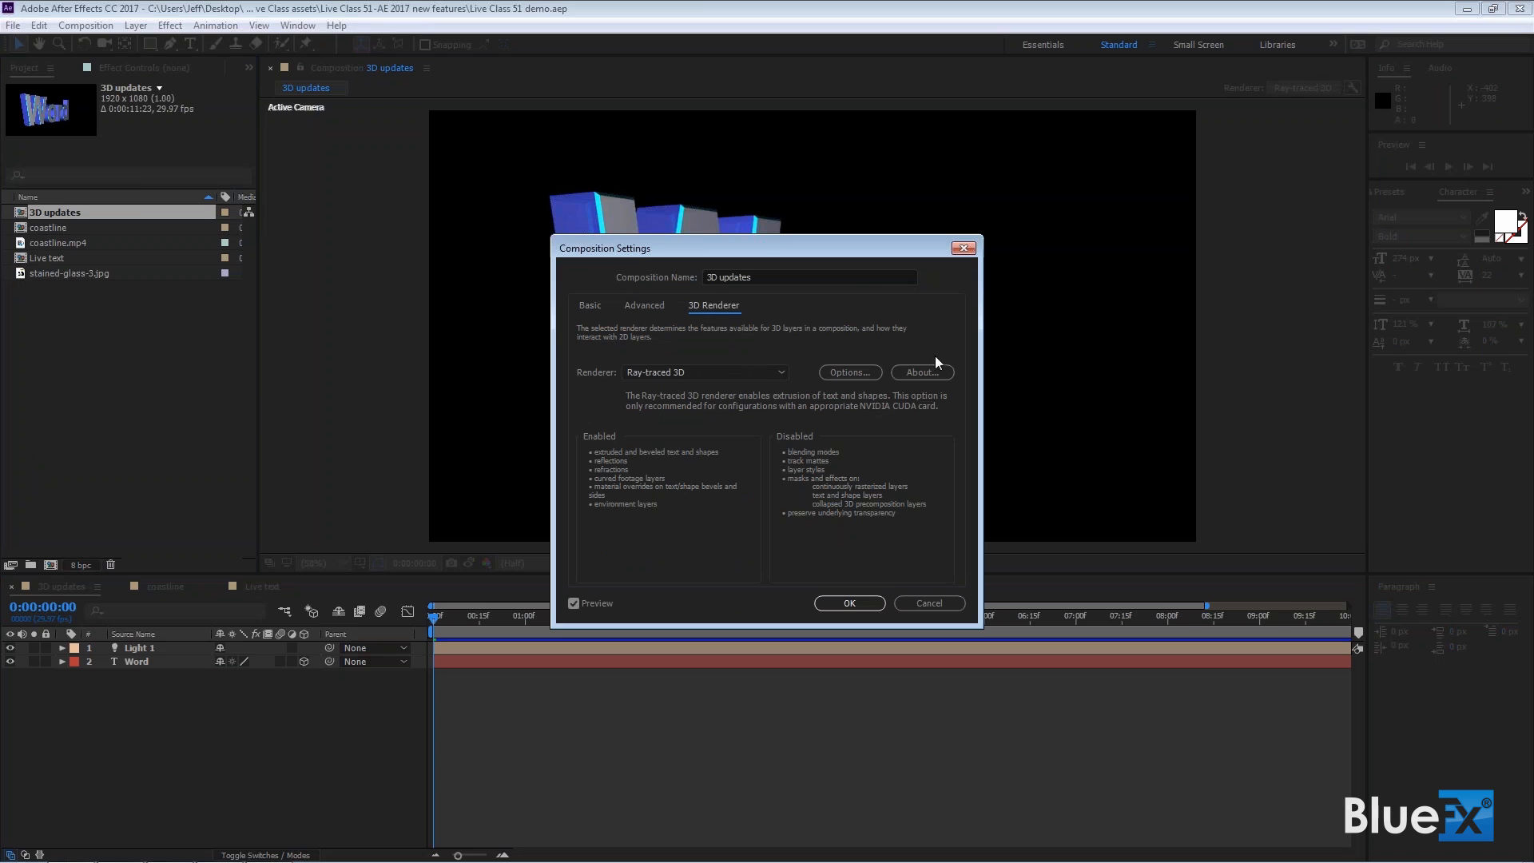
pyautogui.click(850, 602)
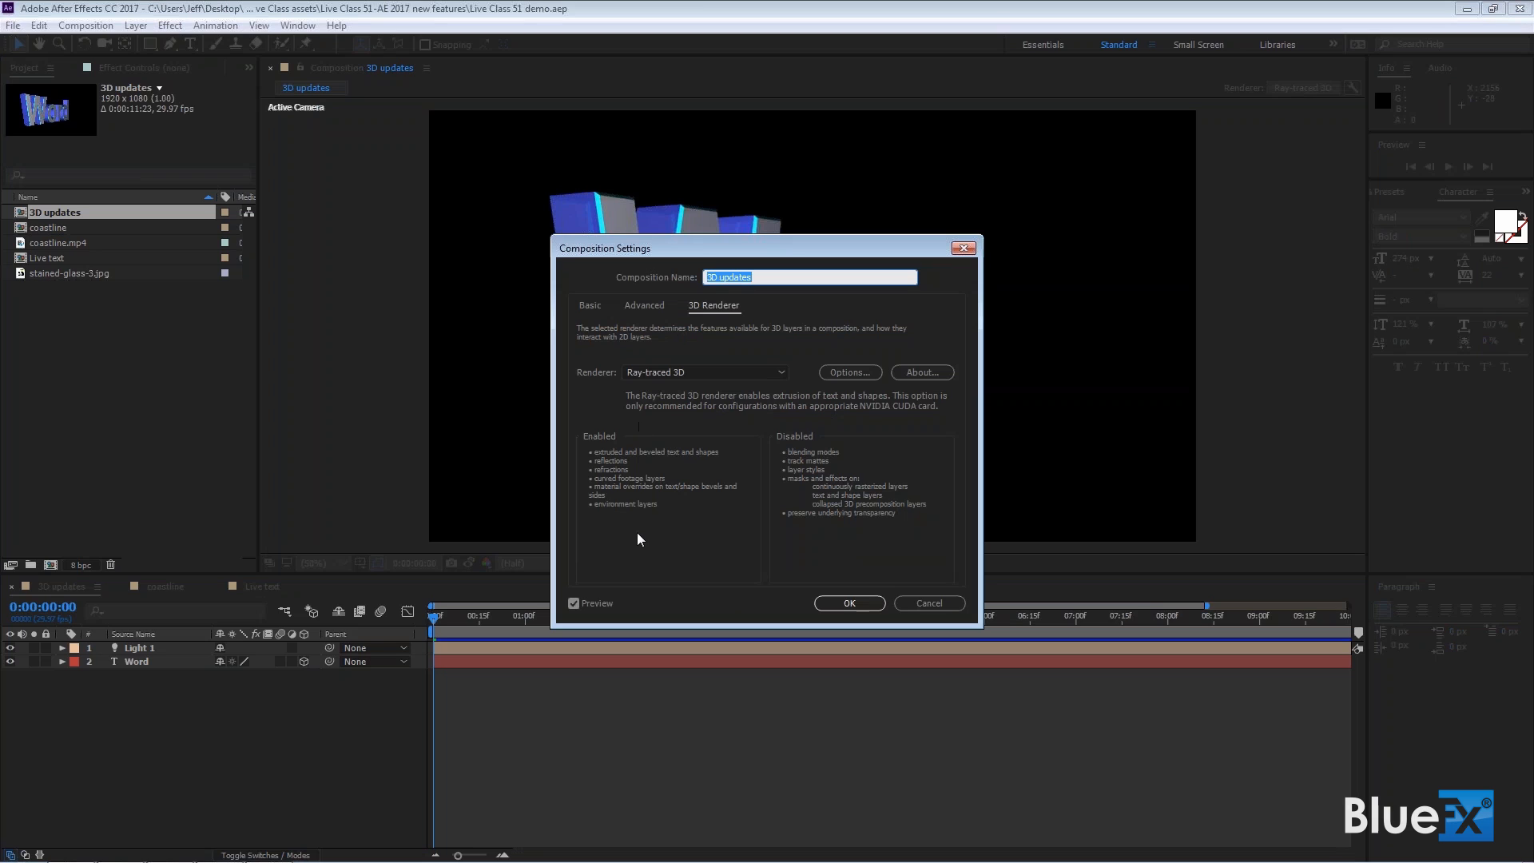
pyautogui.moveTo(636, 537)
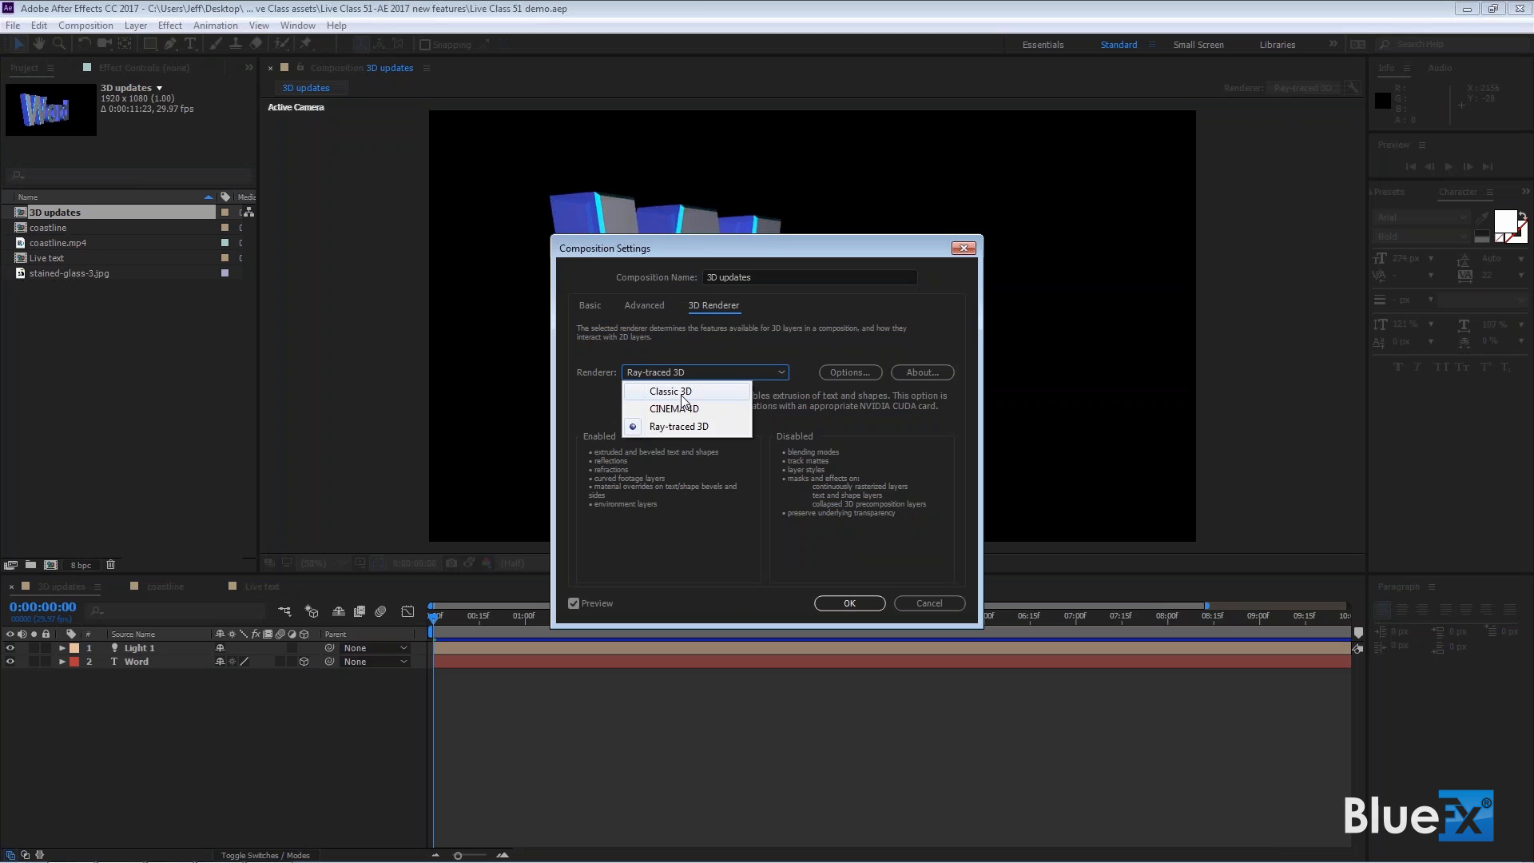
pyautogui.moveTo(692, 409)
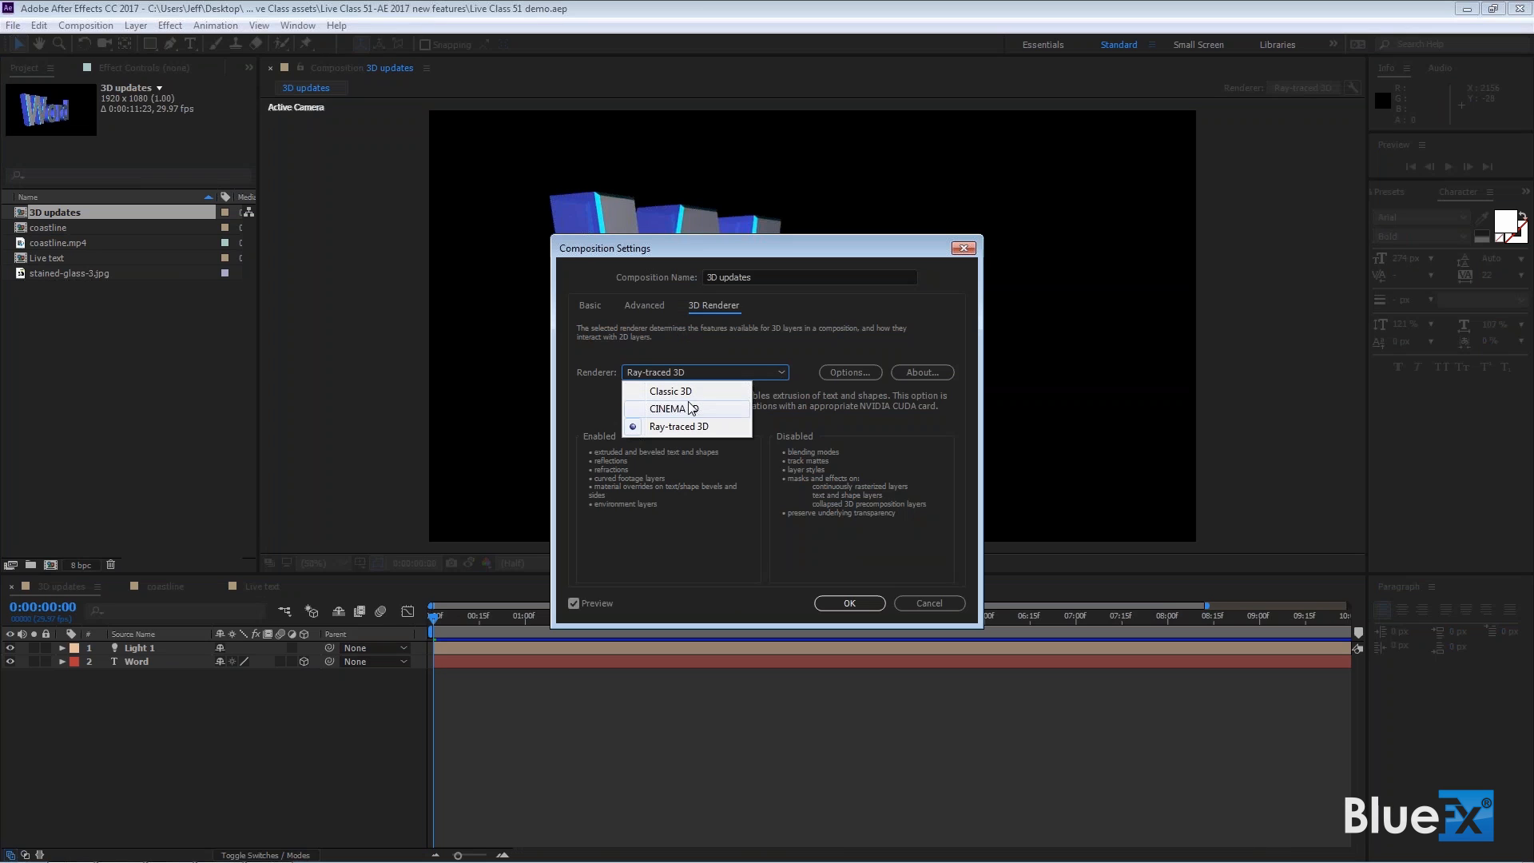
pyautogui.moveTo(688, 415)
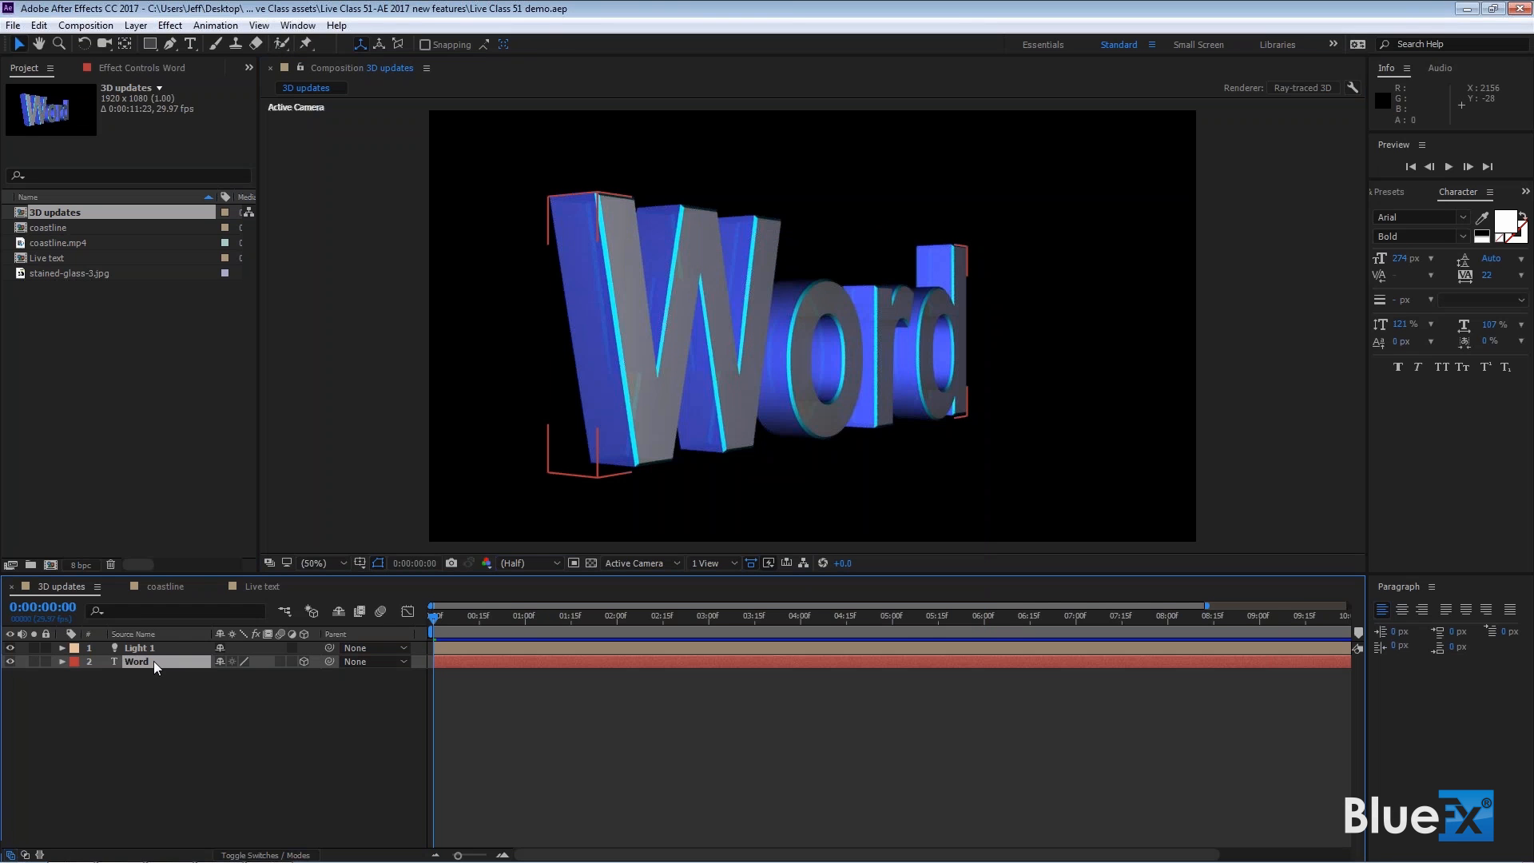
# Step: Select the Word layer, inspect its Geometry and Material Options, and stop the ray-traced preview
pyautogui.click(149, 662)
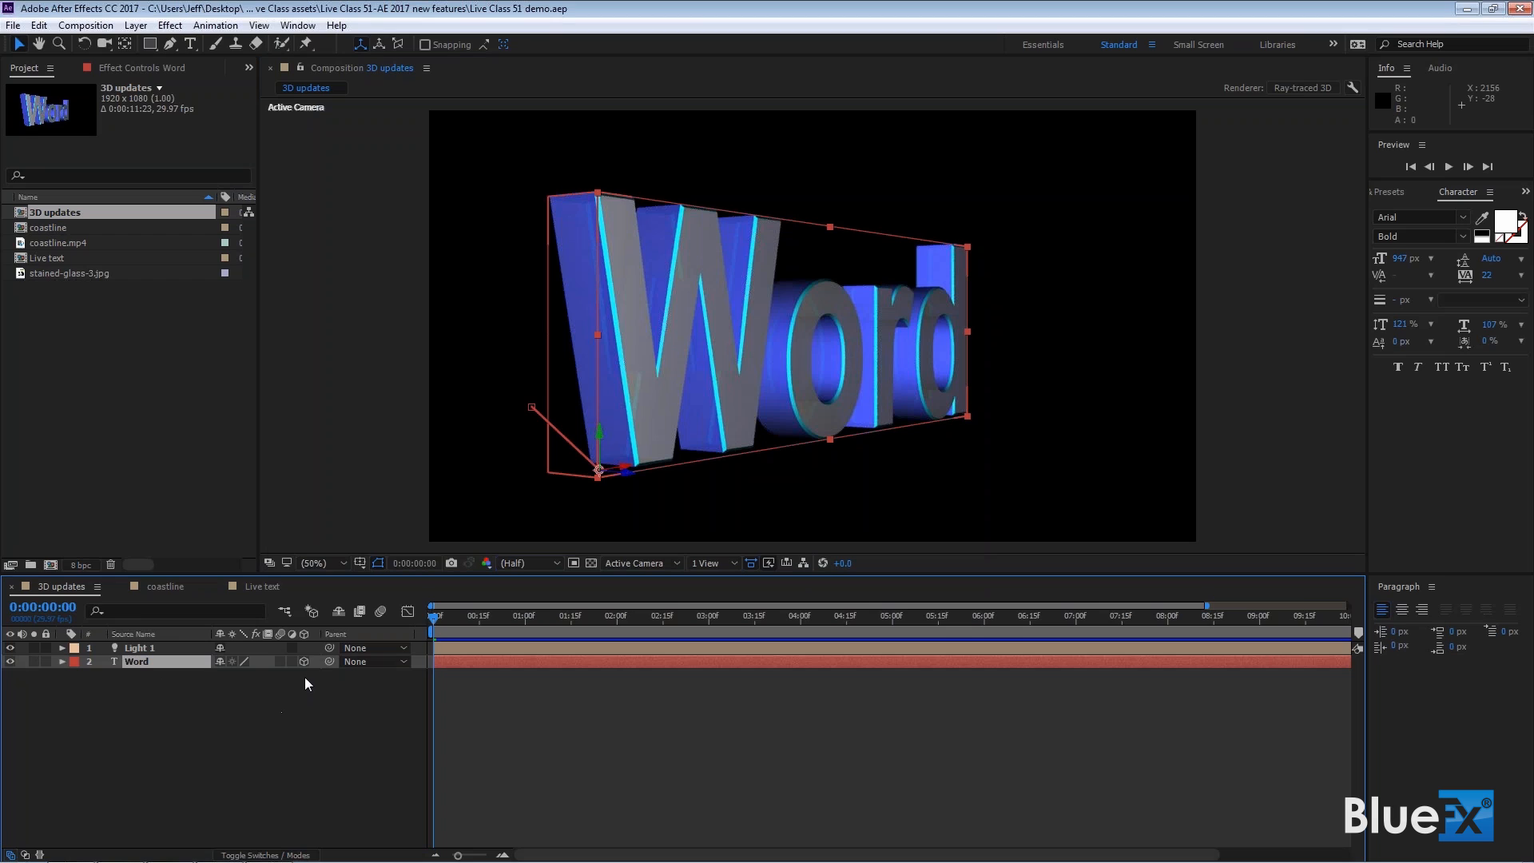
pyautogui.moveTo(252, 684)
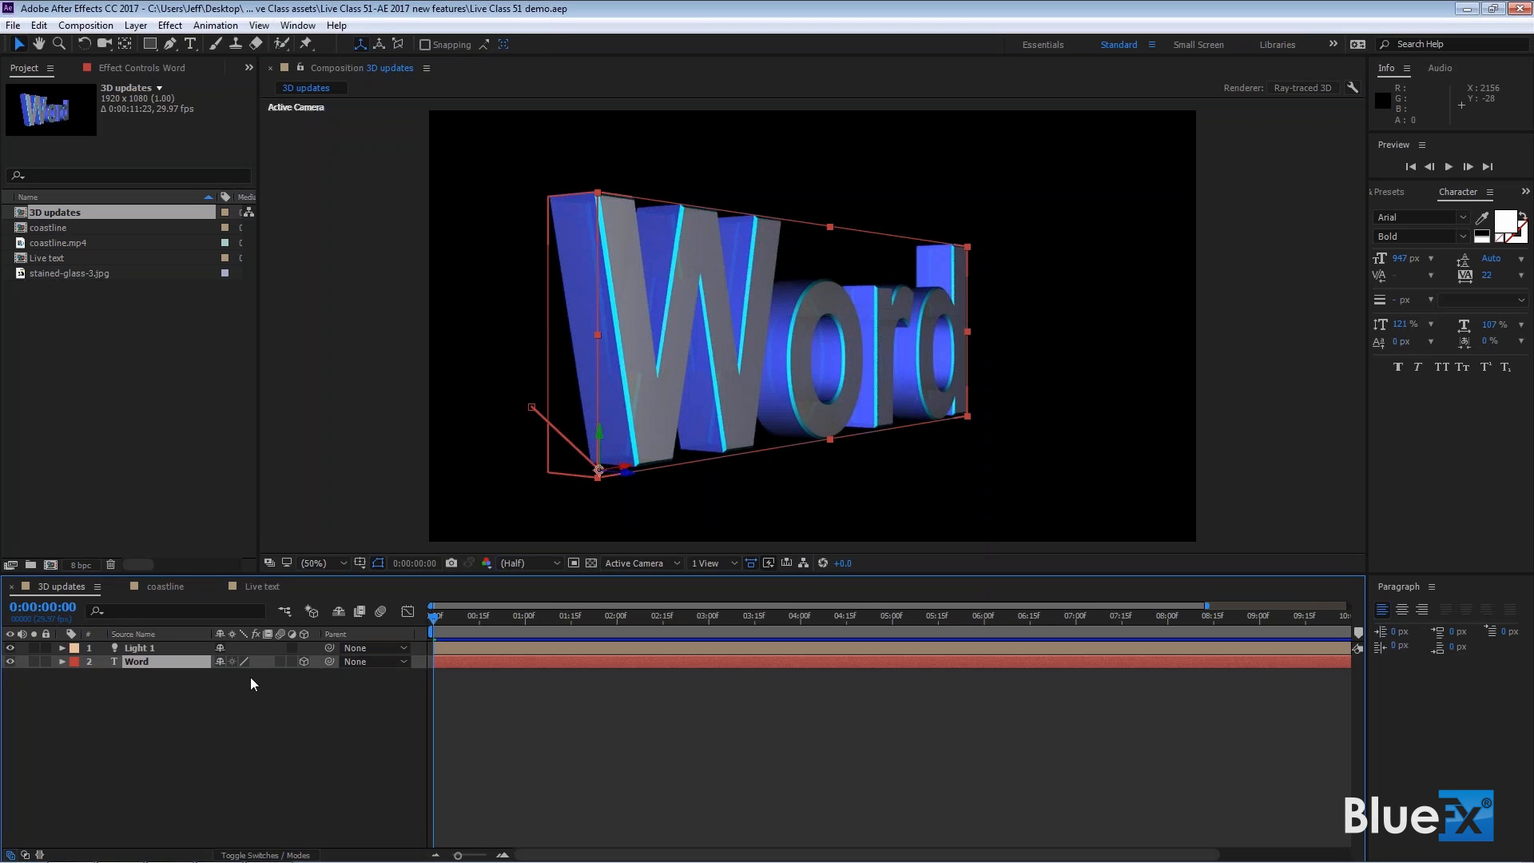
pyautogui.moveTo(1283, 118)
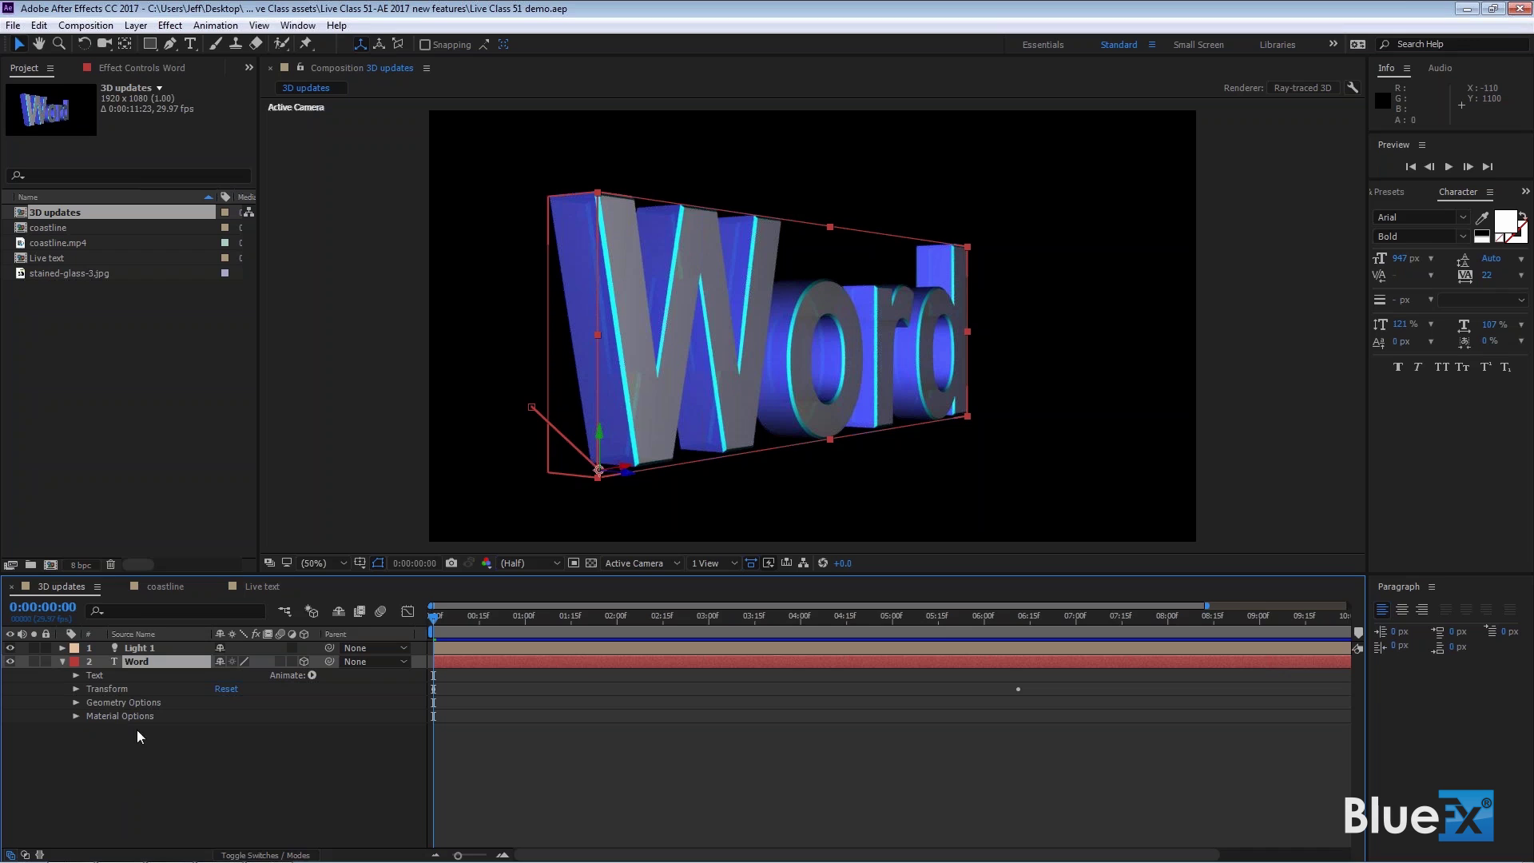
pyautogui.moveTo(96, 719)
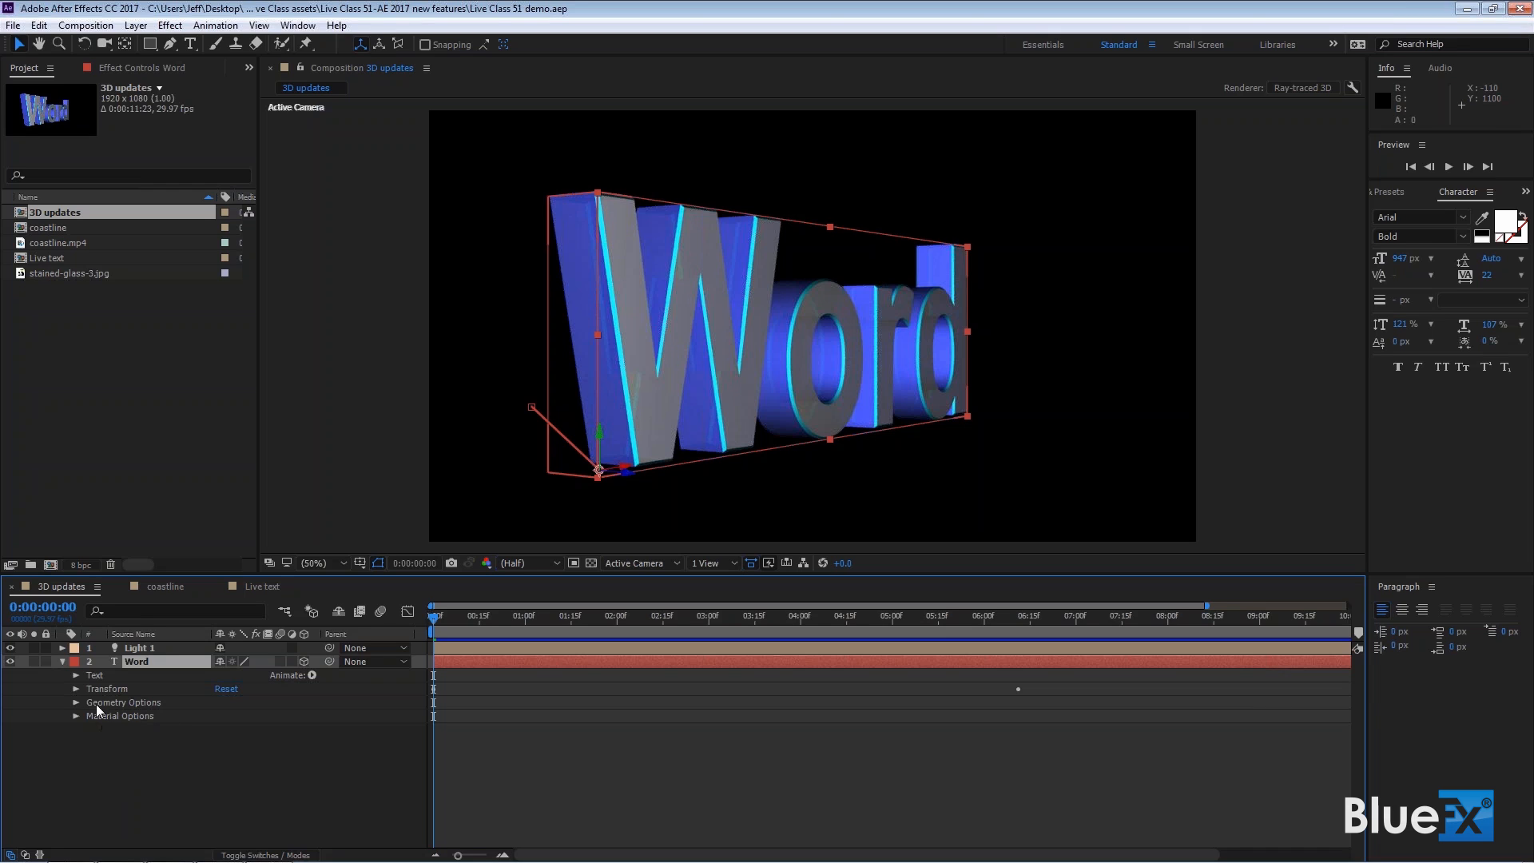
pyautogui.click(77, 703)
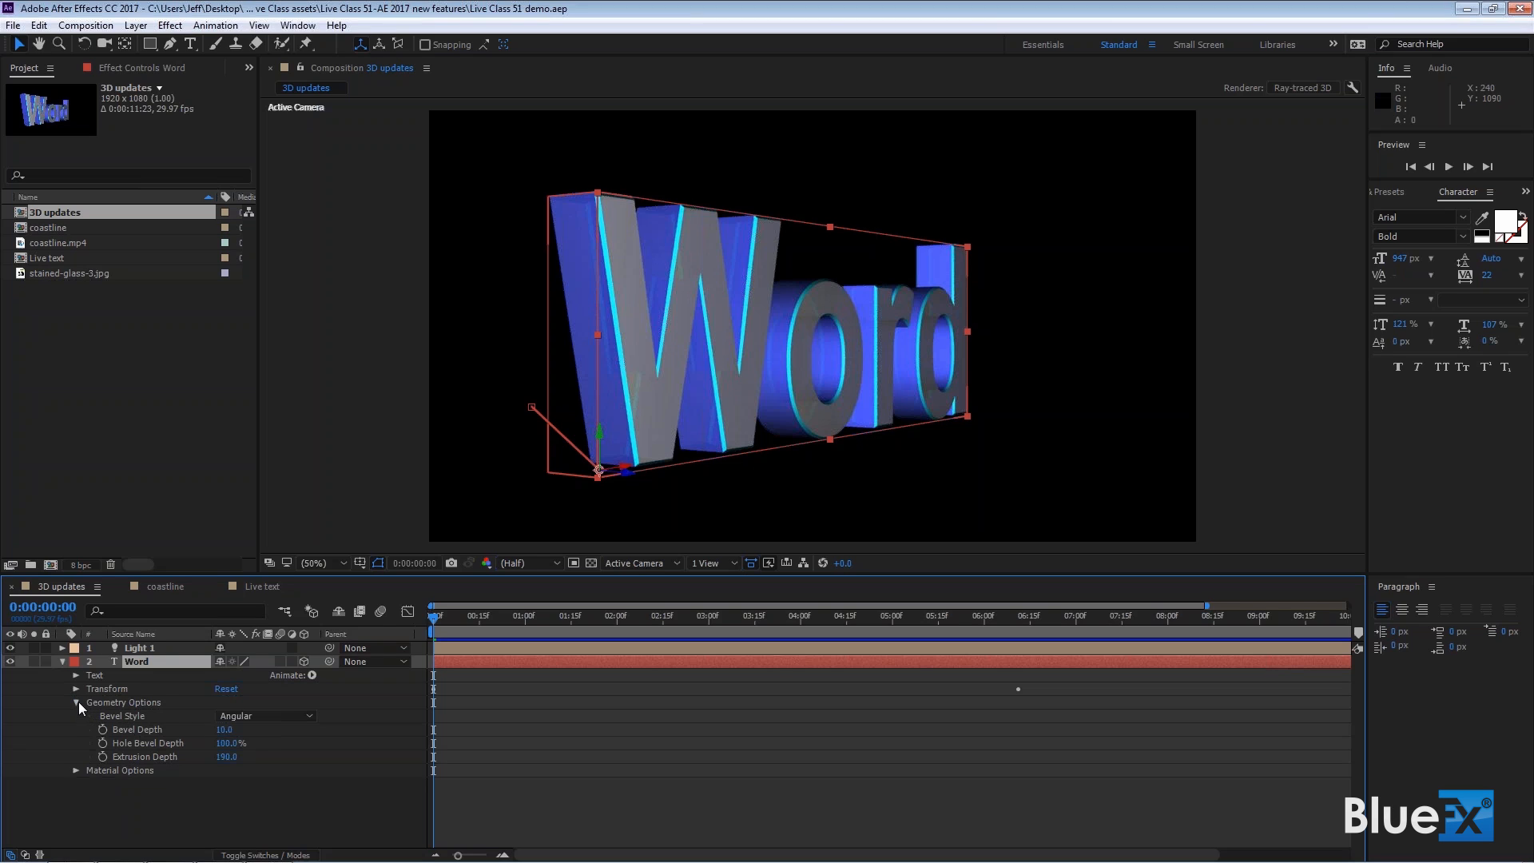
pyautogui.click(77, 703)
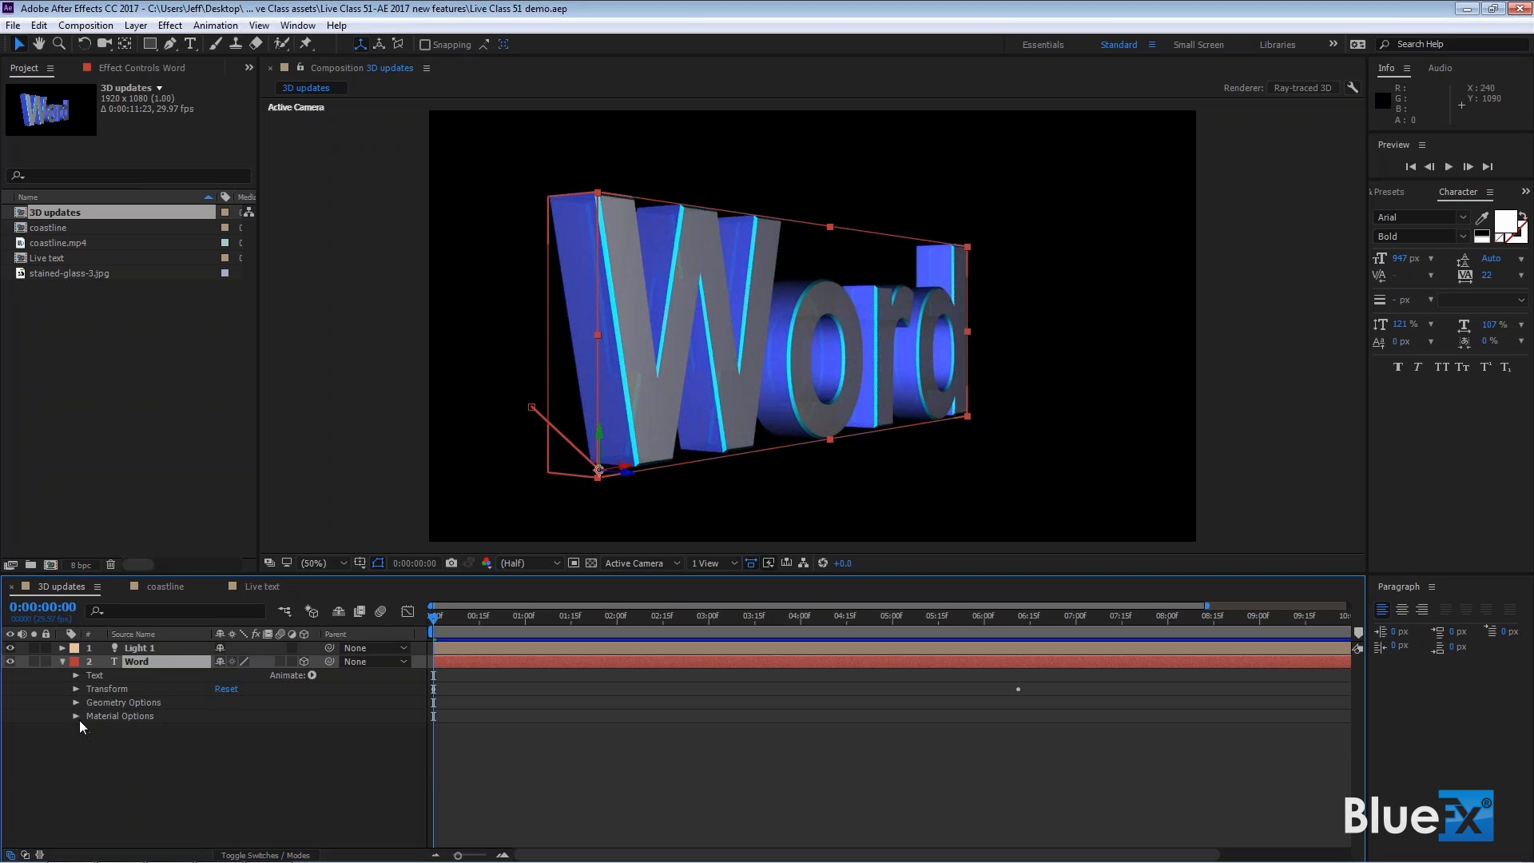
pyautogui.click(77, 716)
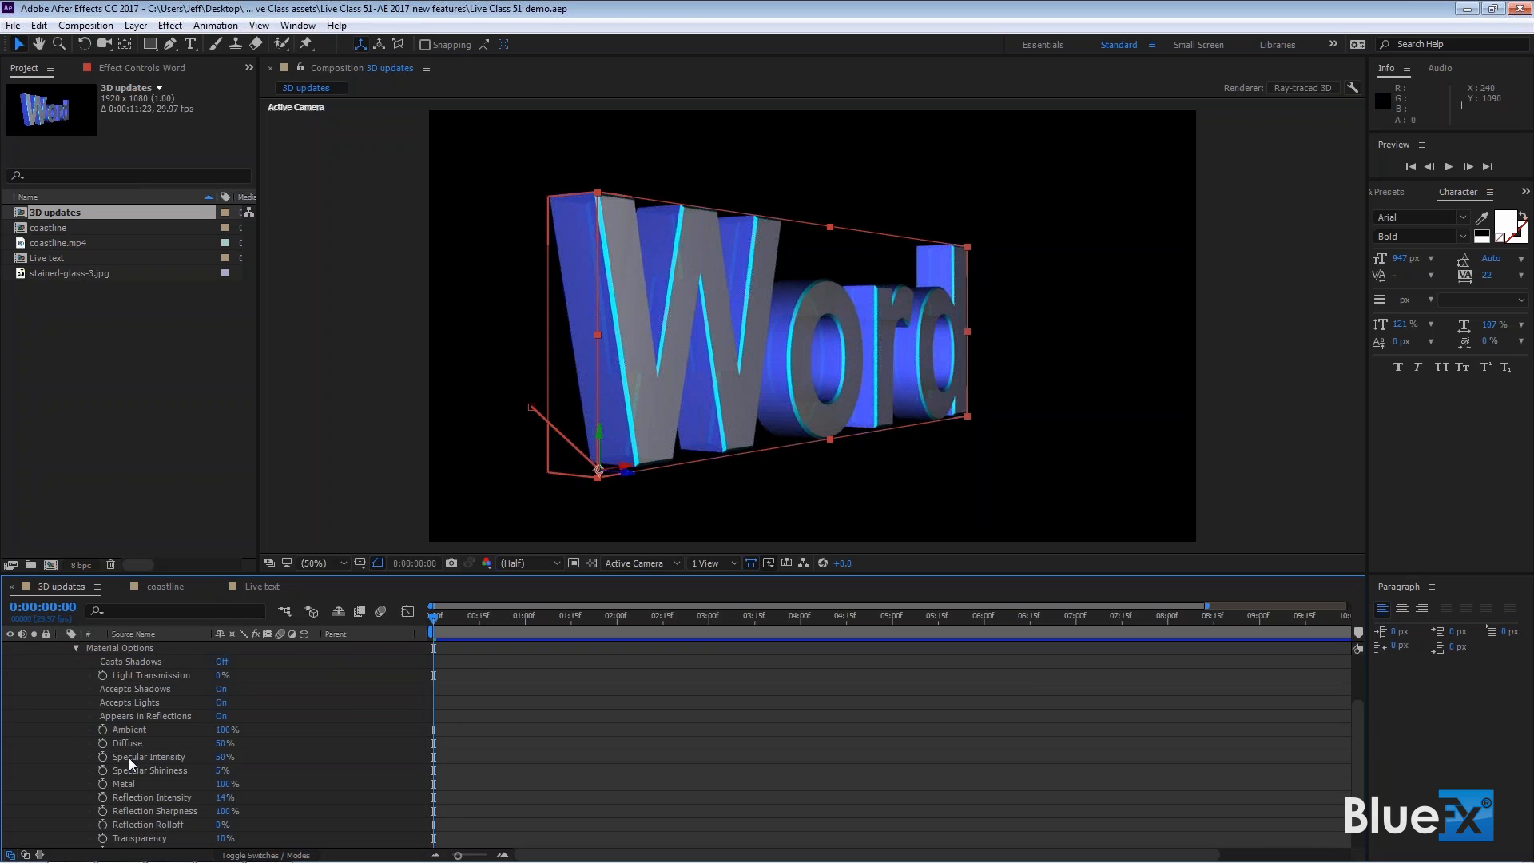
pyautogui.scroll(-3)
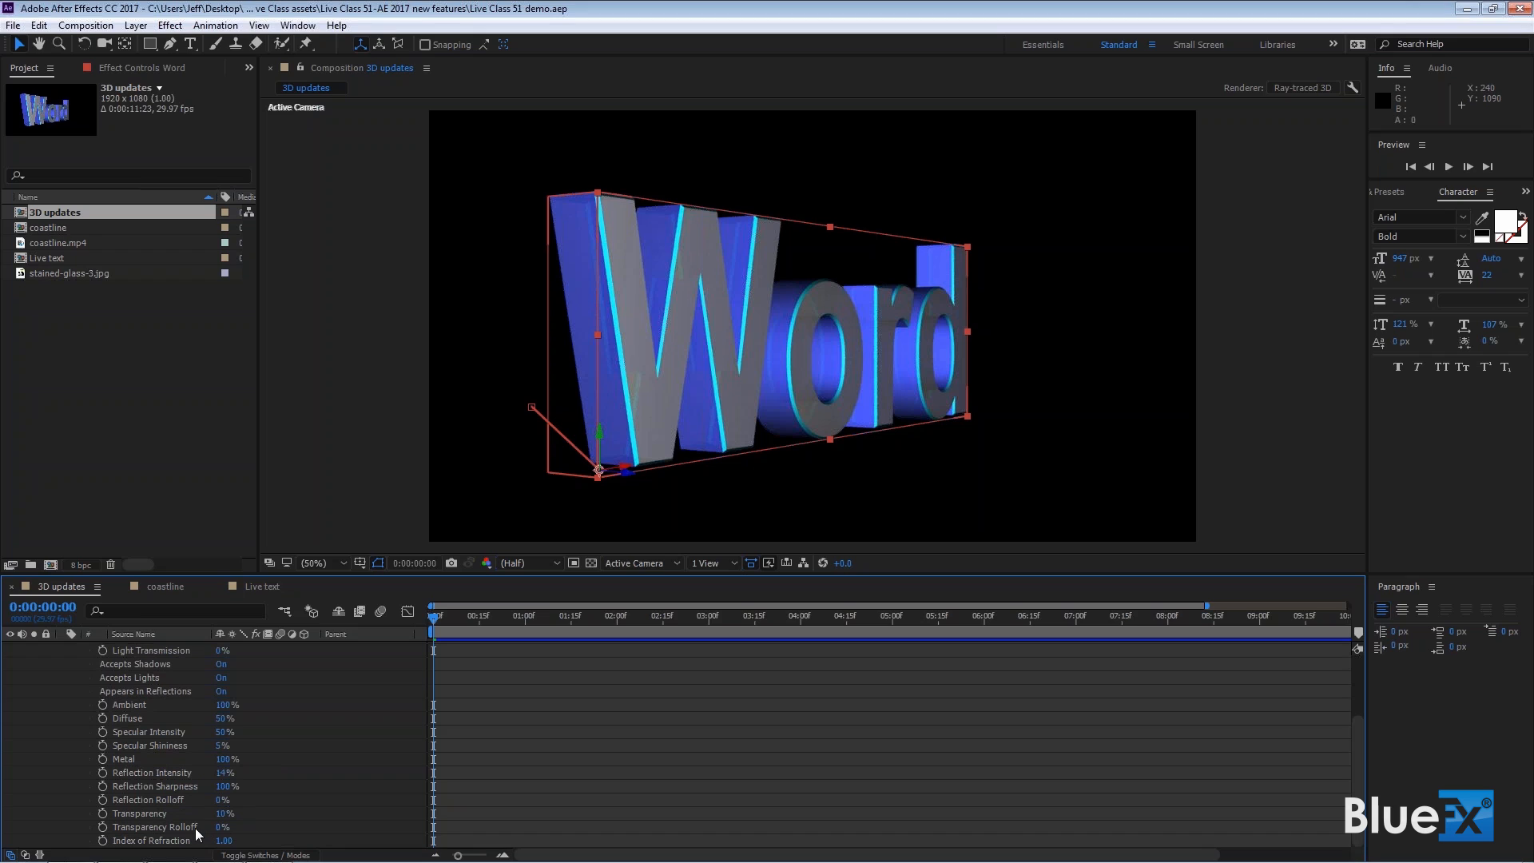
pyautogui.moveTo(196, 834)
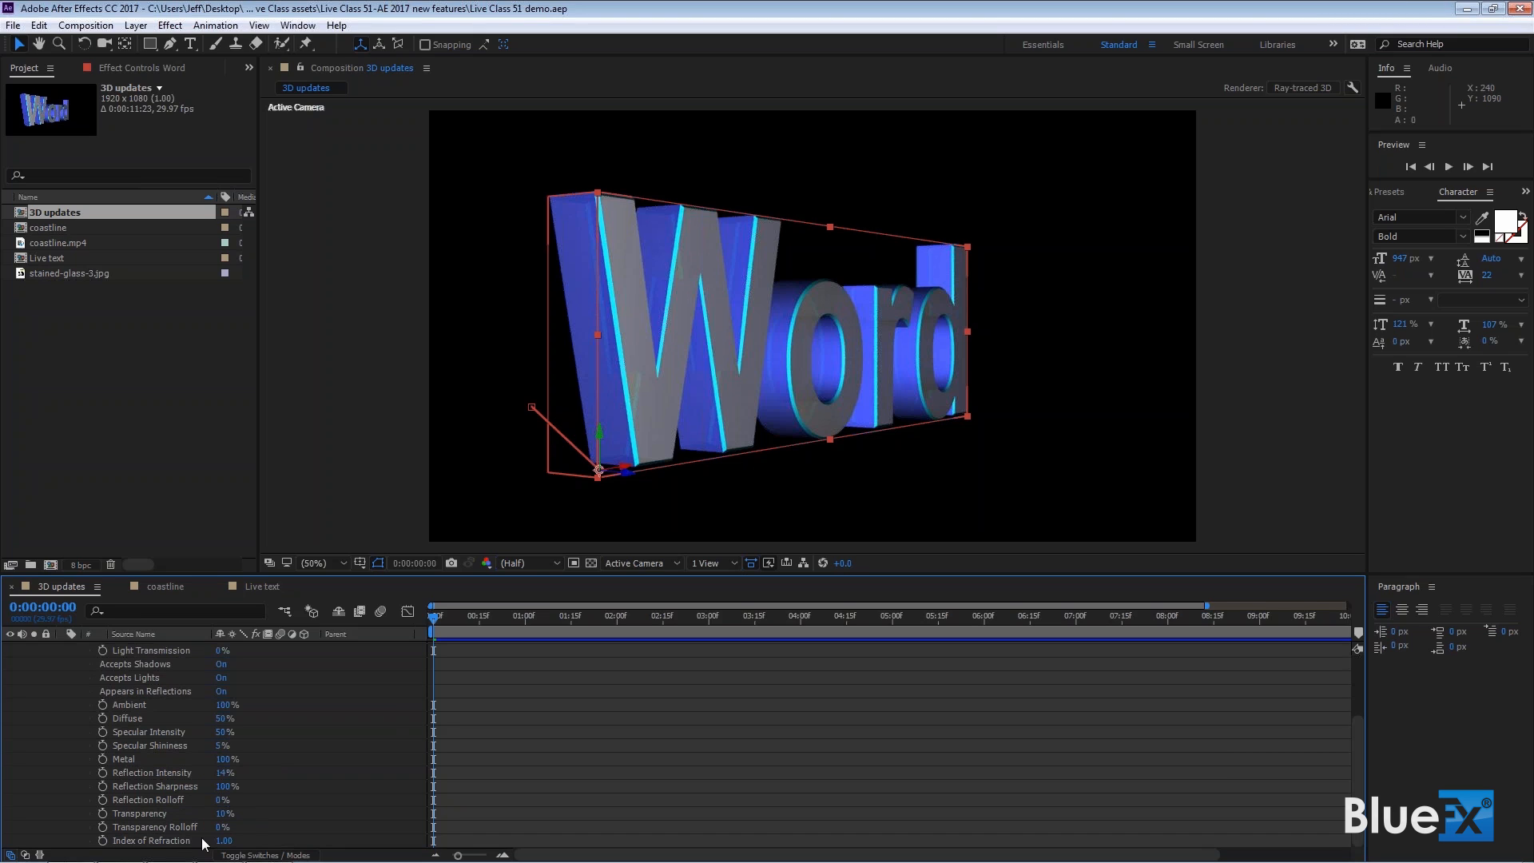
pyautogui.moveTo(658, 305)
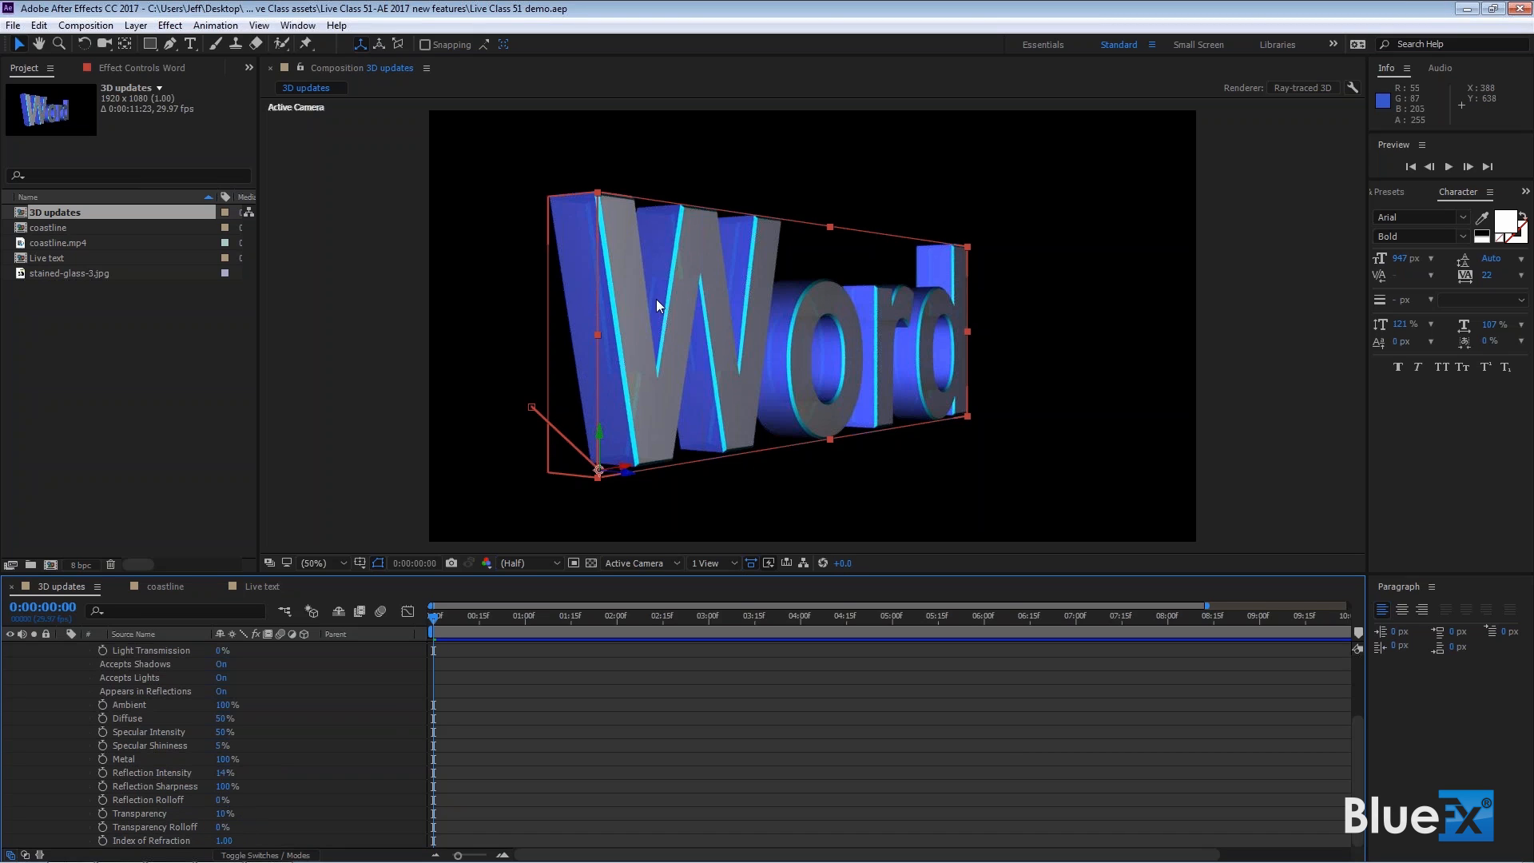
pyautogui.moveTo(821, 390)
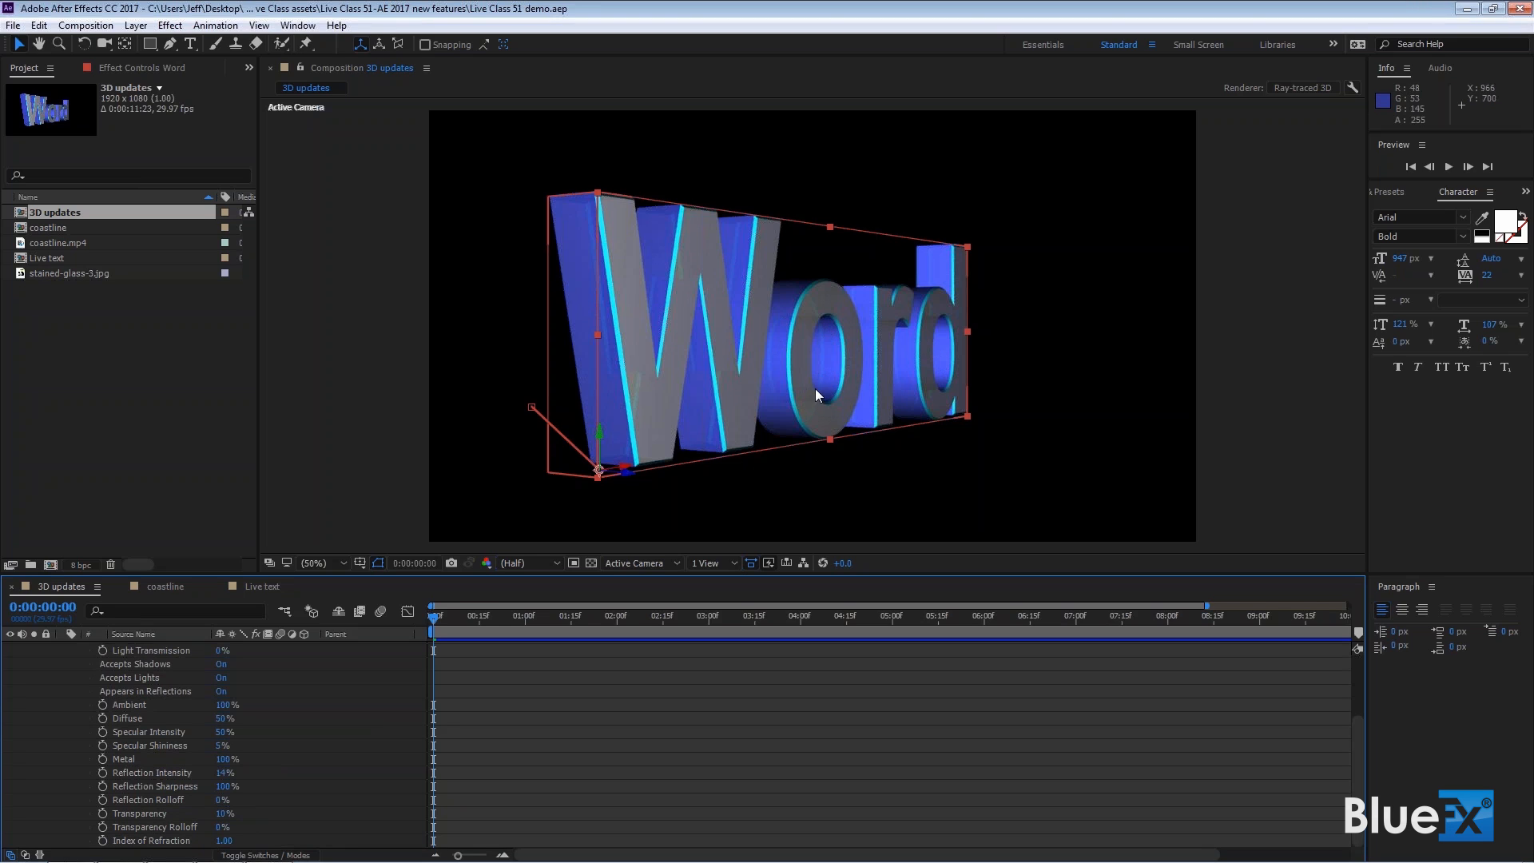
pyautogui.moveTo(745, 366)
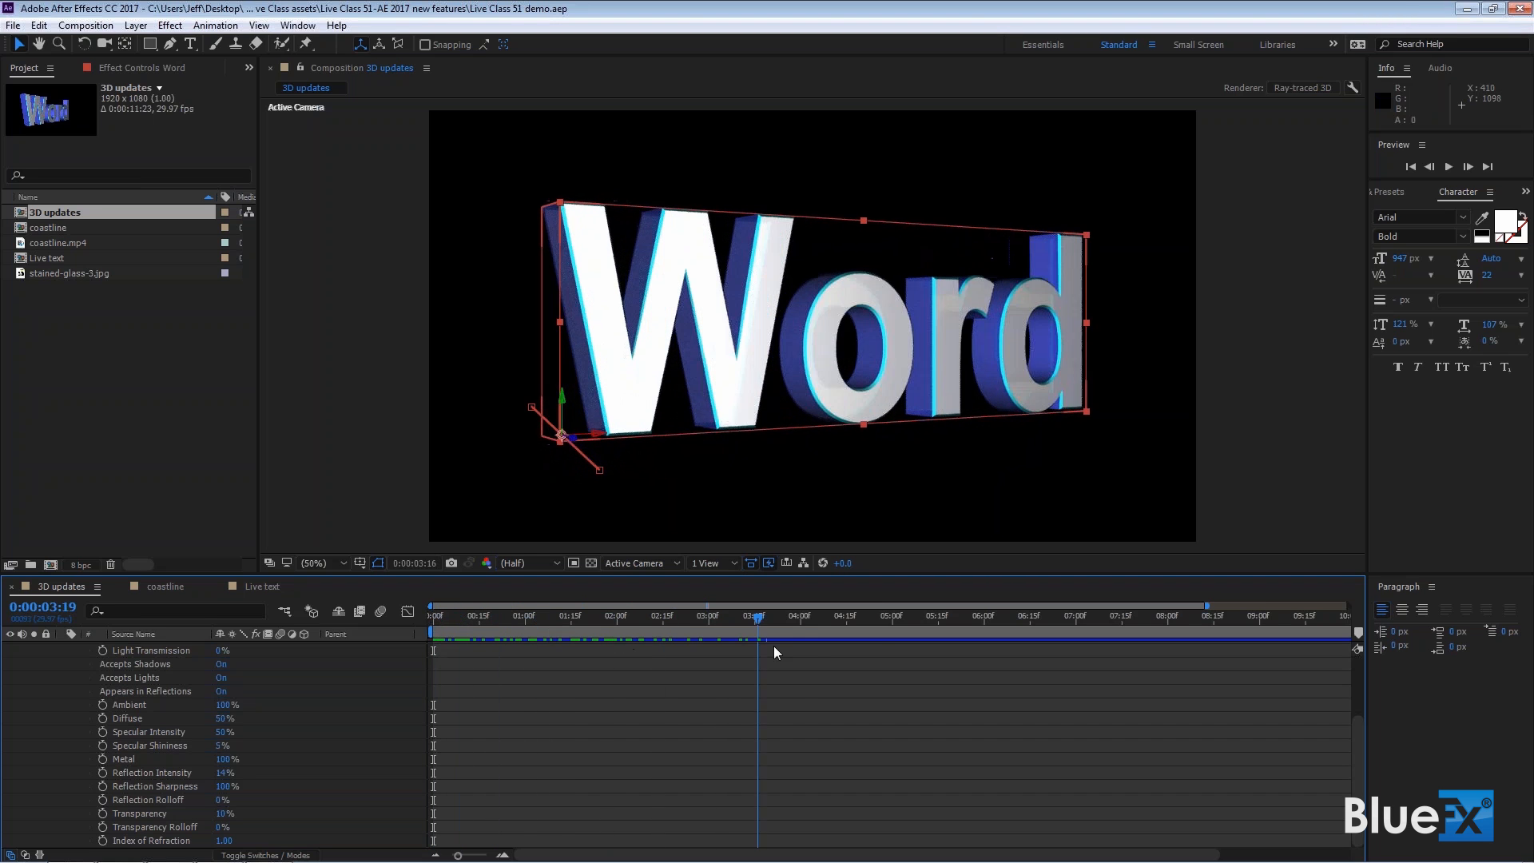
pyautogui.click(930, 617)
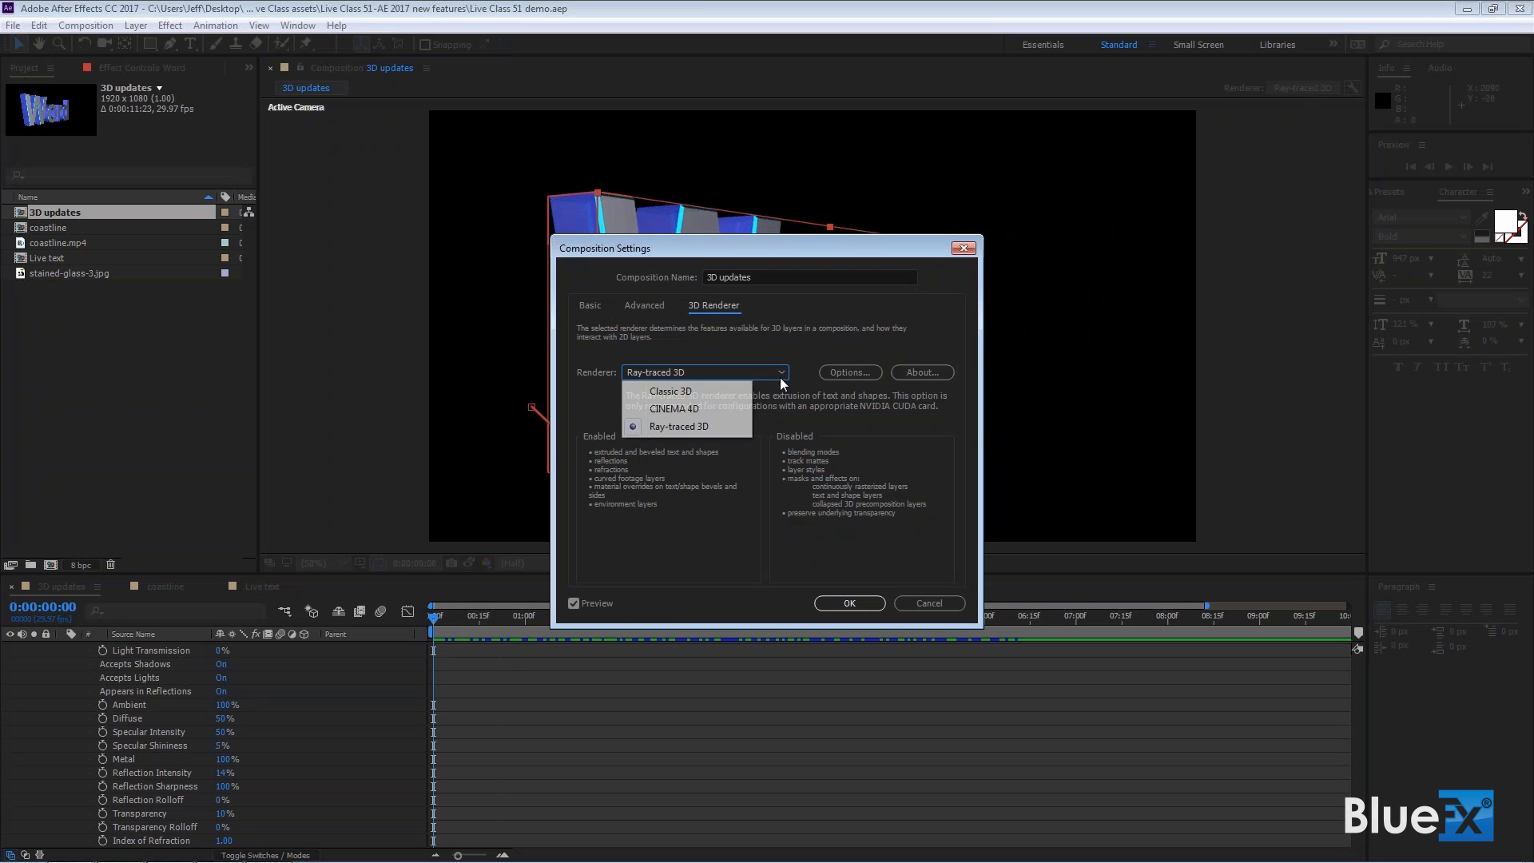
# Step: Set the composition's 3D renderer to CINEMA 4D and preview the Word animation with it
pyautogui.click(671, 409)
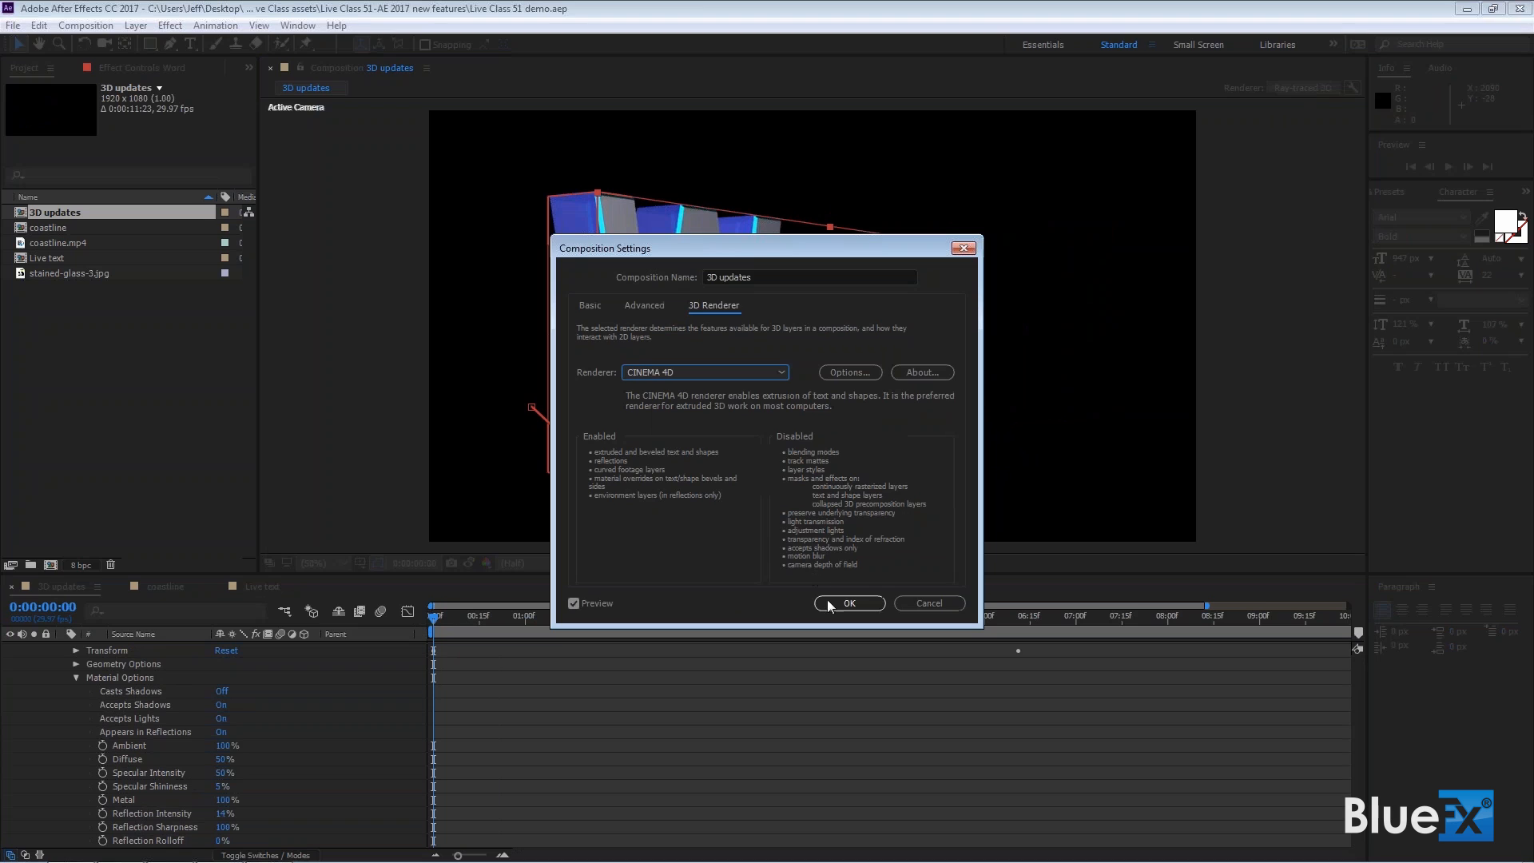
pyautogui.click(849, 603)
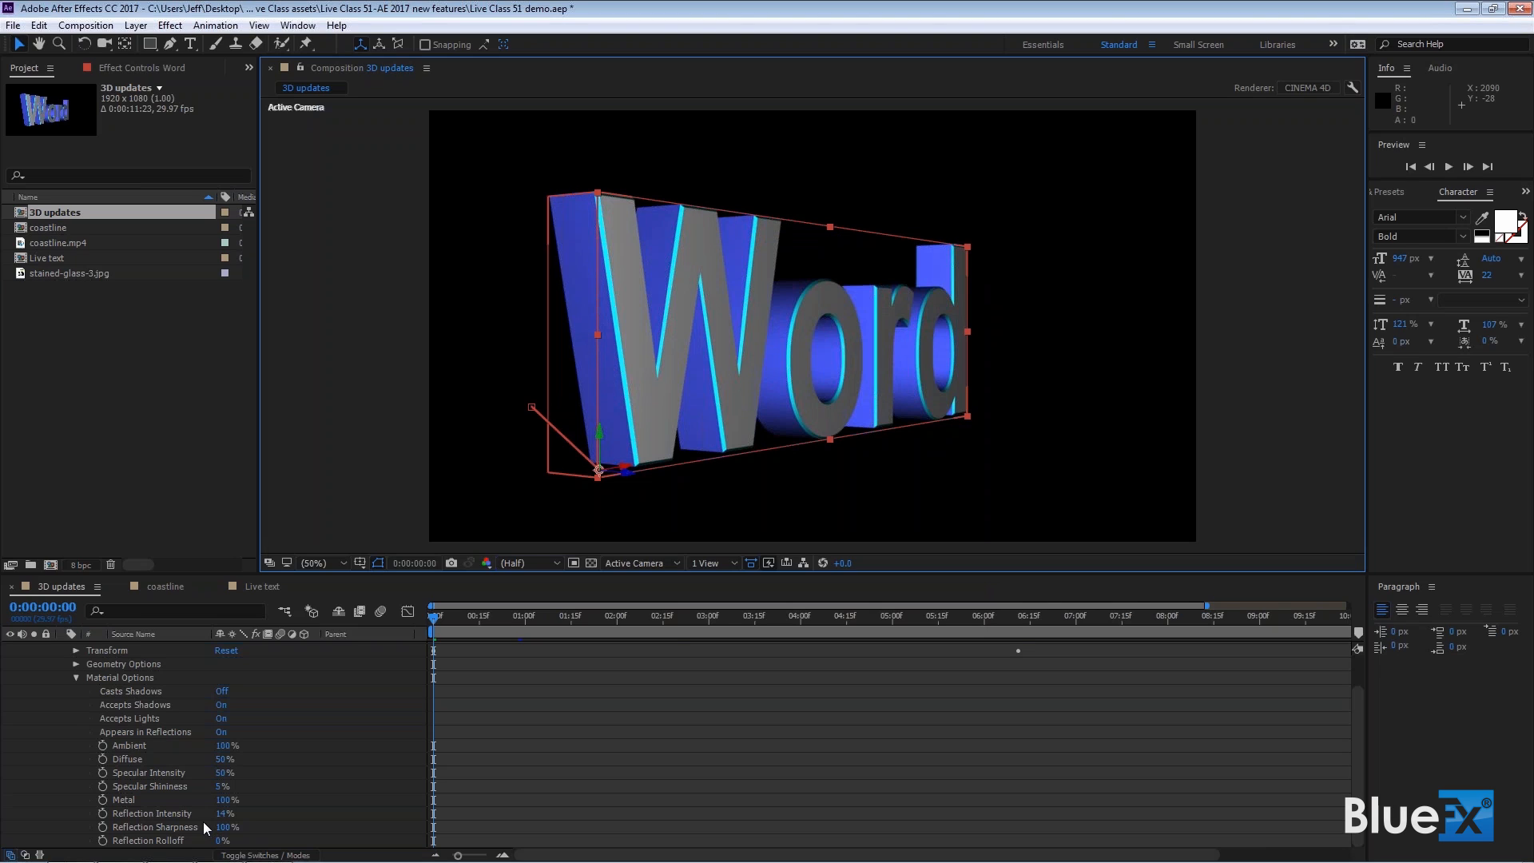
pyautogui.moveTo(1007, 388)
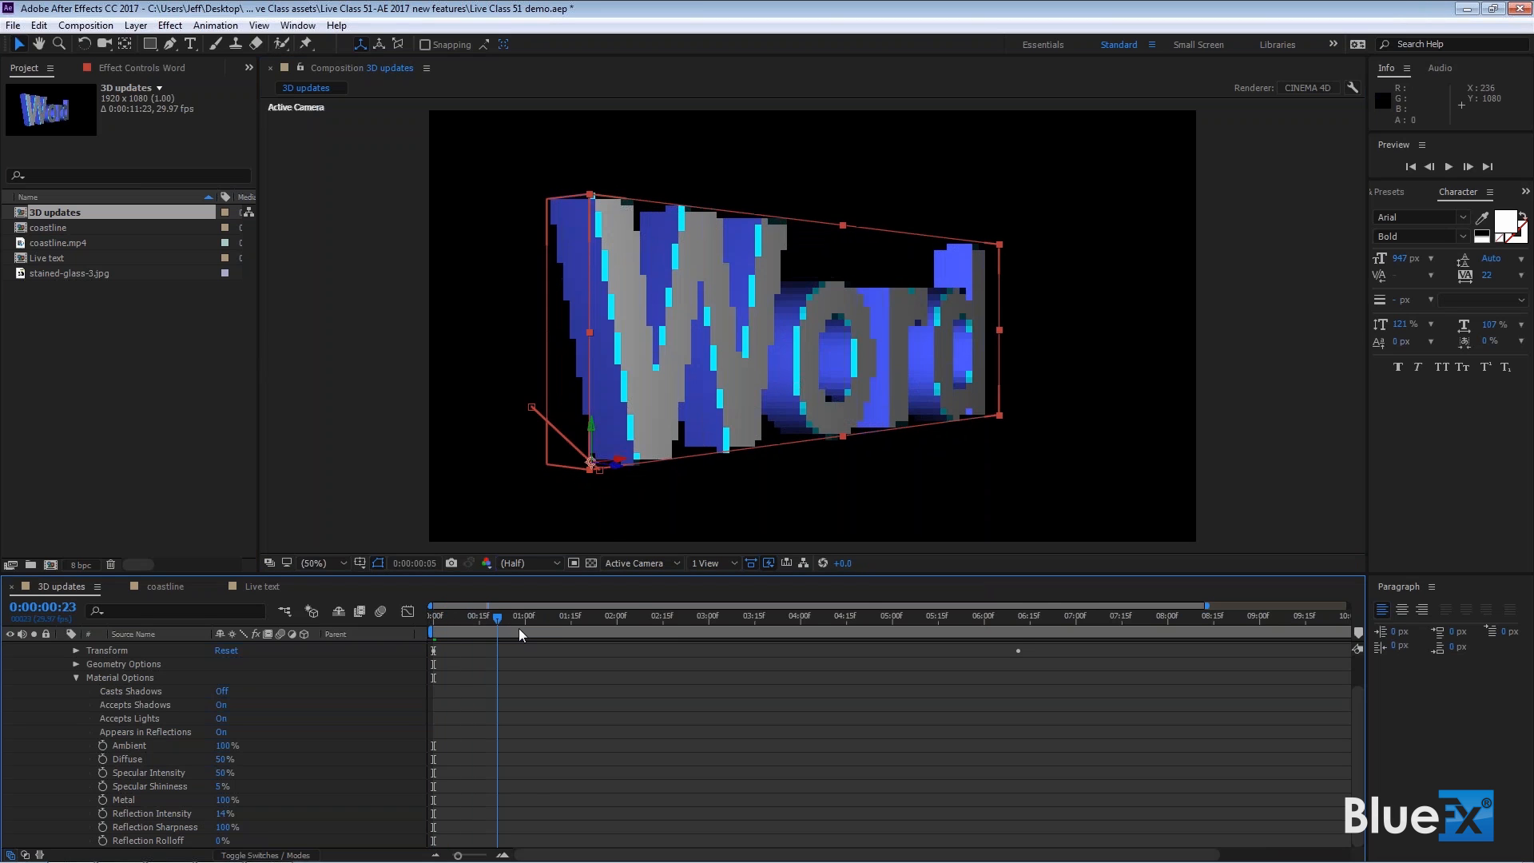
pyautogui.click(748, 615)
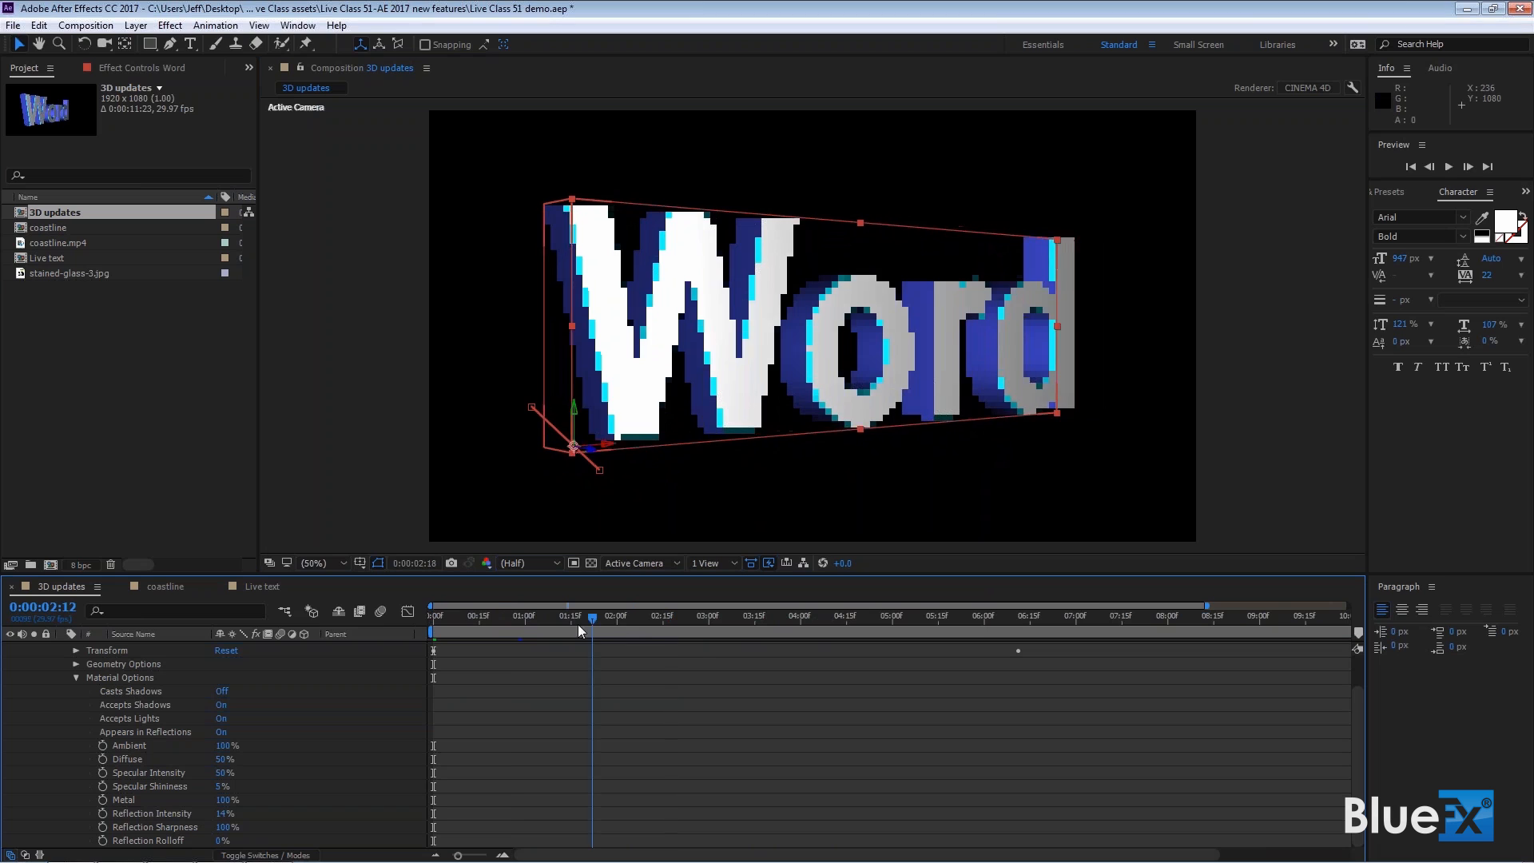
pyautogui.click(432, 617)
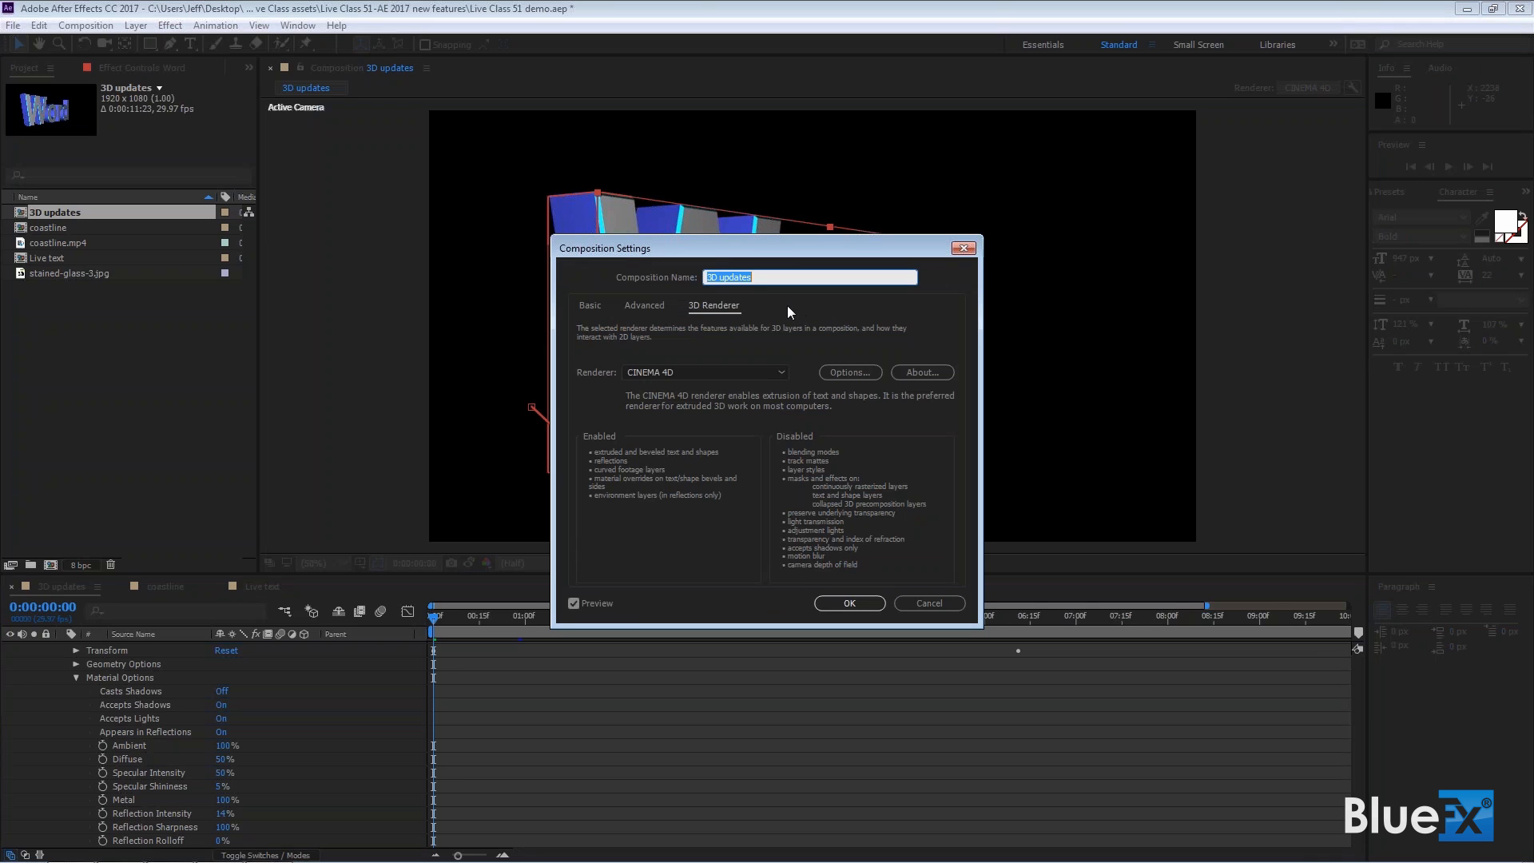
# Step: Set the 3D renderer back to Ray-traced 3D and preview the Word animation again
pyautogui.click(705, 372)
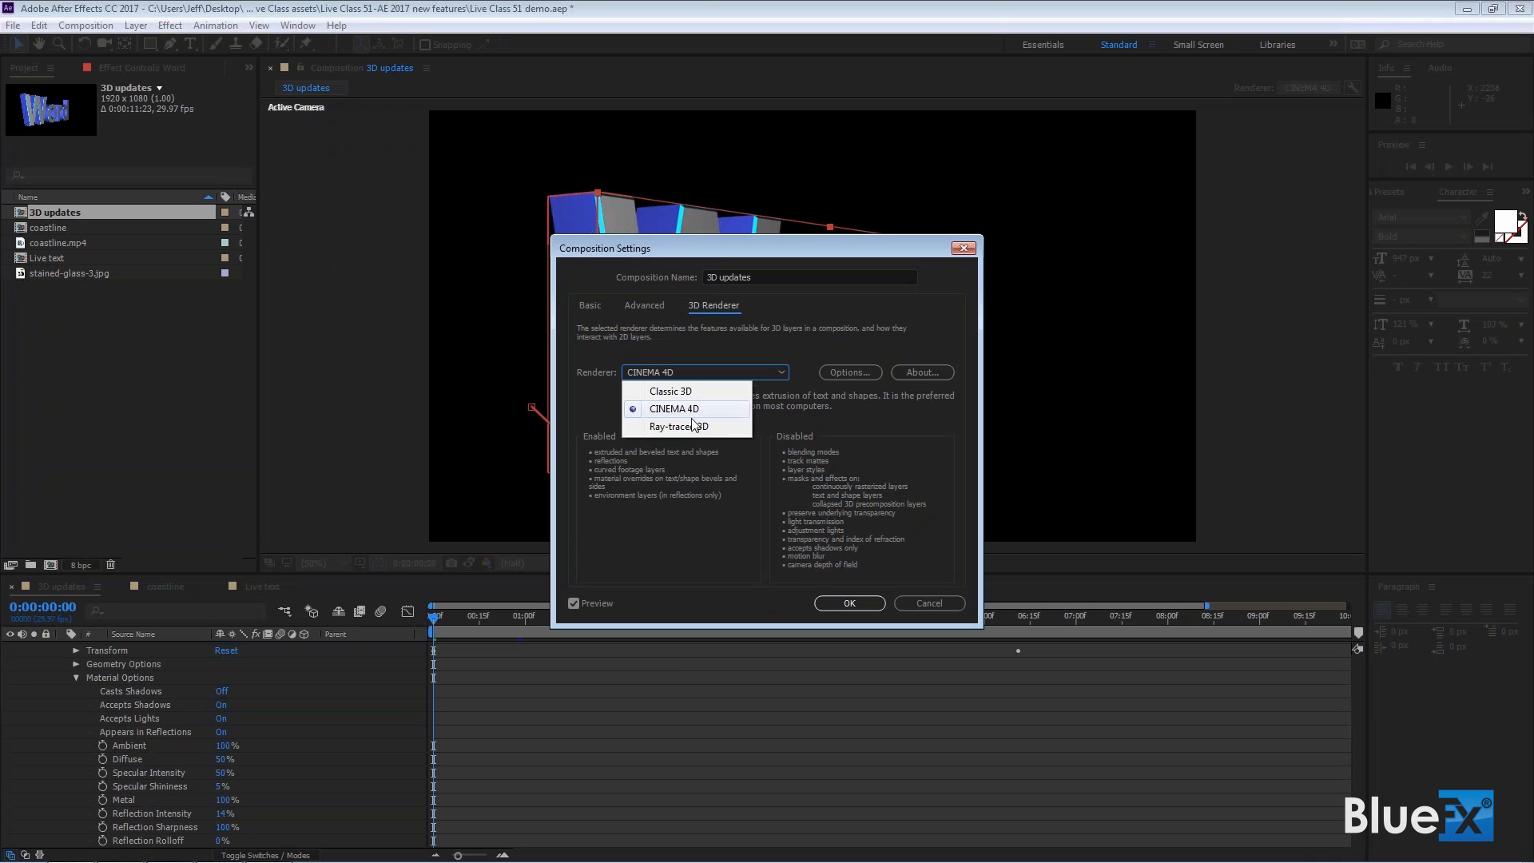
pyautogui.click(678, 425)
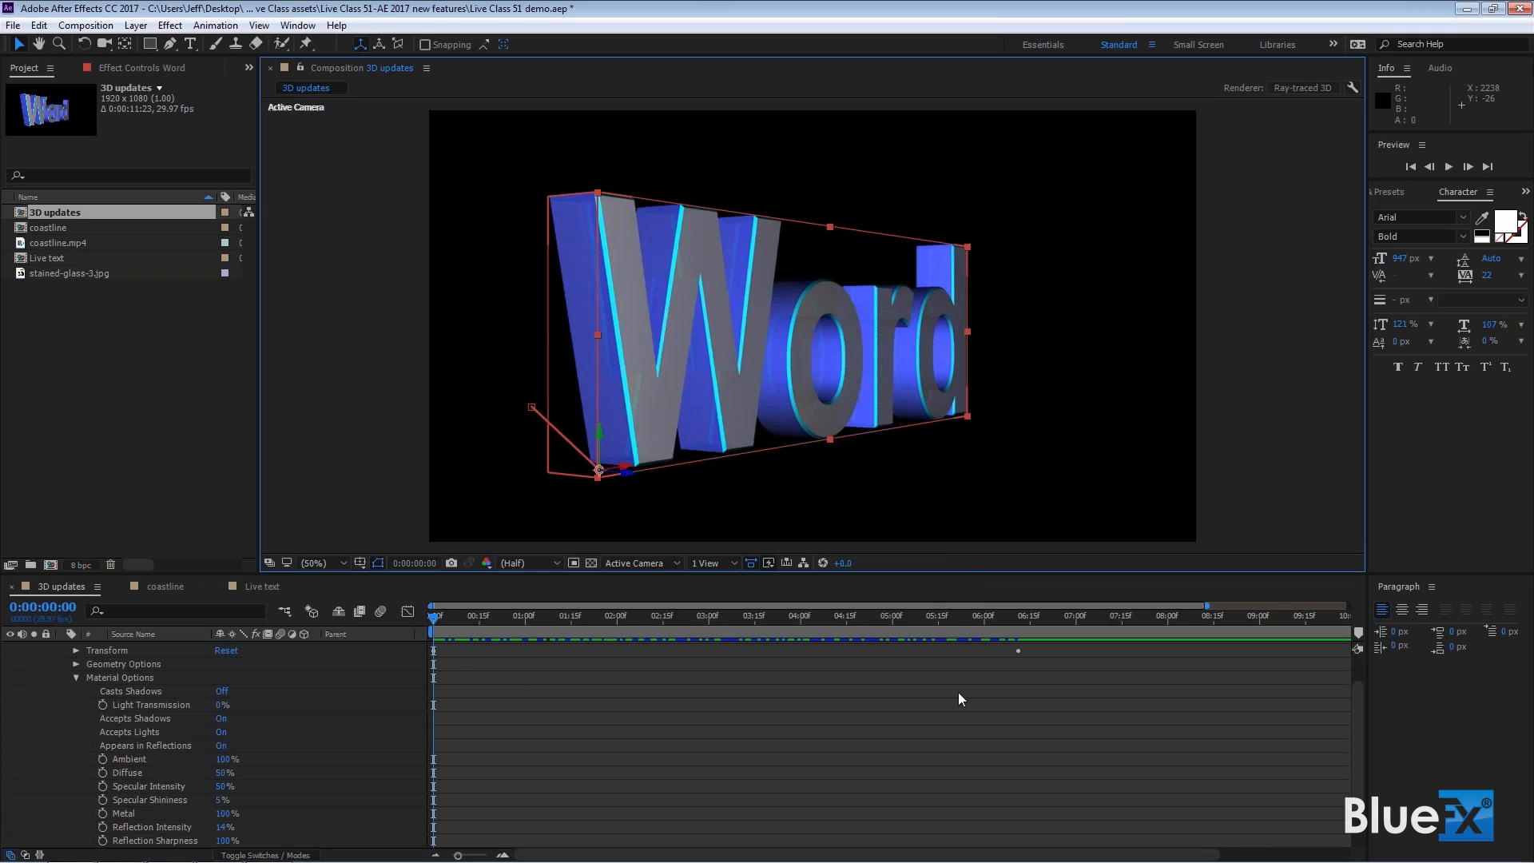
pyautogui.scroll(-3)
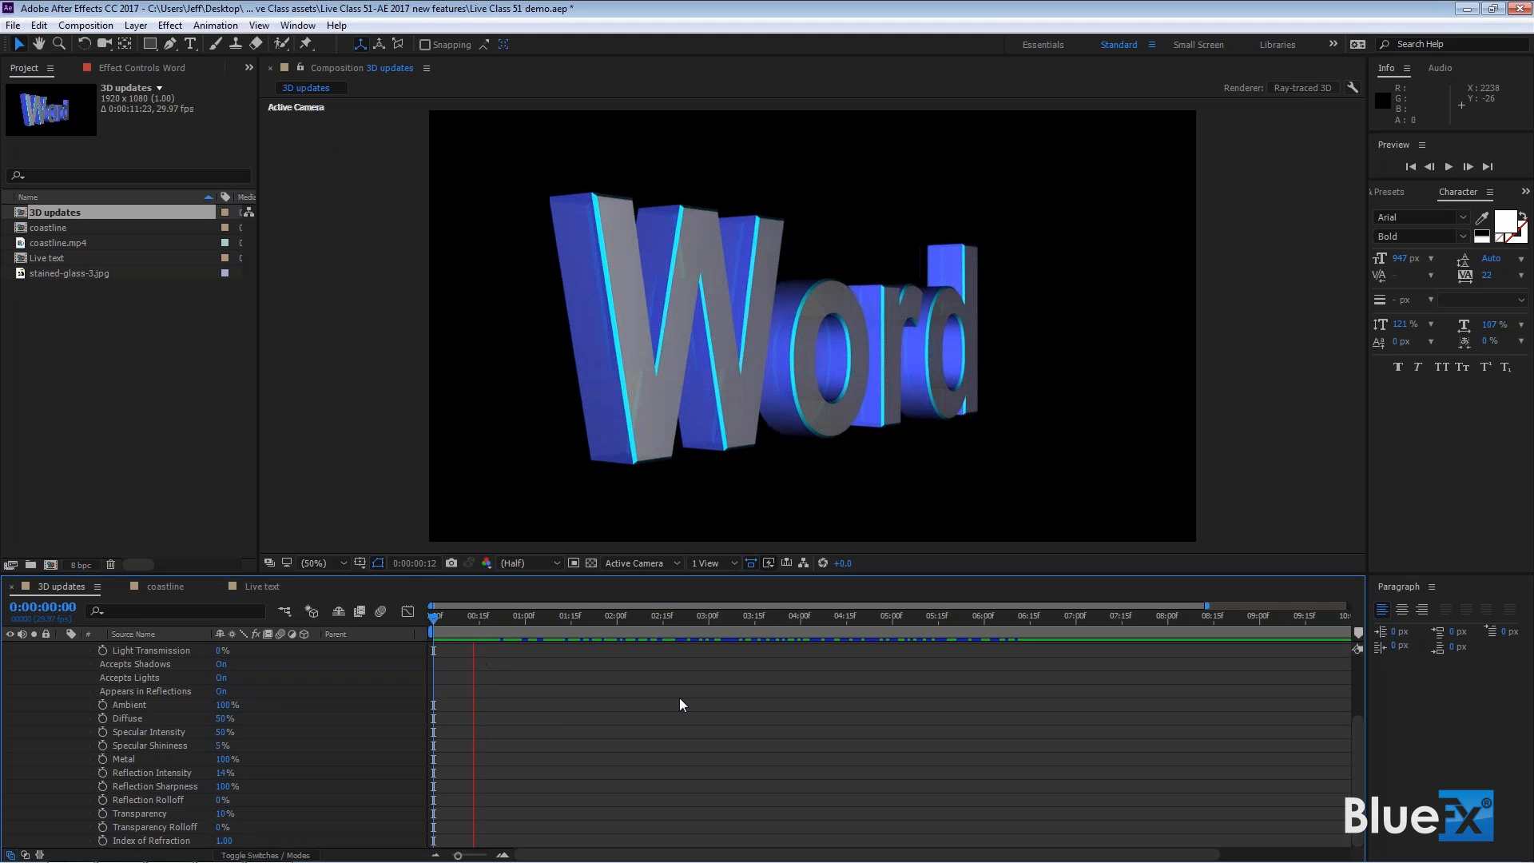
pyautogui.click(646, 617)
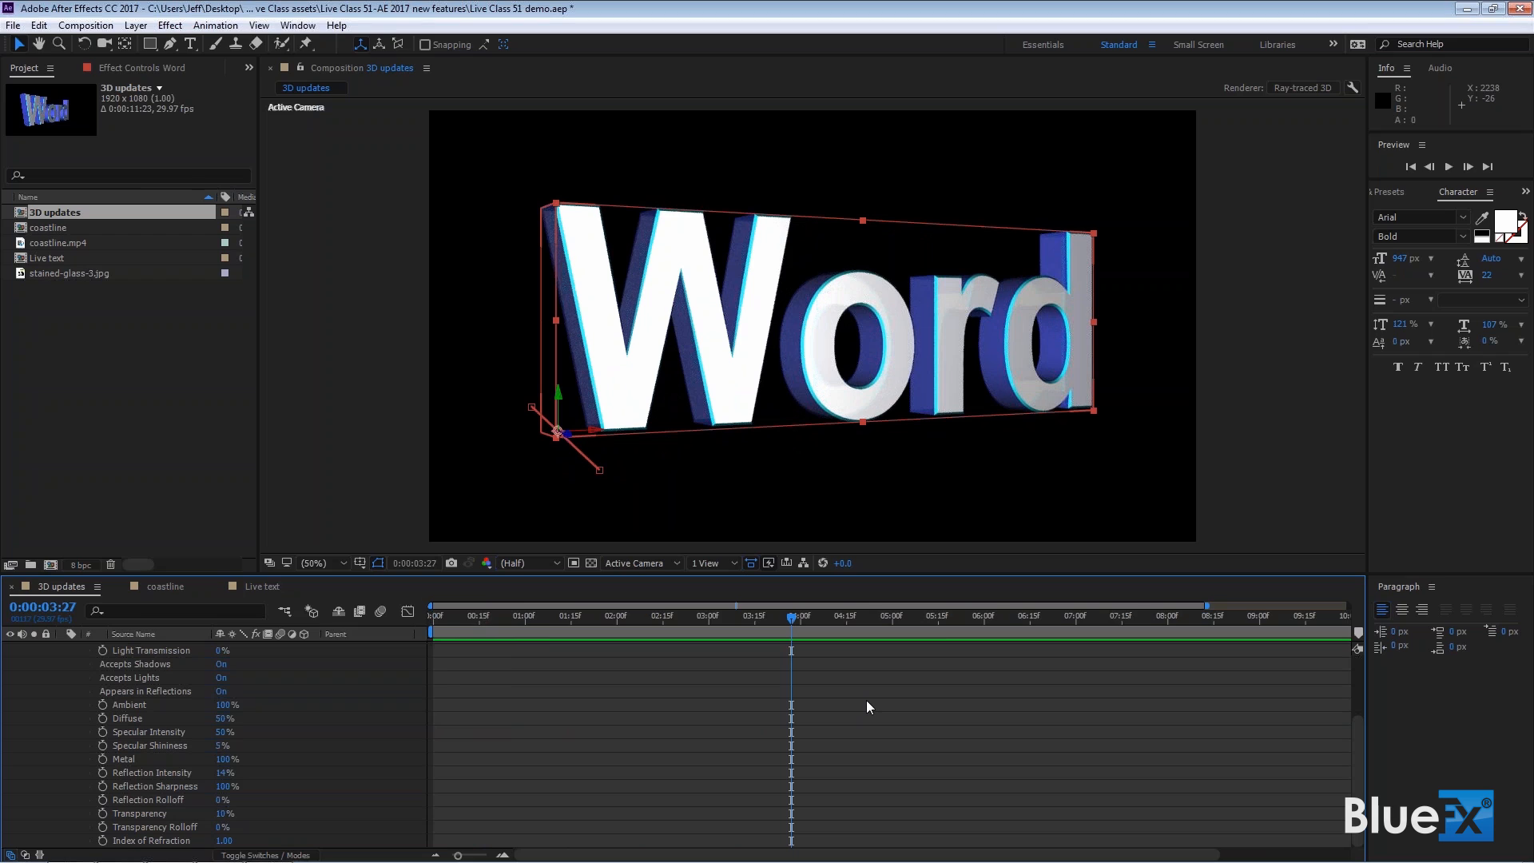
pyautogui.moveTo(844, 666)
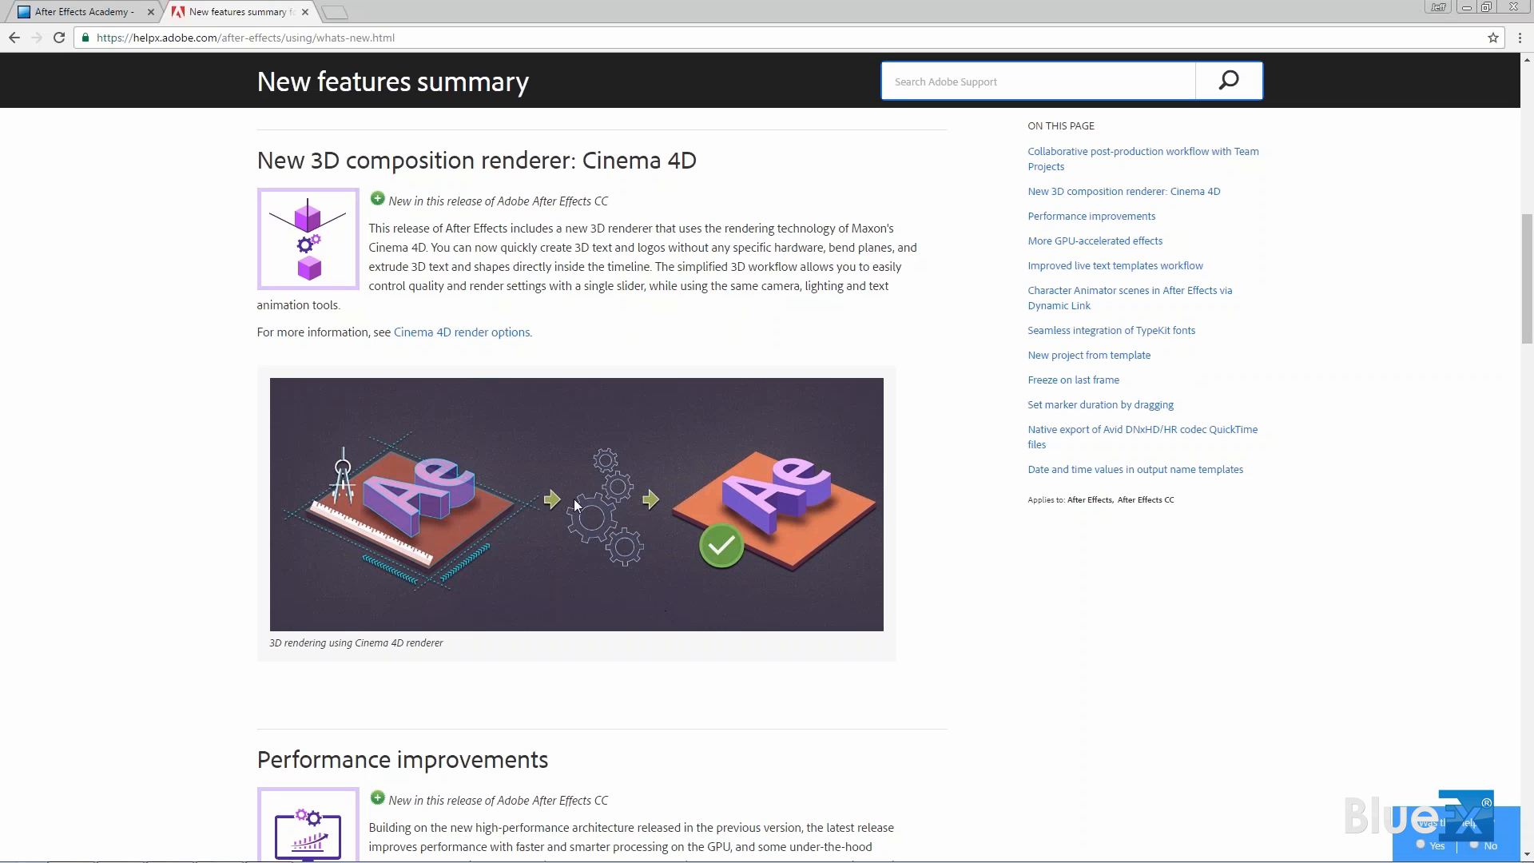
# Step: Scroll the New features summary past the Cinema 4D renderer section to More GPU-accelerated effects
pyautogui.scroll(-3)
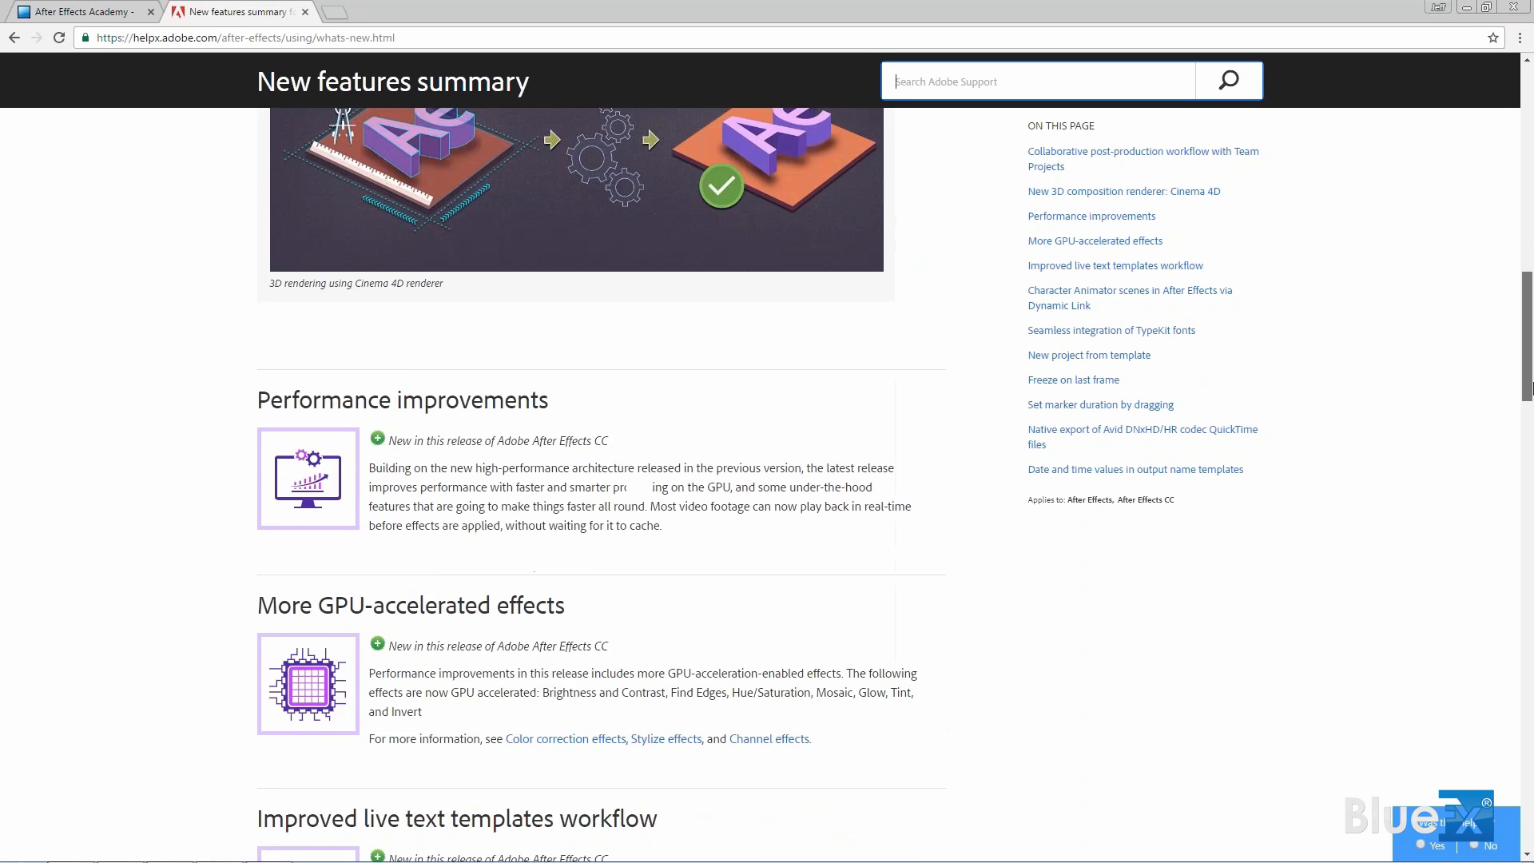
pyautogui.scroll(-3)
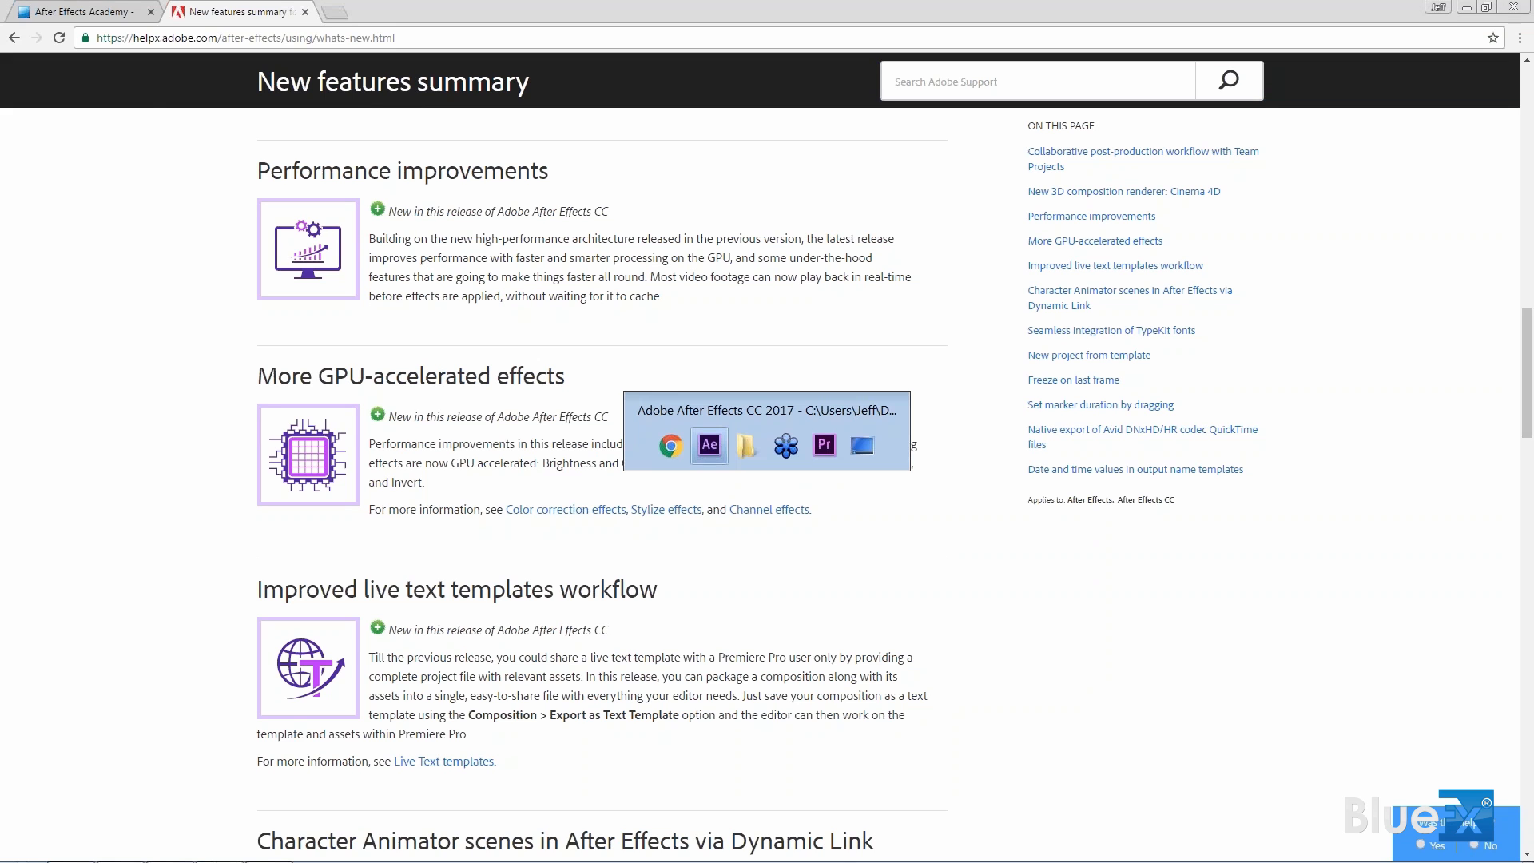
# Step: Return to After Effects from the browser and collapse the Word layer's properties
pyautogui.click(700, 444)
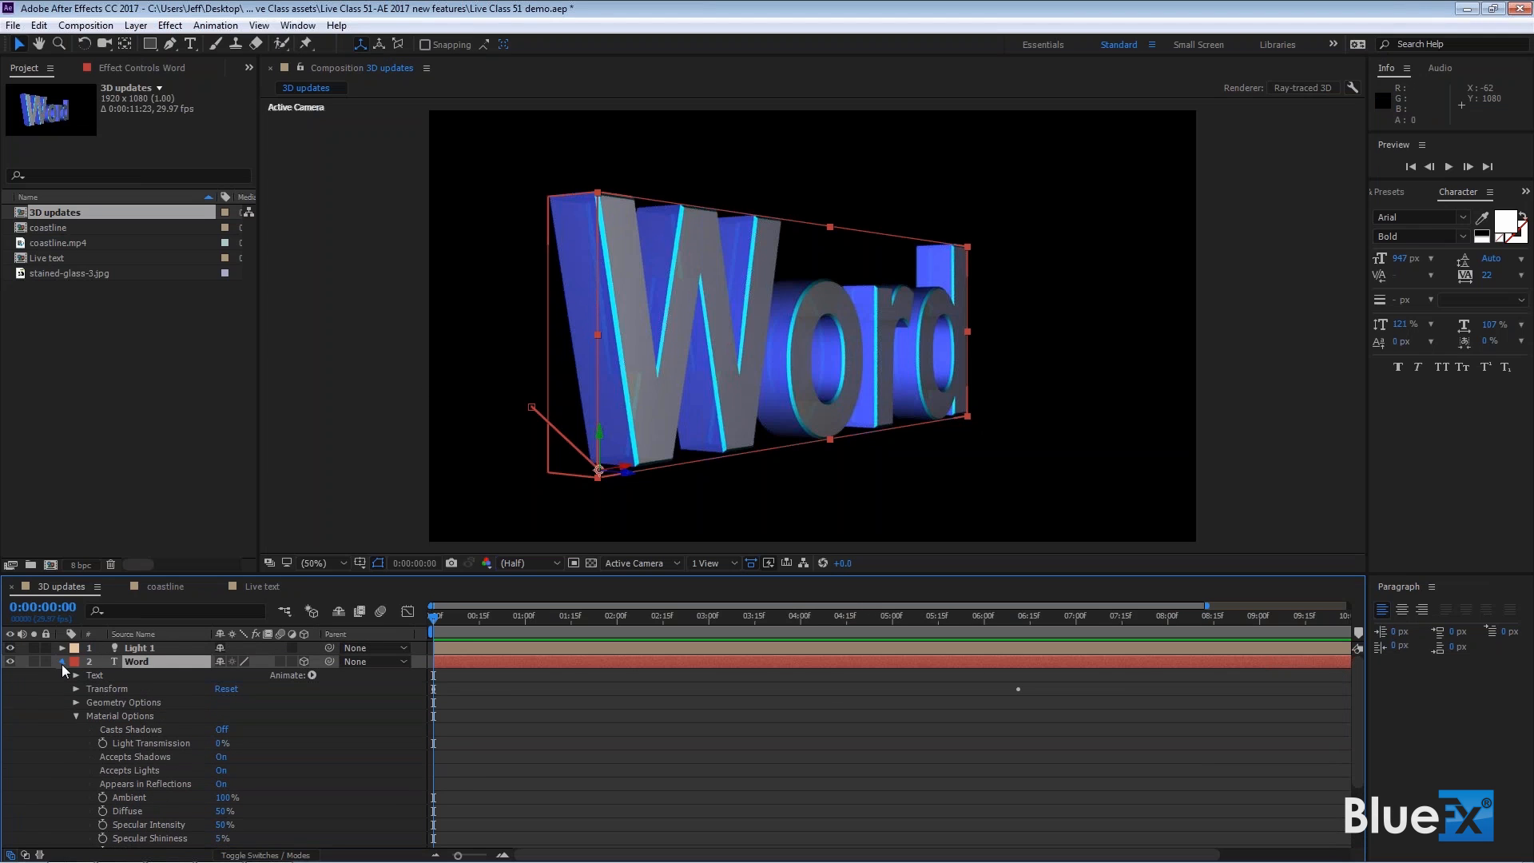
pyautogui.click(164, 586)
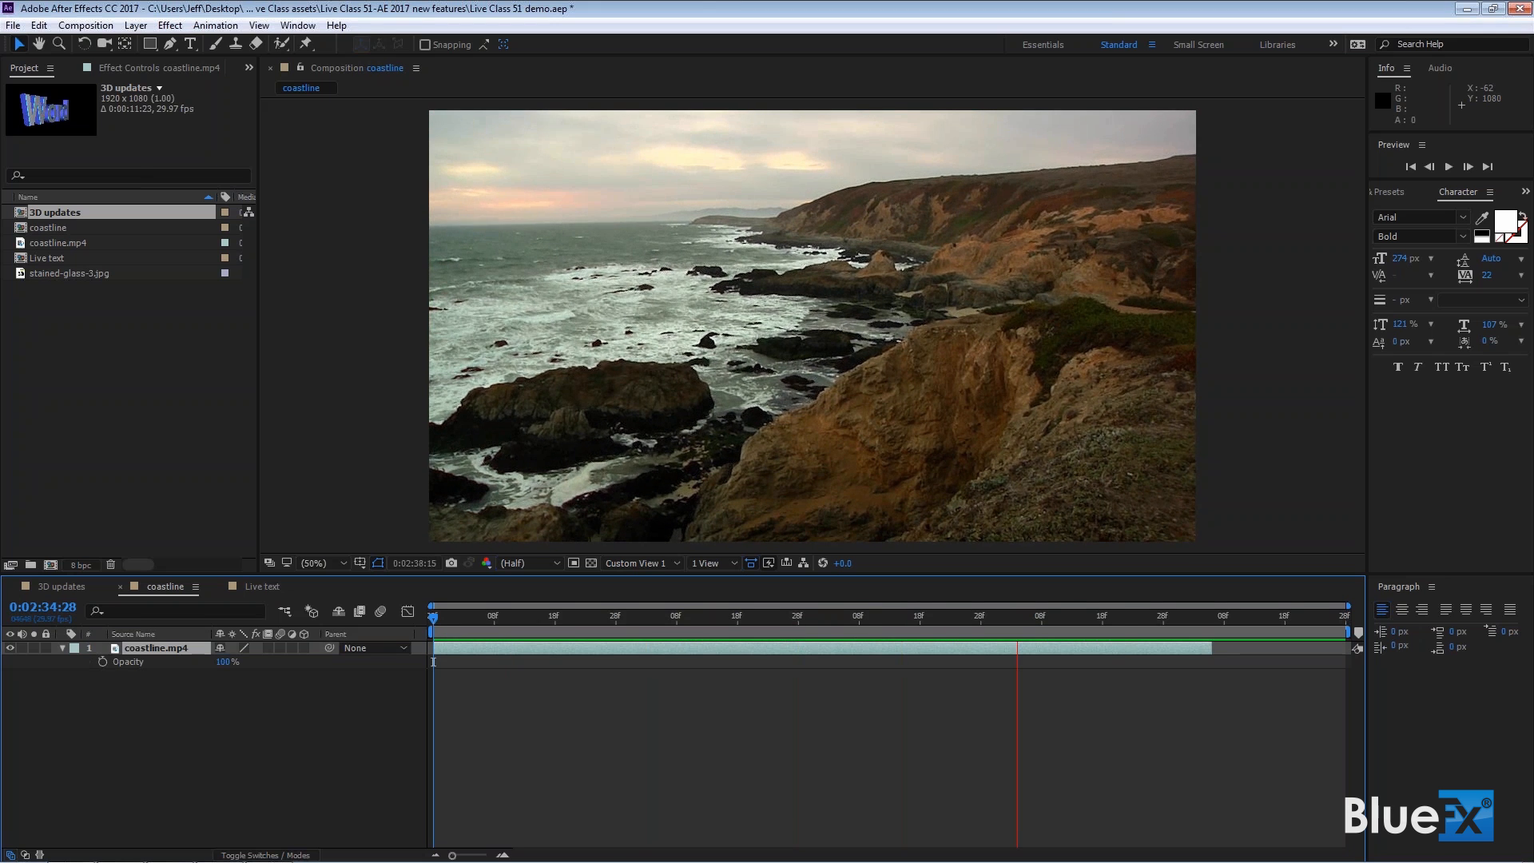
# Step: Show the Effects & Presets panel and expand its Blur & Sharpen category
pyautogui.click(1120, 617)
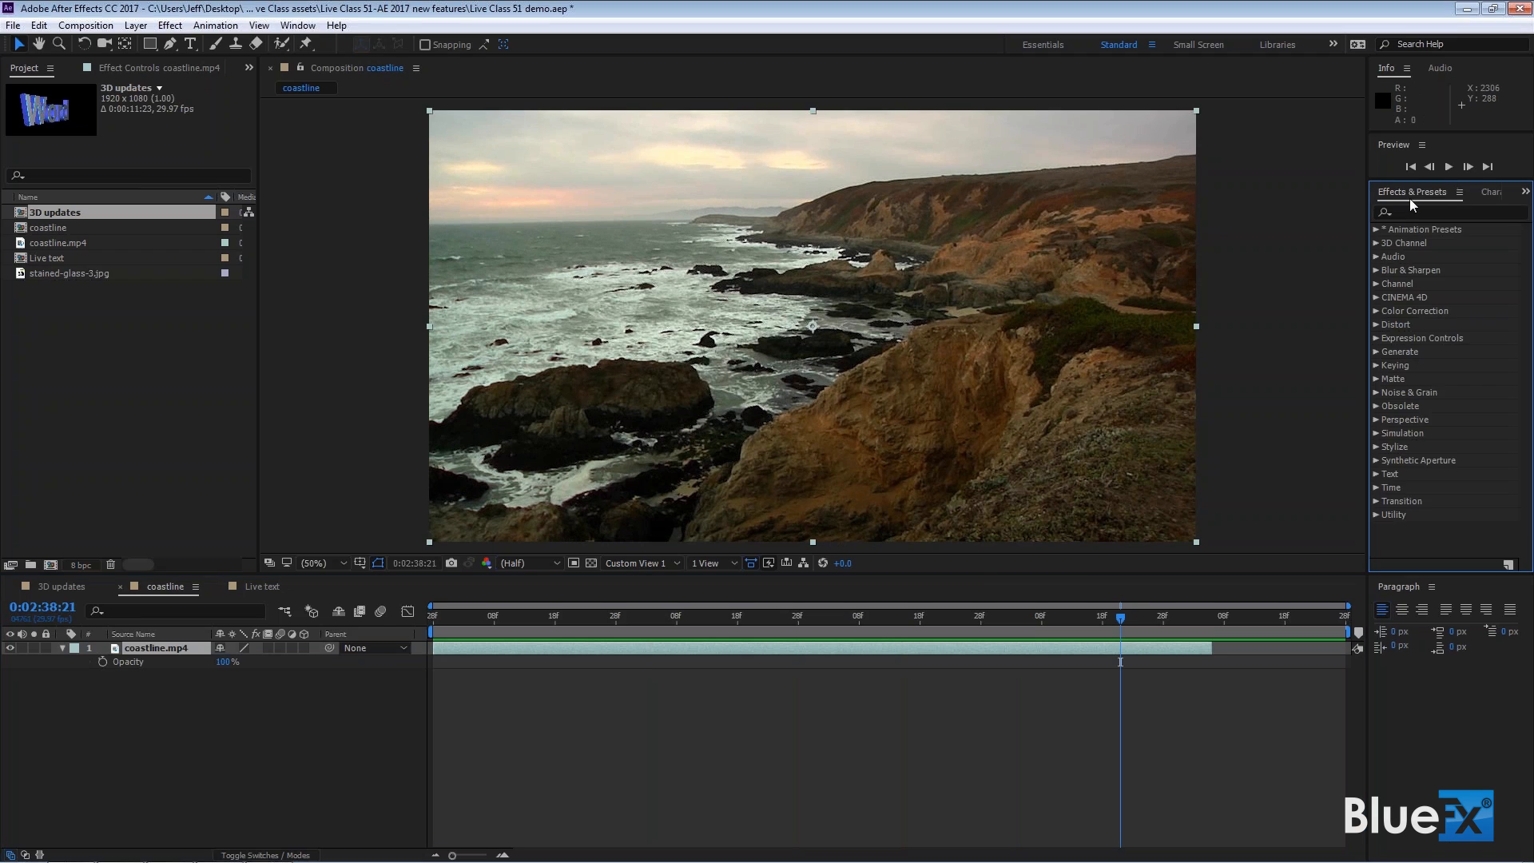
pyautogui.moveTo(1468, 262)
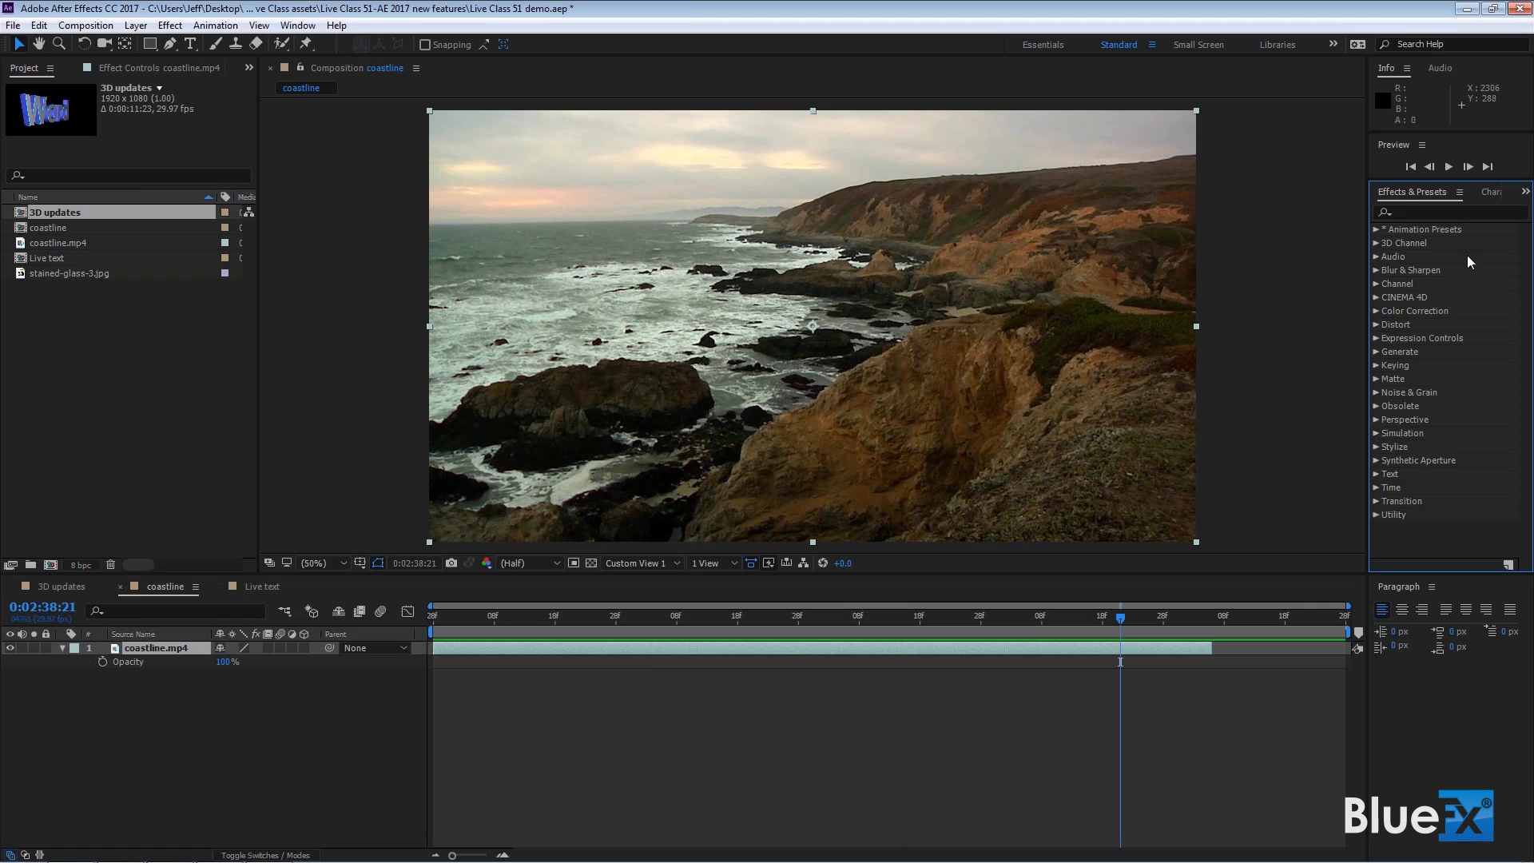
pyautogui.moveTo(1381, 278)
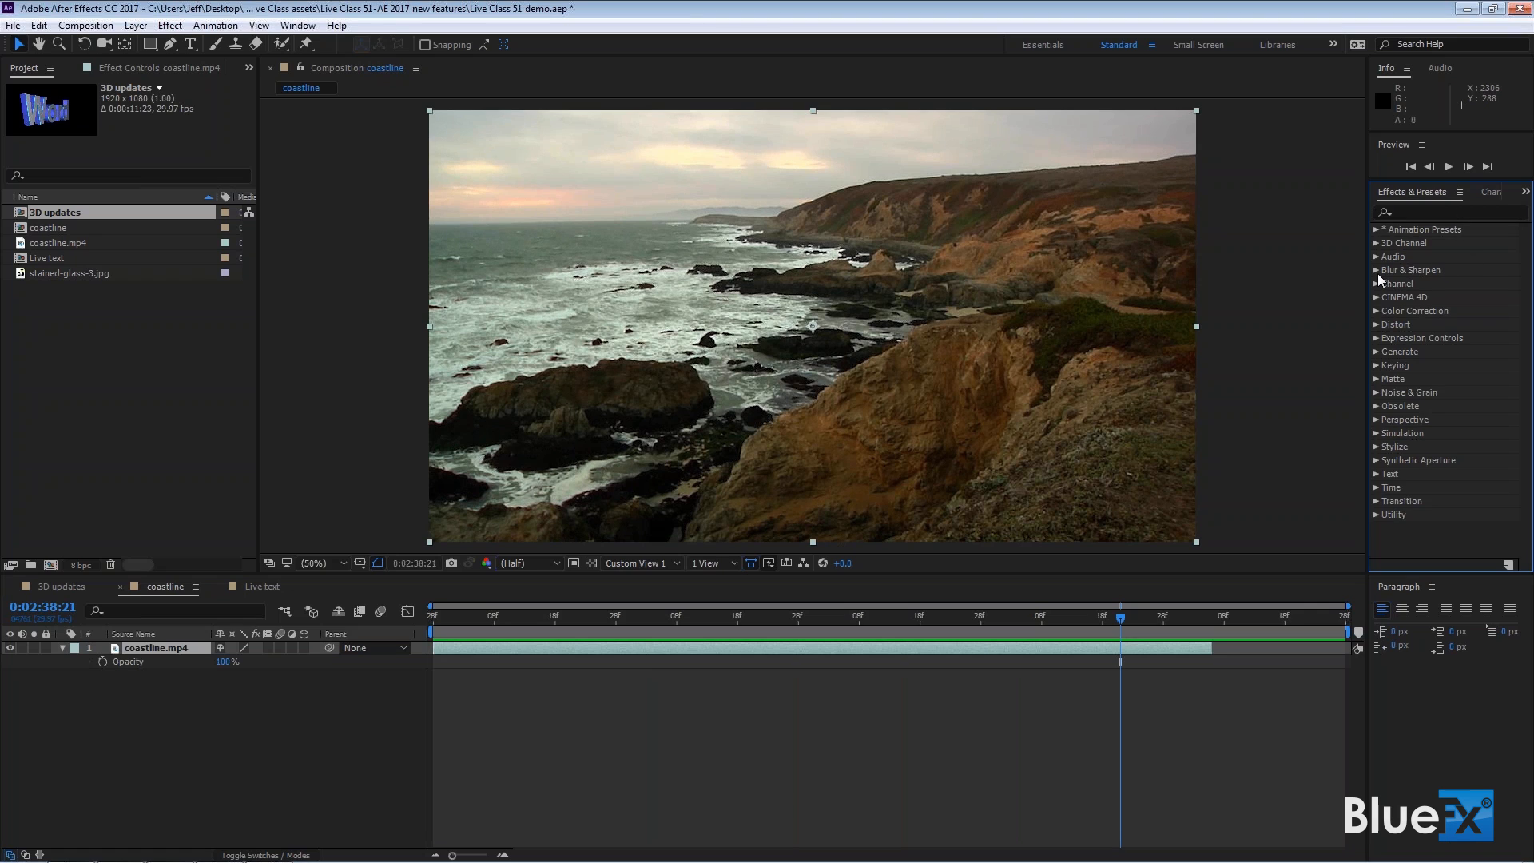
pyautogui.click(1378, 270)
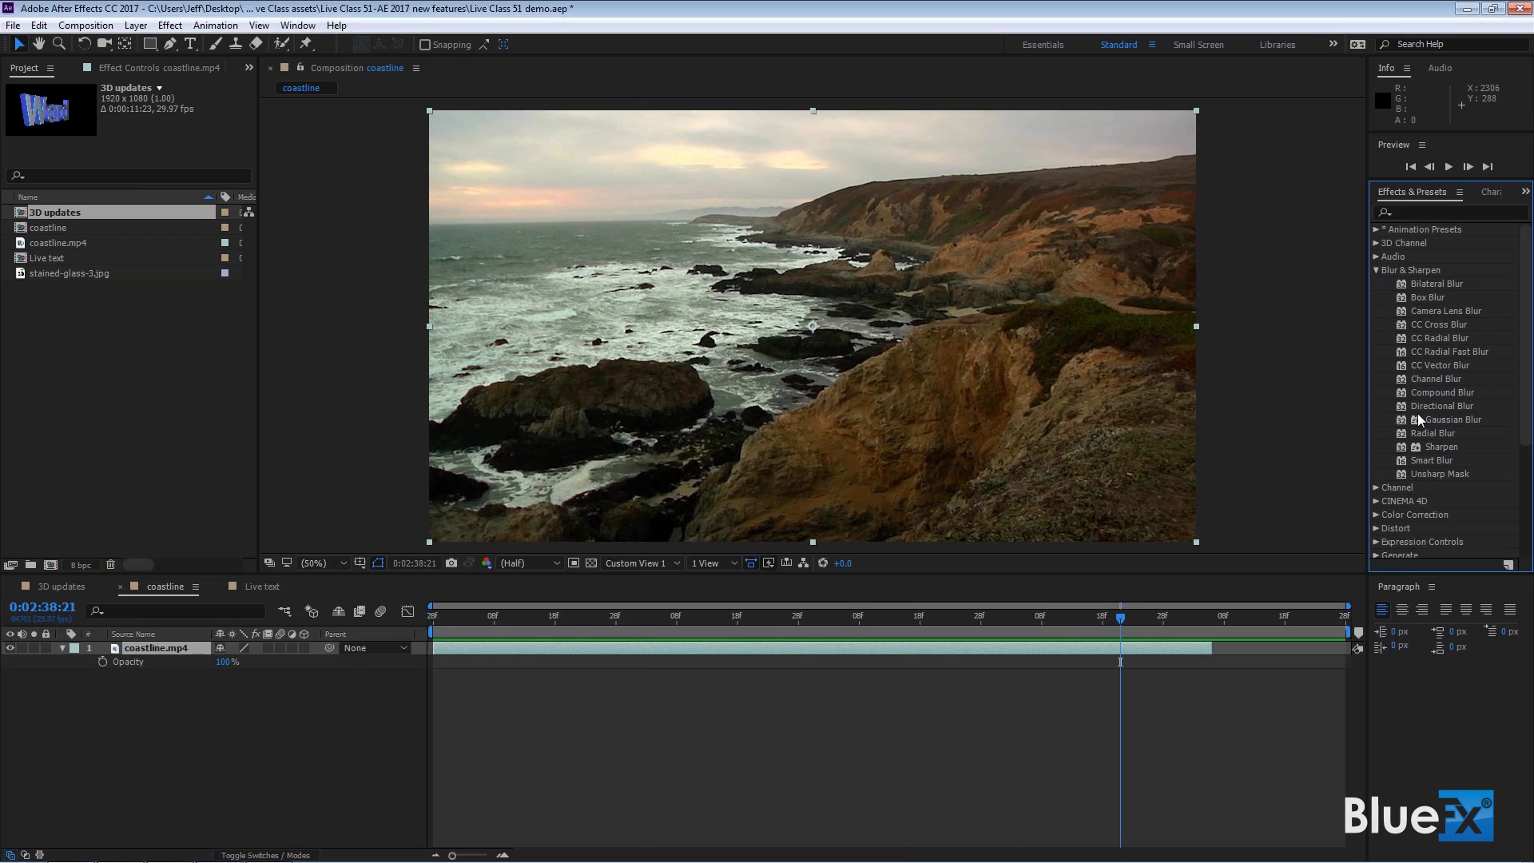
pyautogui.moveTo(1416, 429)
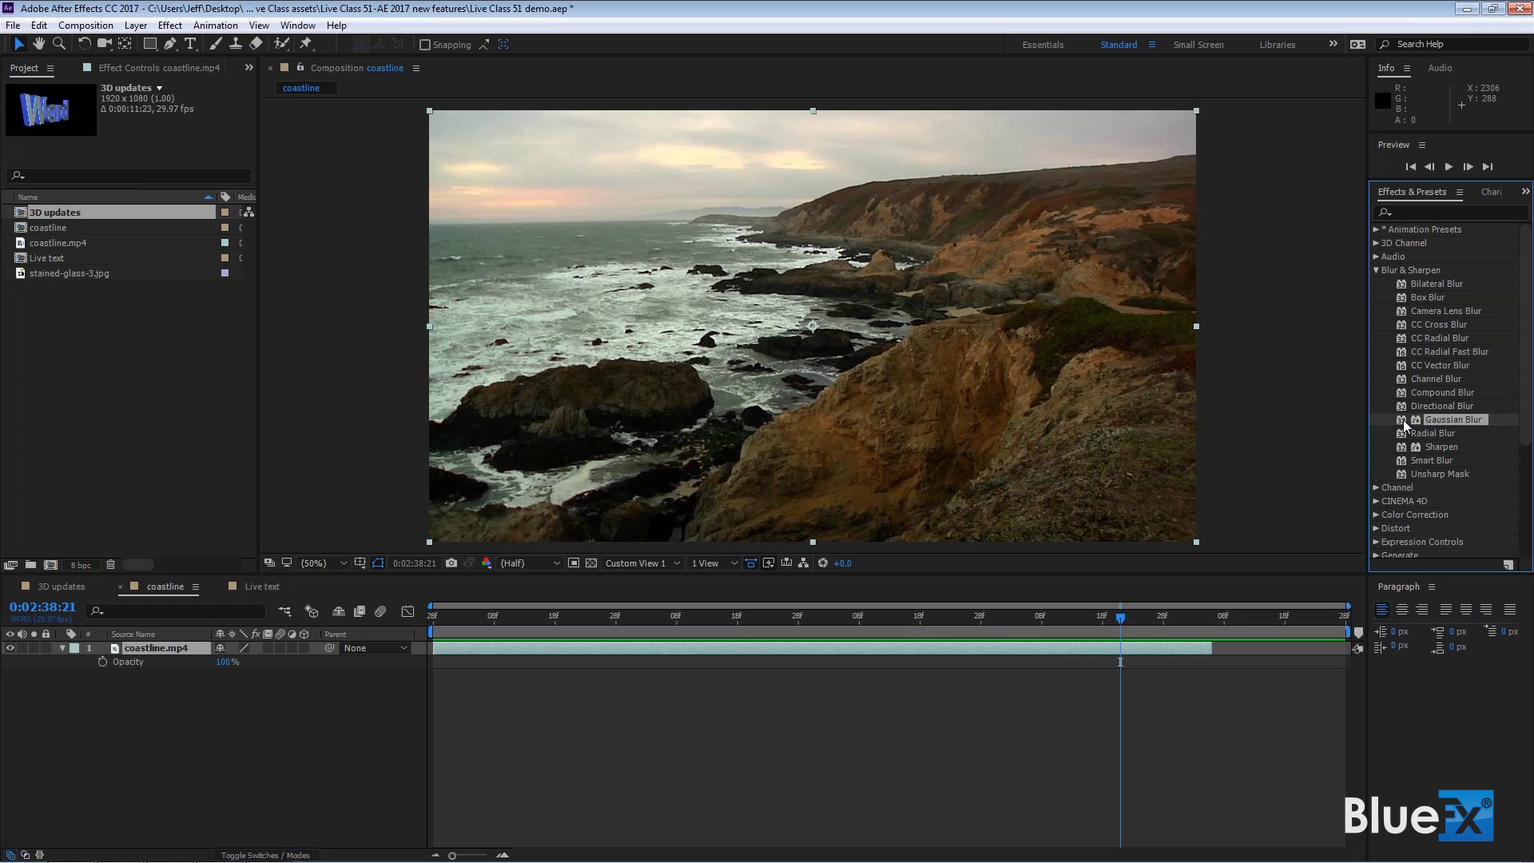
# Step: Apply Gaussian Blur and Hue/Saturation to coastline.mp4, shifting the master hue toward blue
pyautogui.doubleClick(1455, 419)
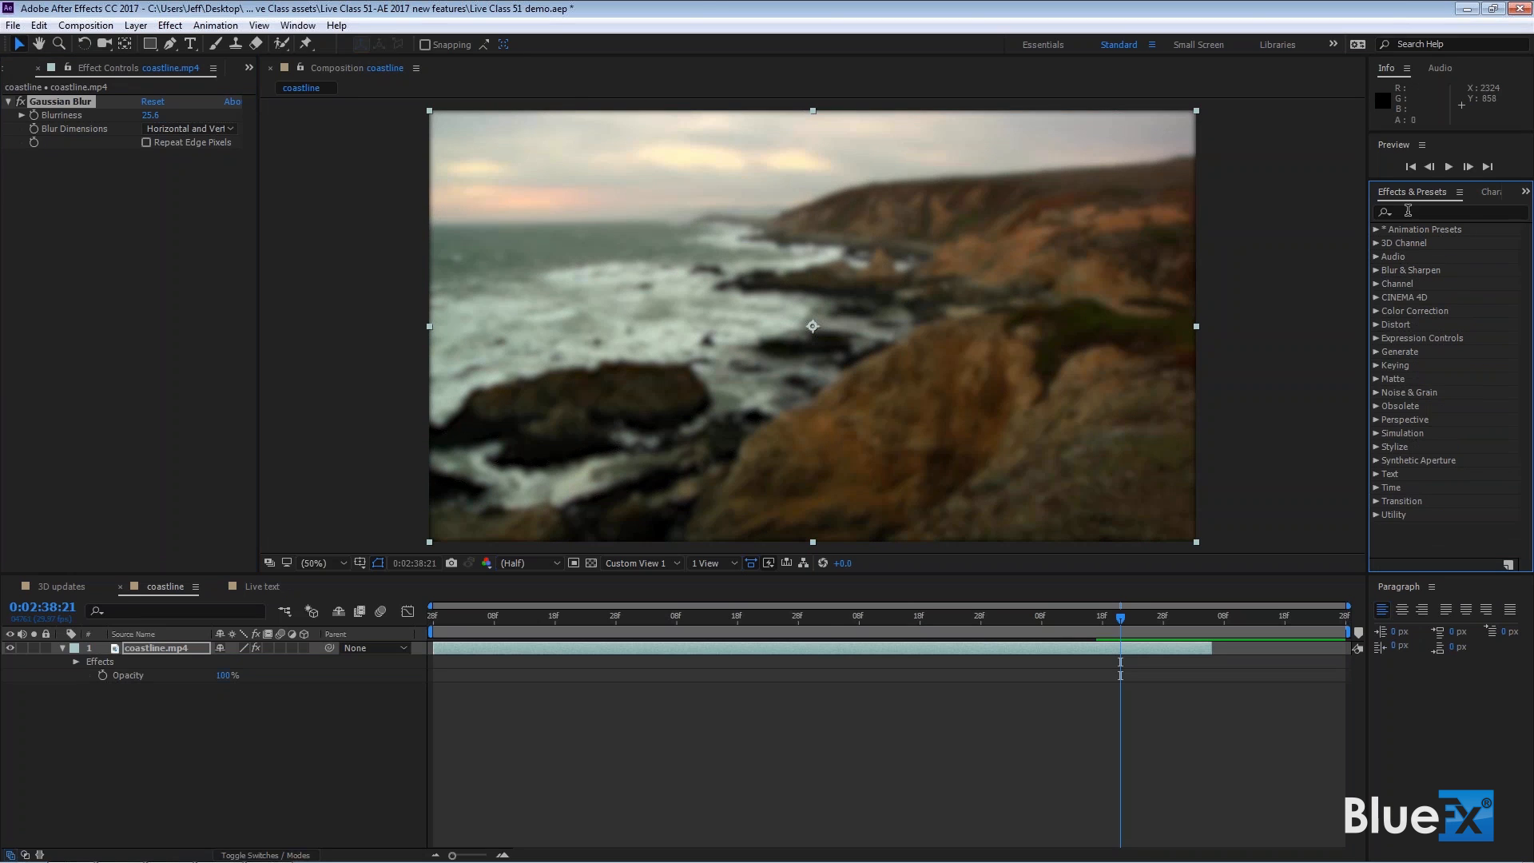
pyautogui.write('hue')
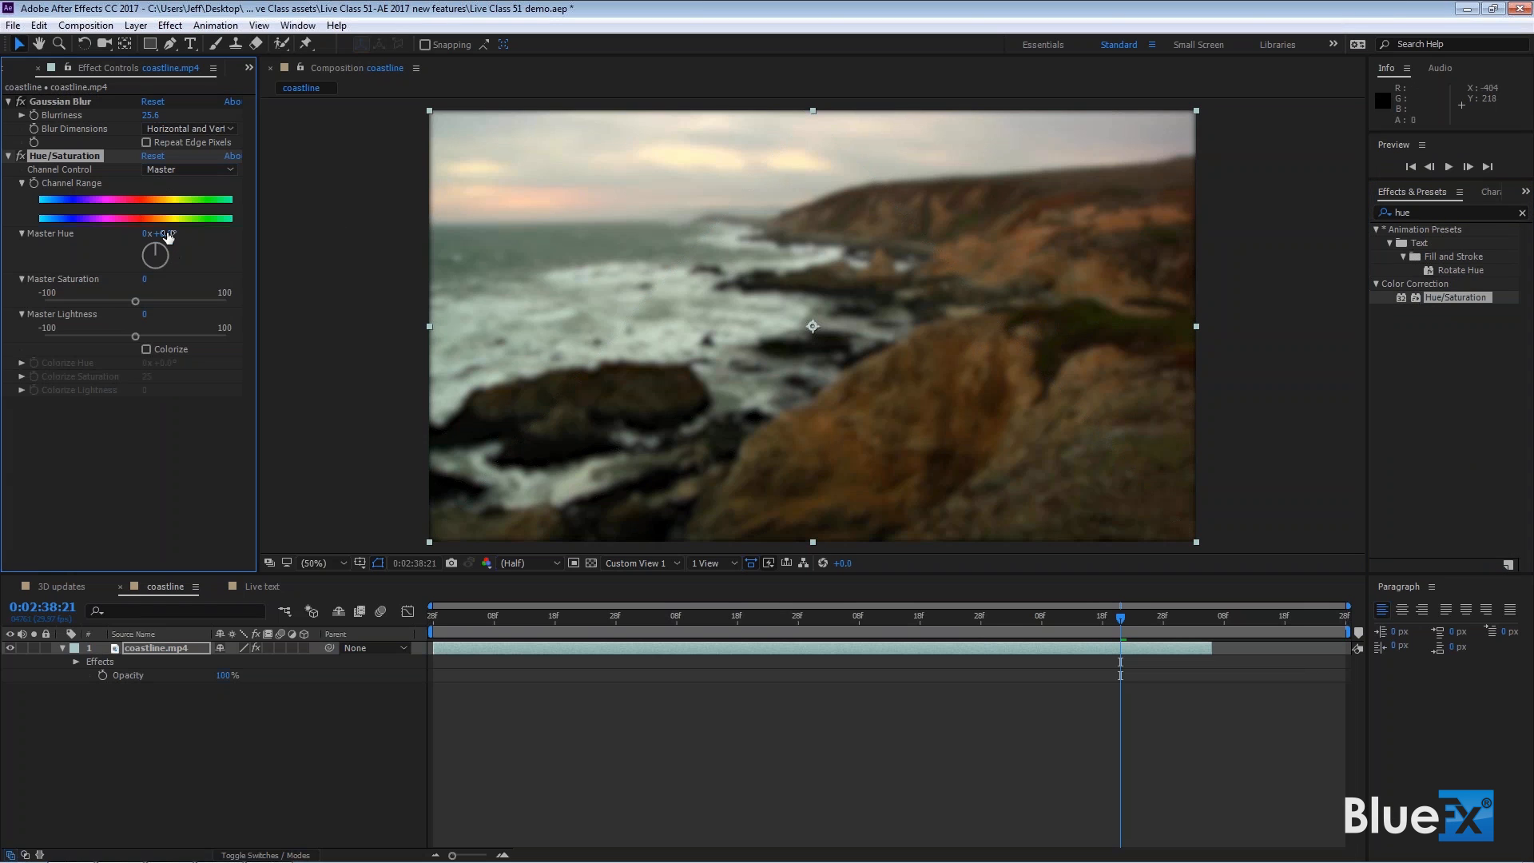
pyautogui.moveTo(153, 254); pyautogui.dragTo(153, 244)
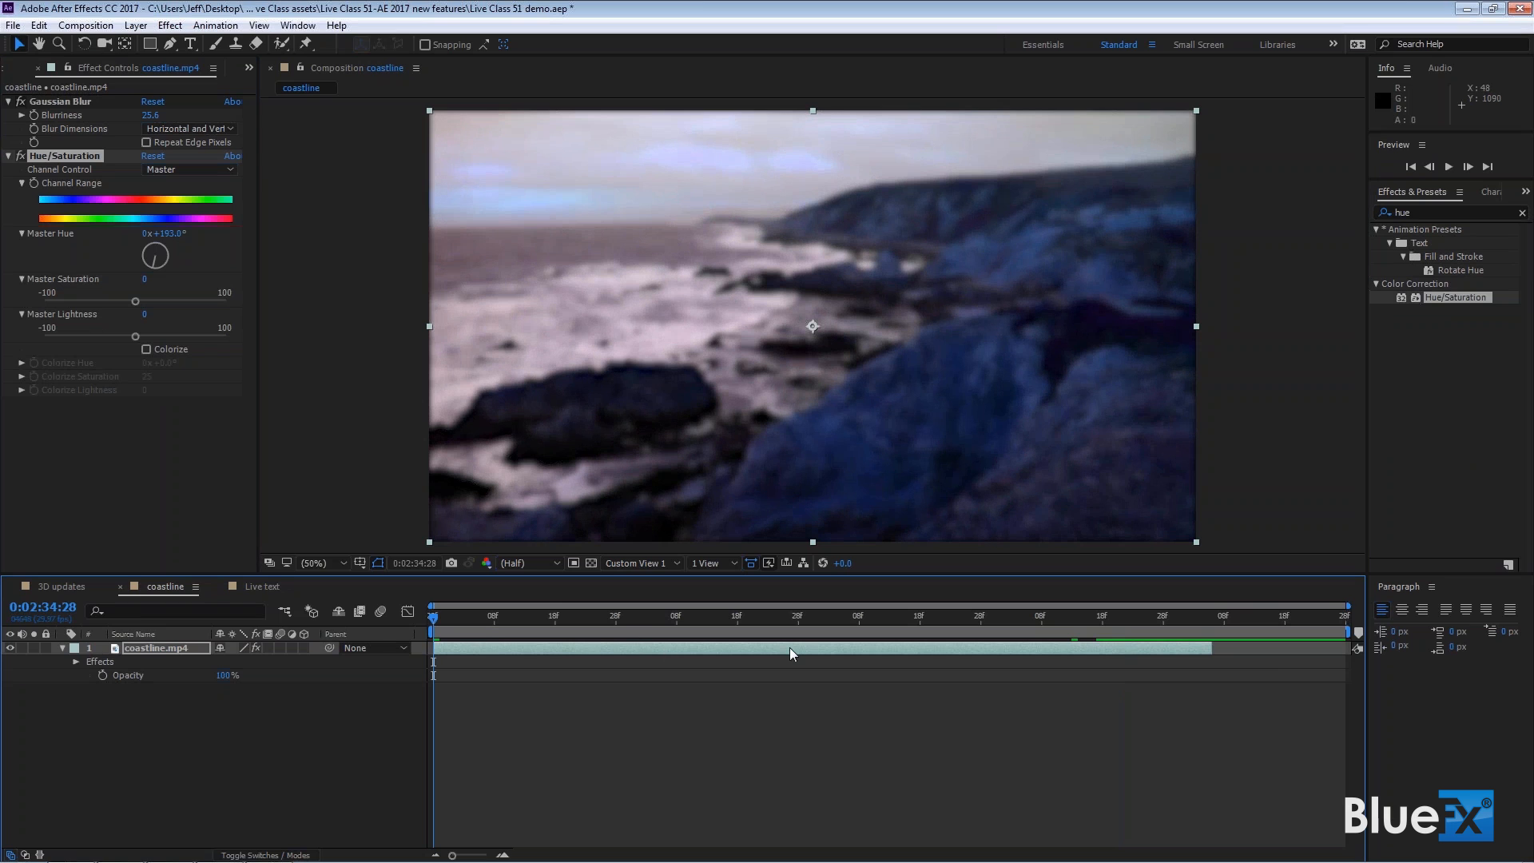
pyautogui.moveTo(354, 748)
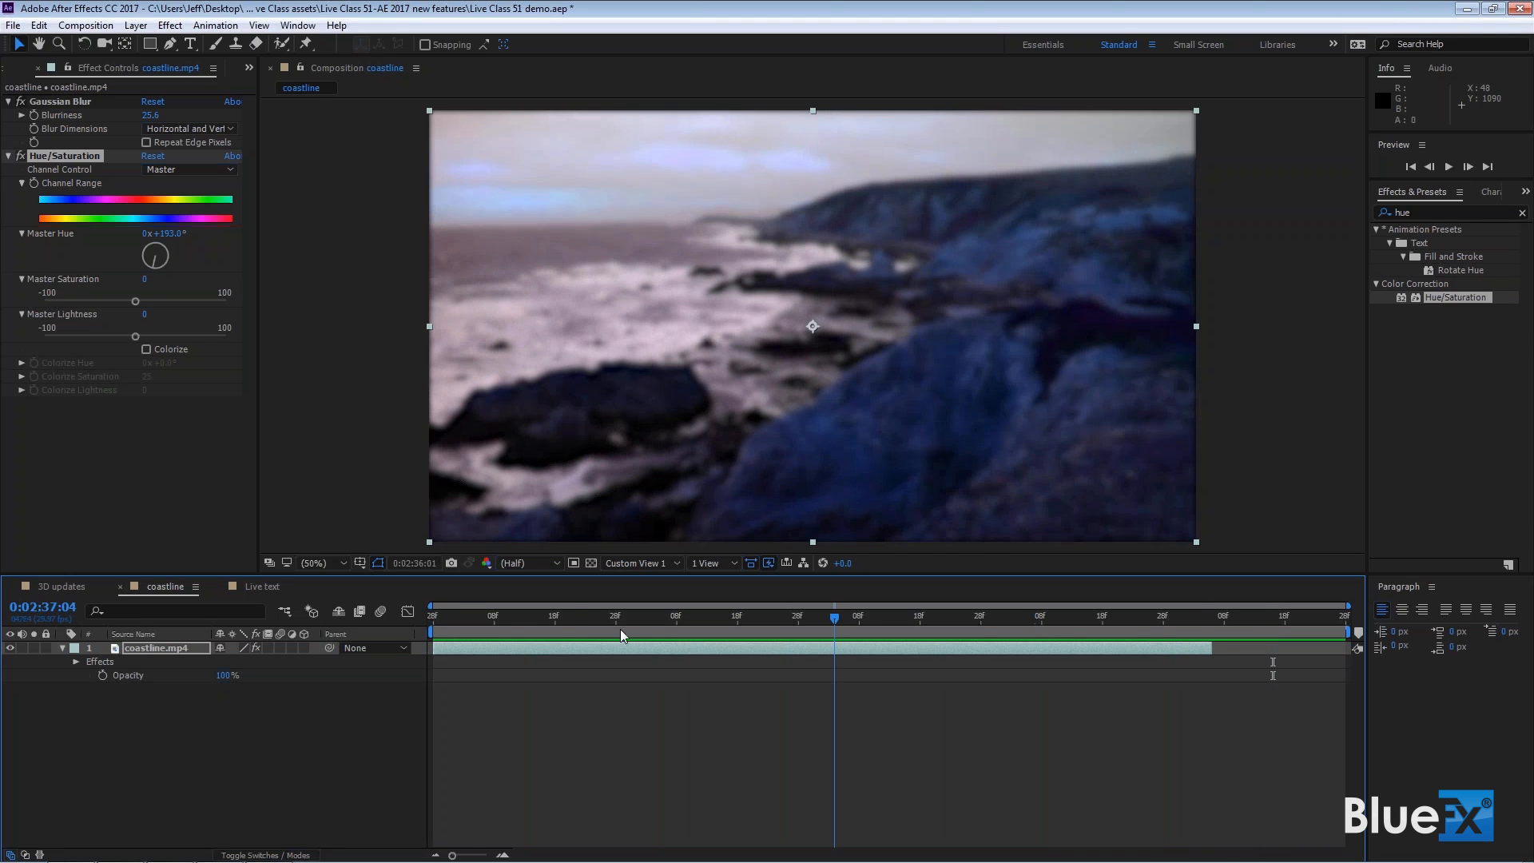
# Step: Play the blurred, blue-tinted coastline footage in real time, then stop playback
pyautogui.click(433, 614)
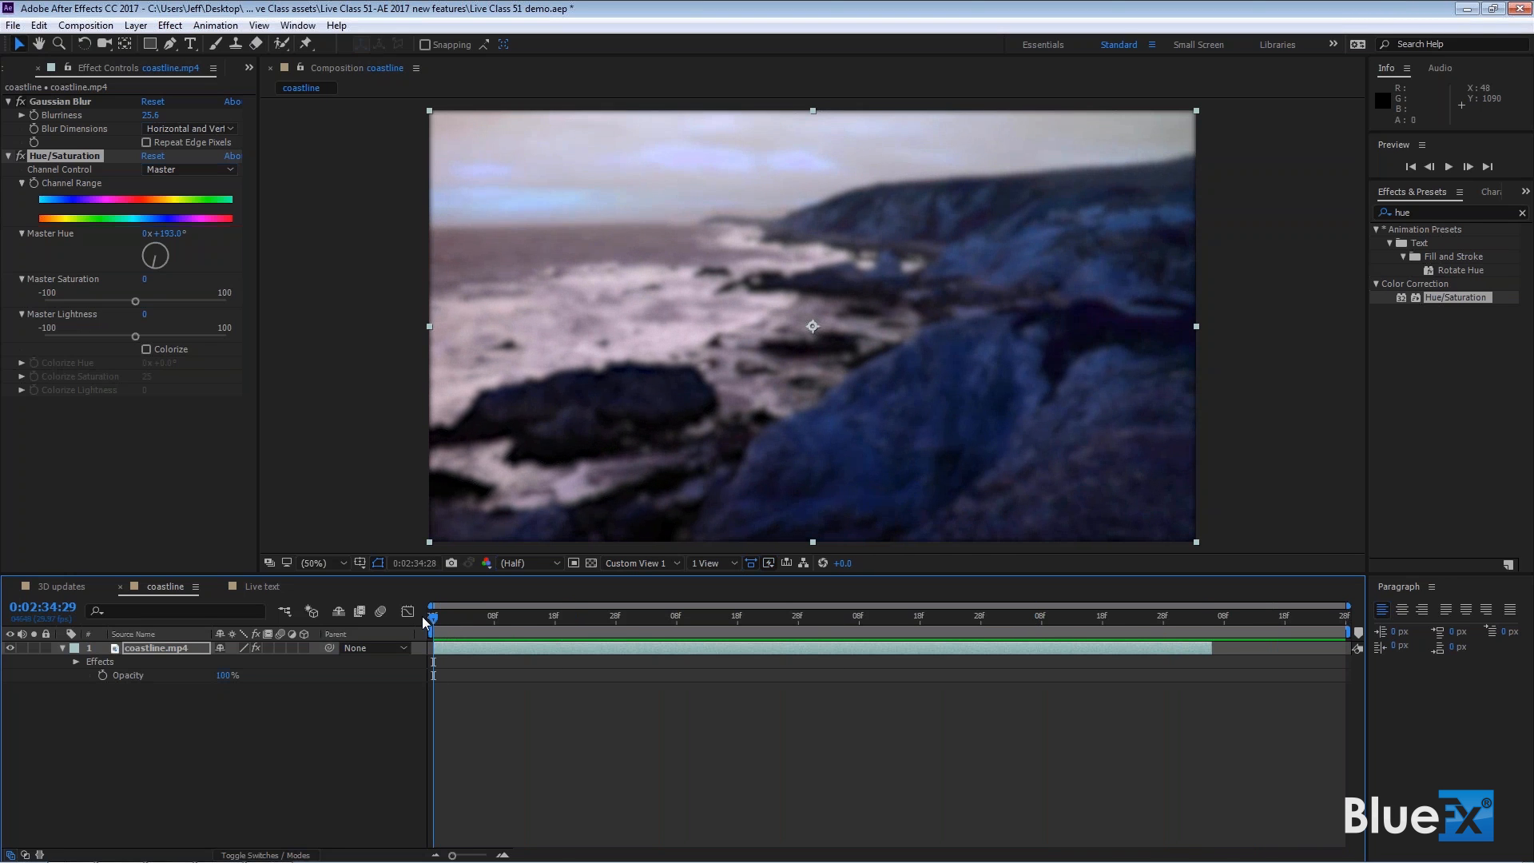